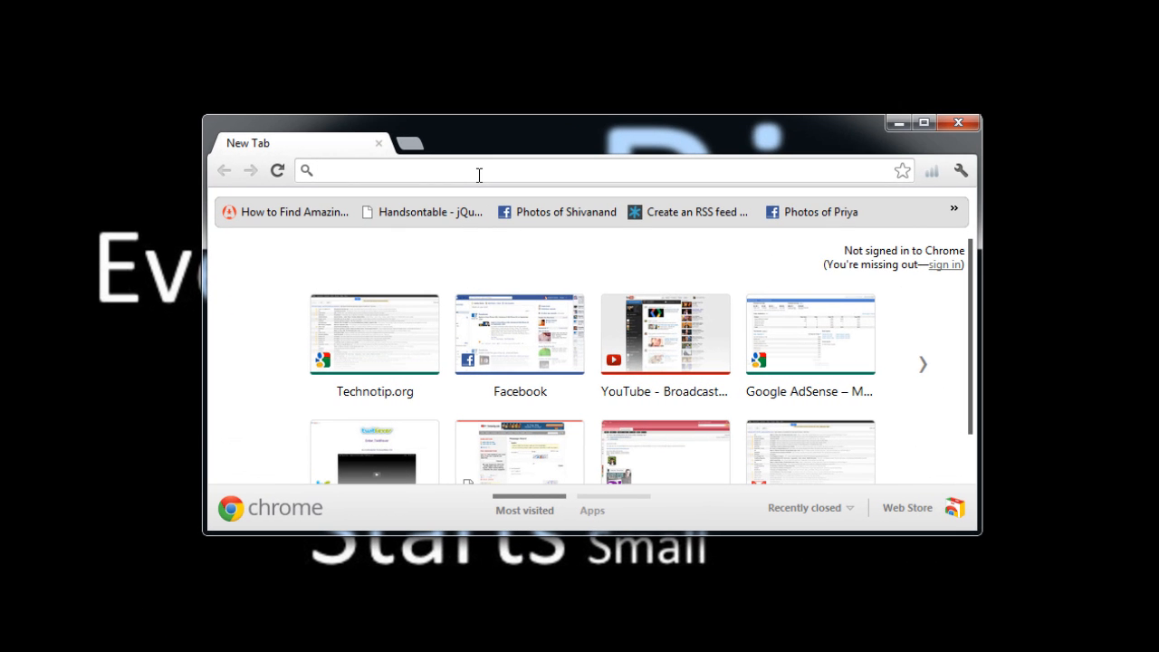
Step: Search jQuery, choose the PRODUCTION version and download jquery-1.8.1.min.js
type("jQuery.com")
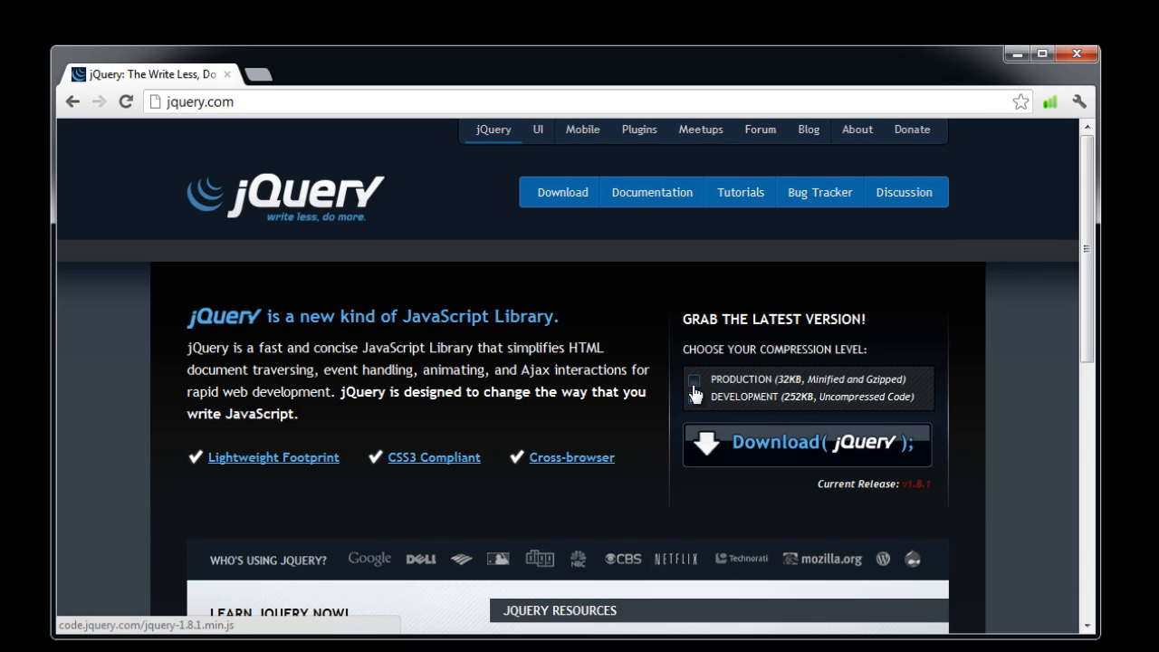
left_click(694, 380)
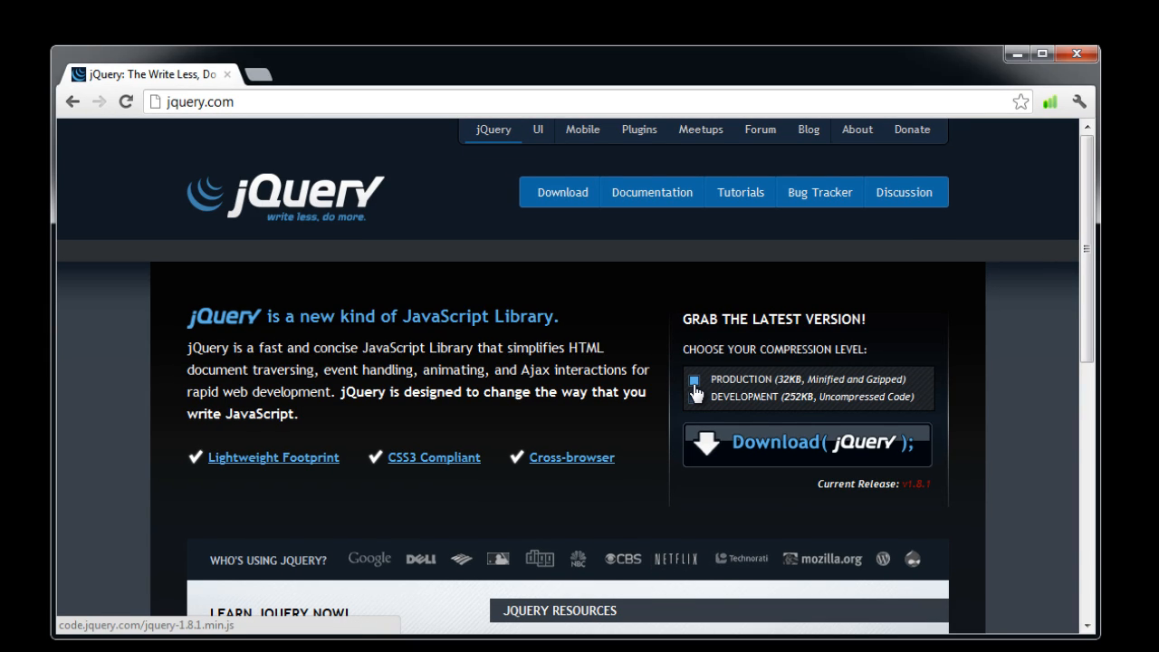
left_click(805, 446)
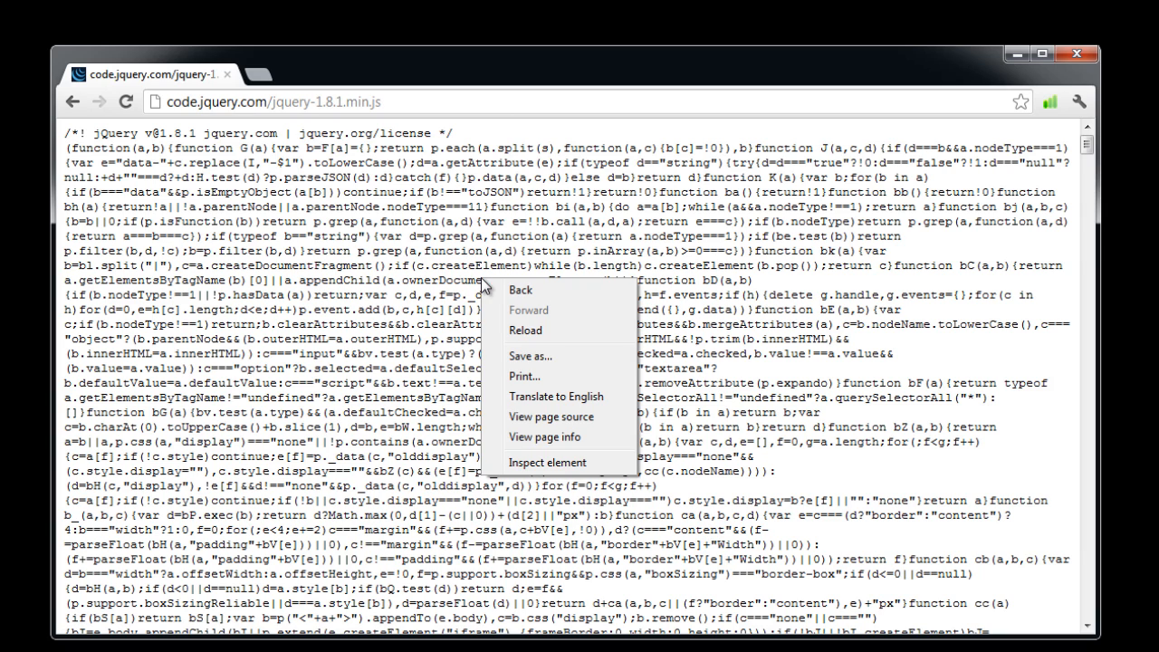
Step: Save the jQuery file into C:\wamp\www\new\script, creating the new and script folders
left_click(531, 355)
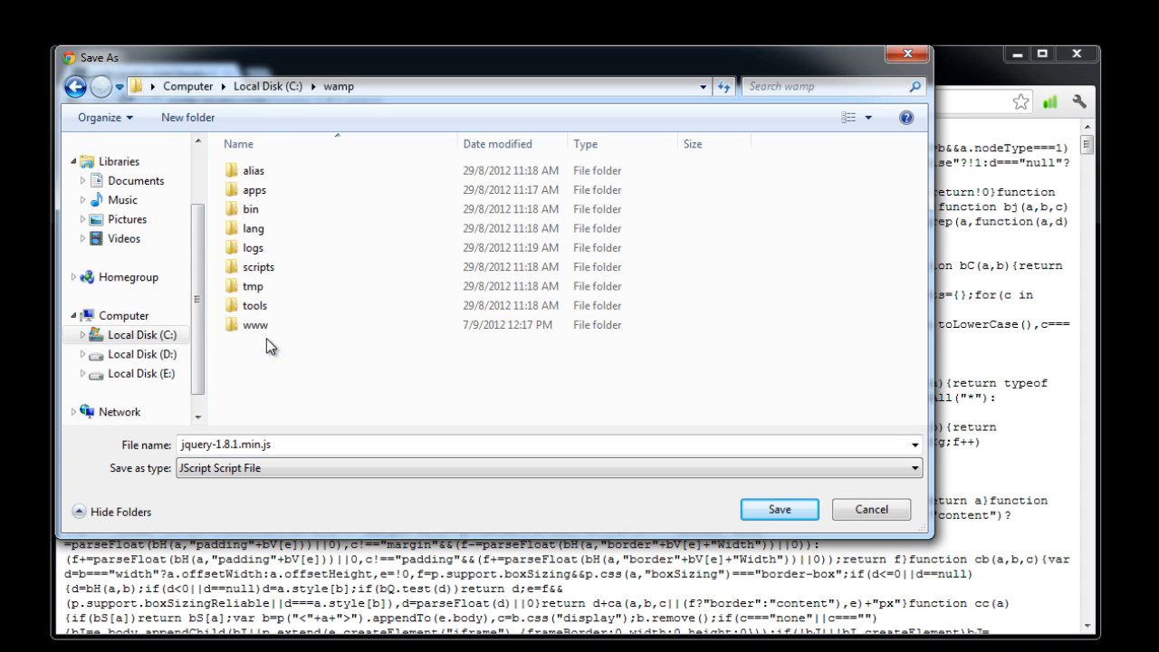
double_click(254, 324)
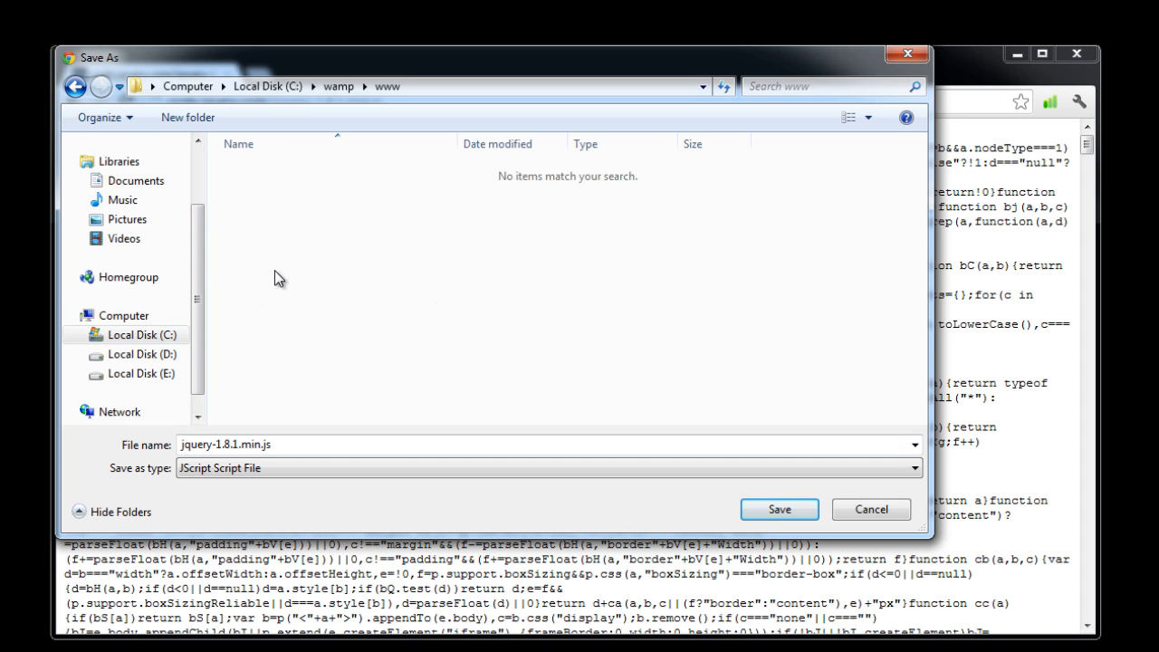
right_click(279, 279)
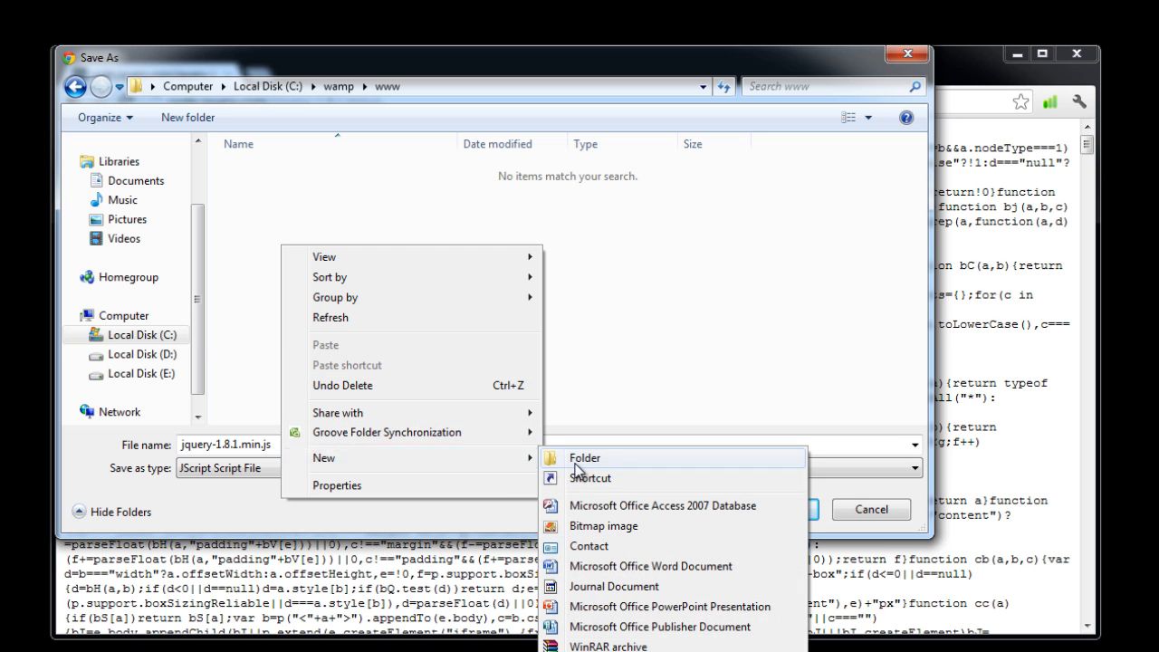
left_click(585, 456)
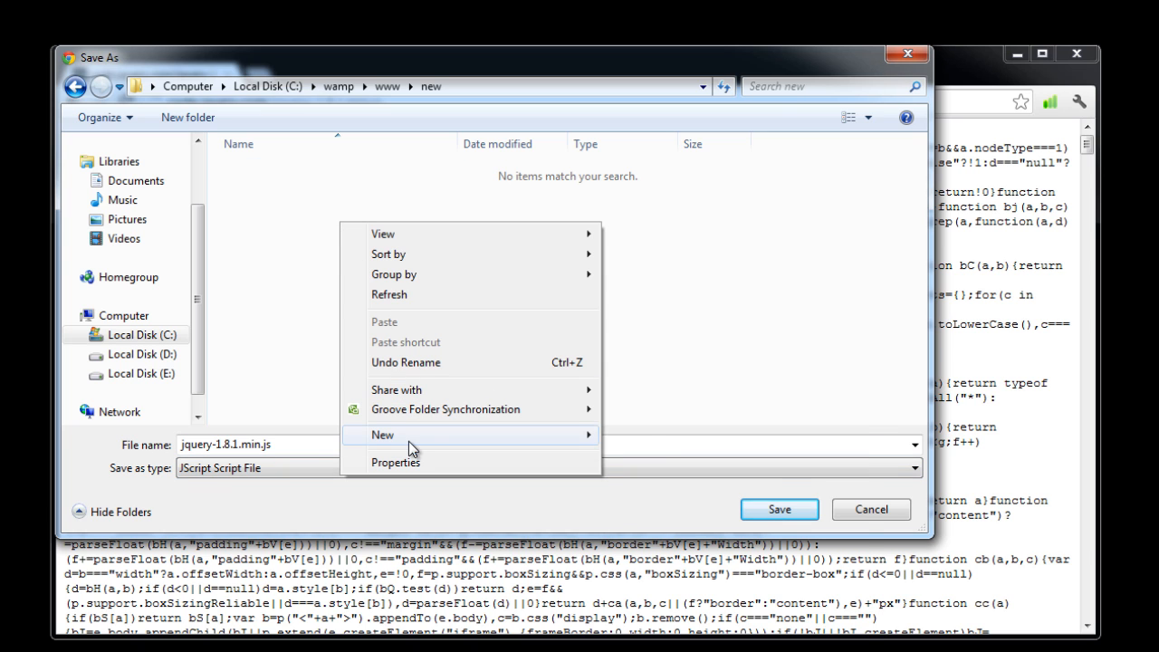
left_click(398, 434)
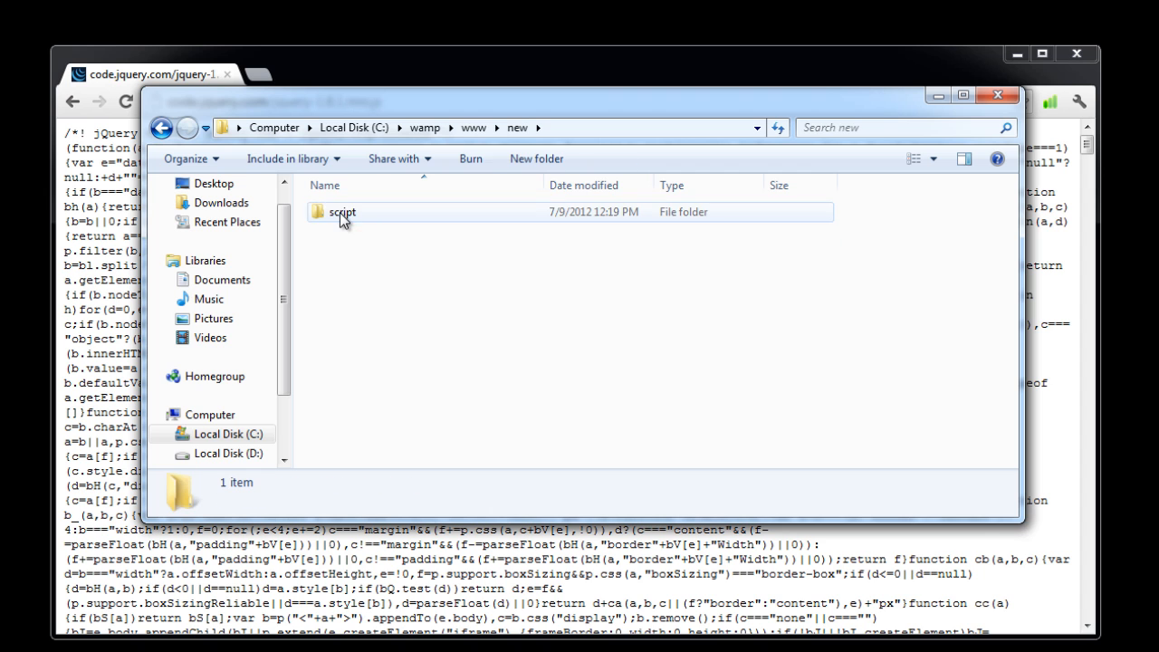
double_click(342, 210)
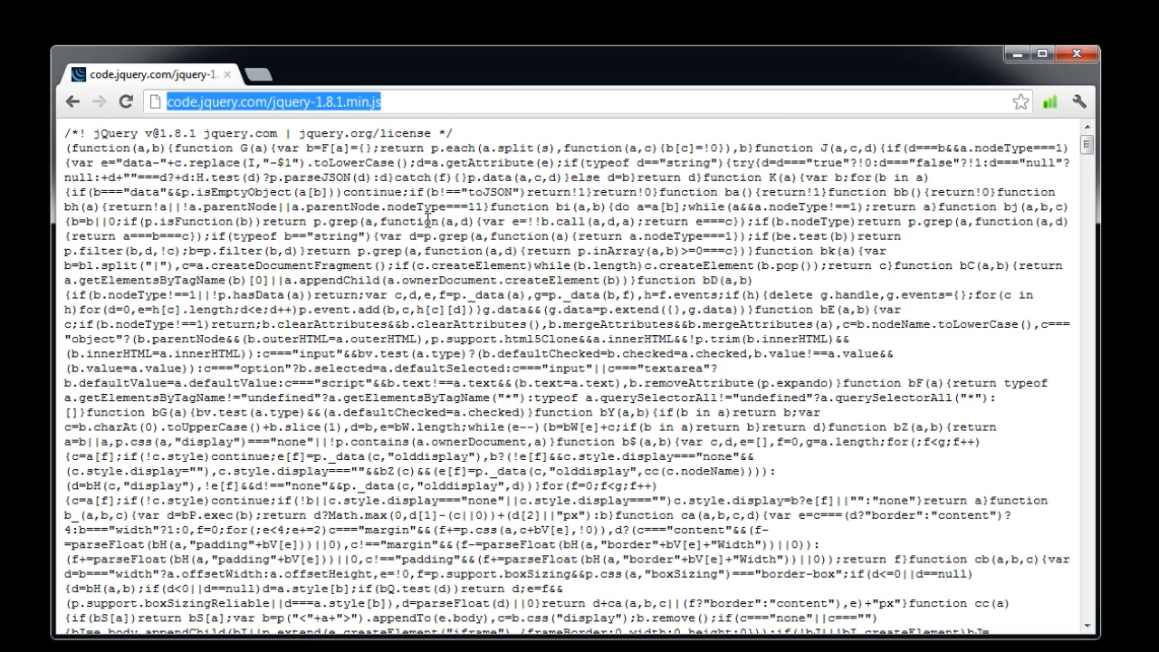
Step: Search pspad and open the PSPad homepage in English
type("pspad")
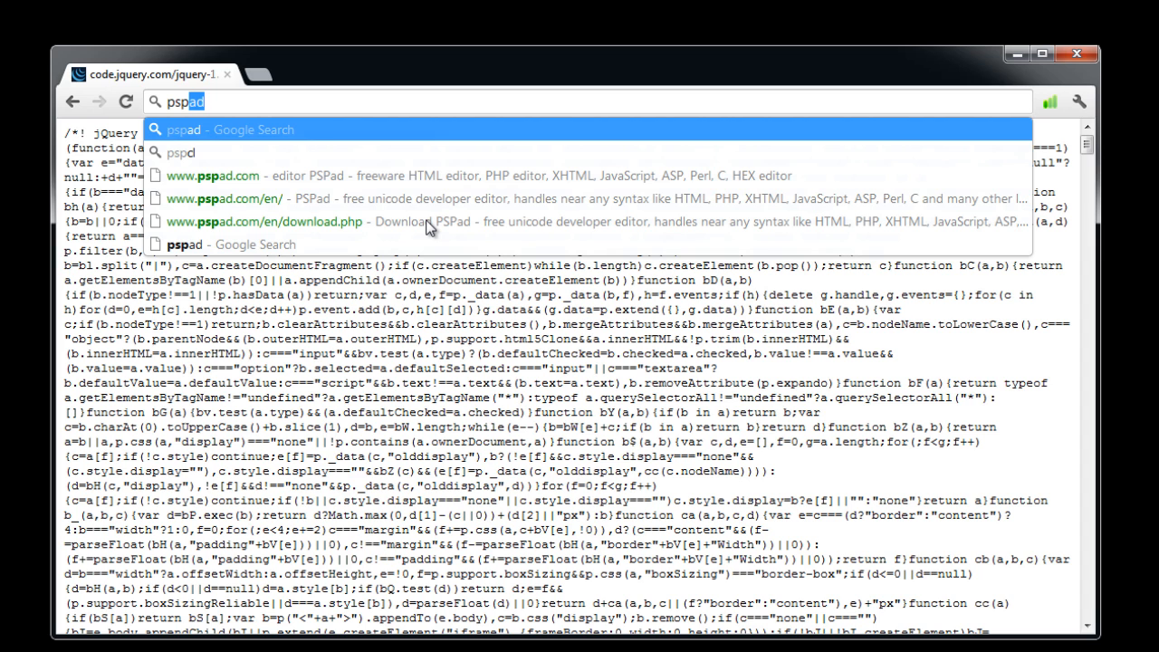
left_click(212, 176)
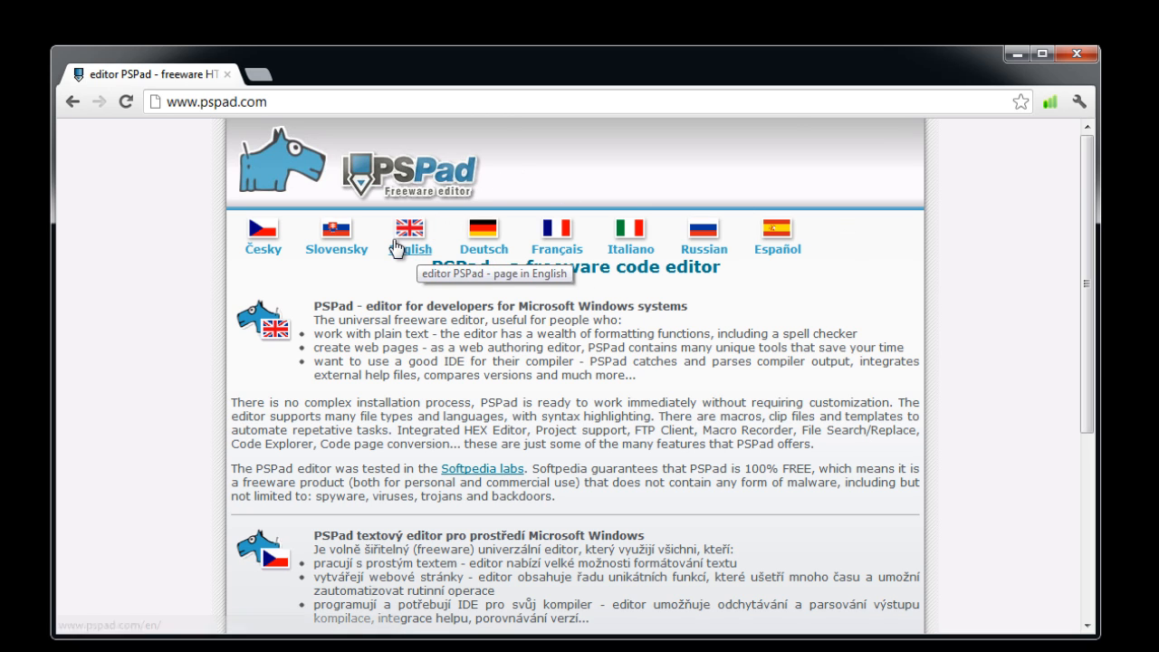
left_click(410, 249)
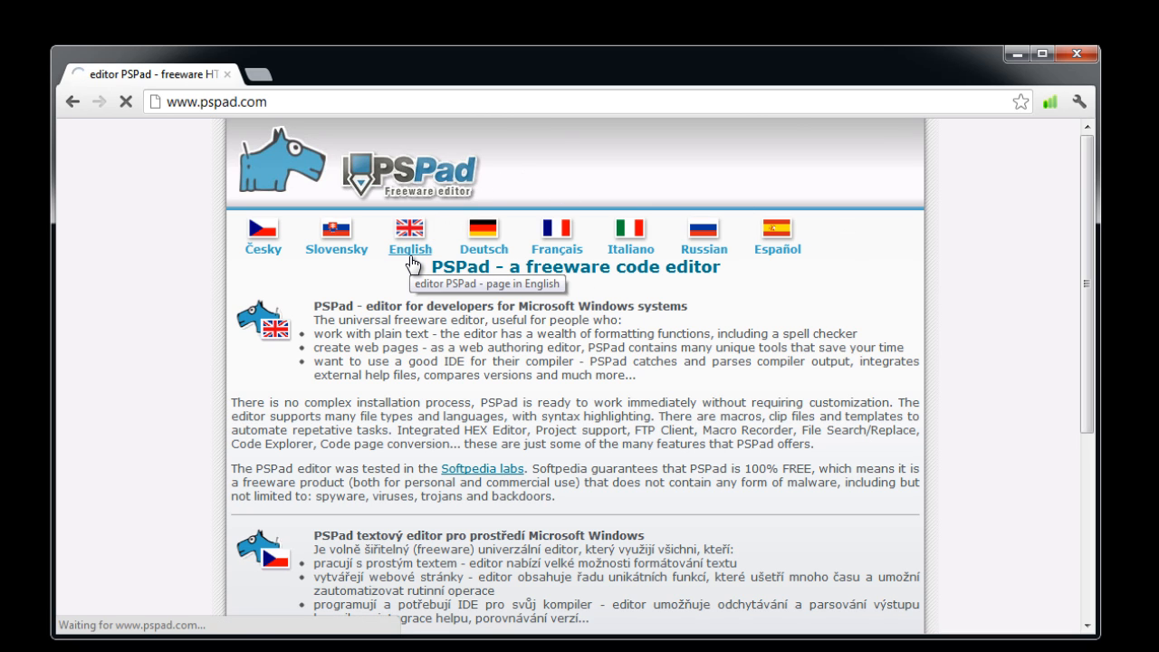
left_click(409, 248)
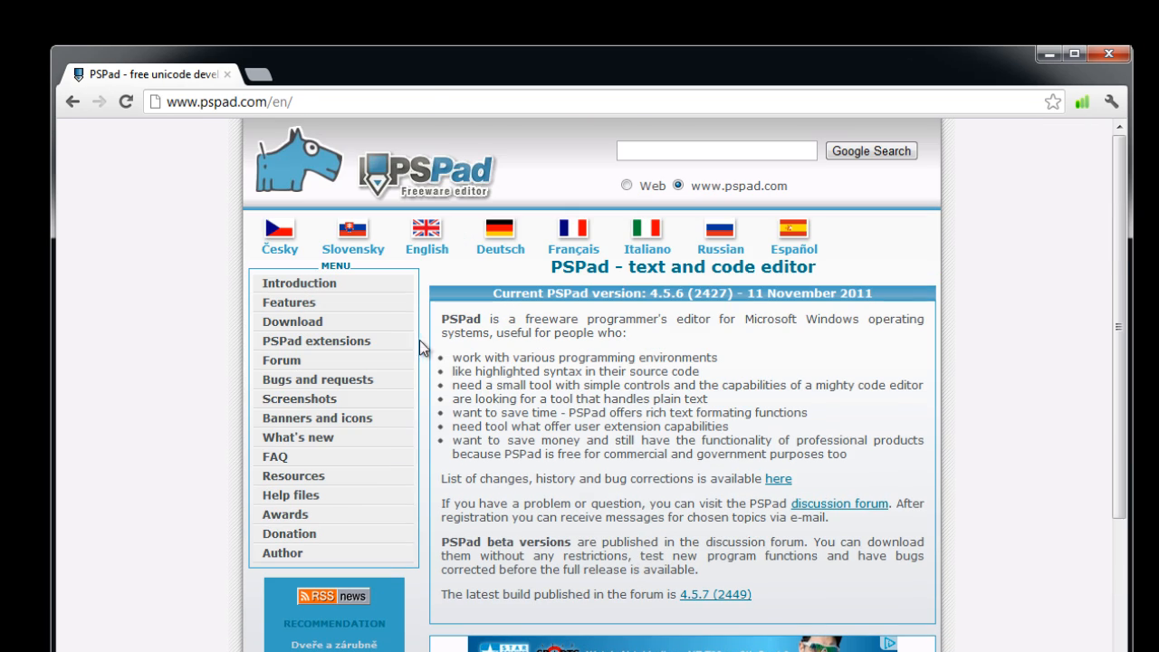
mouse_move(406, 374)
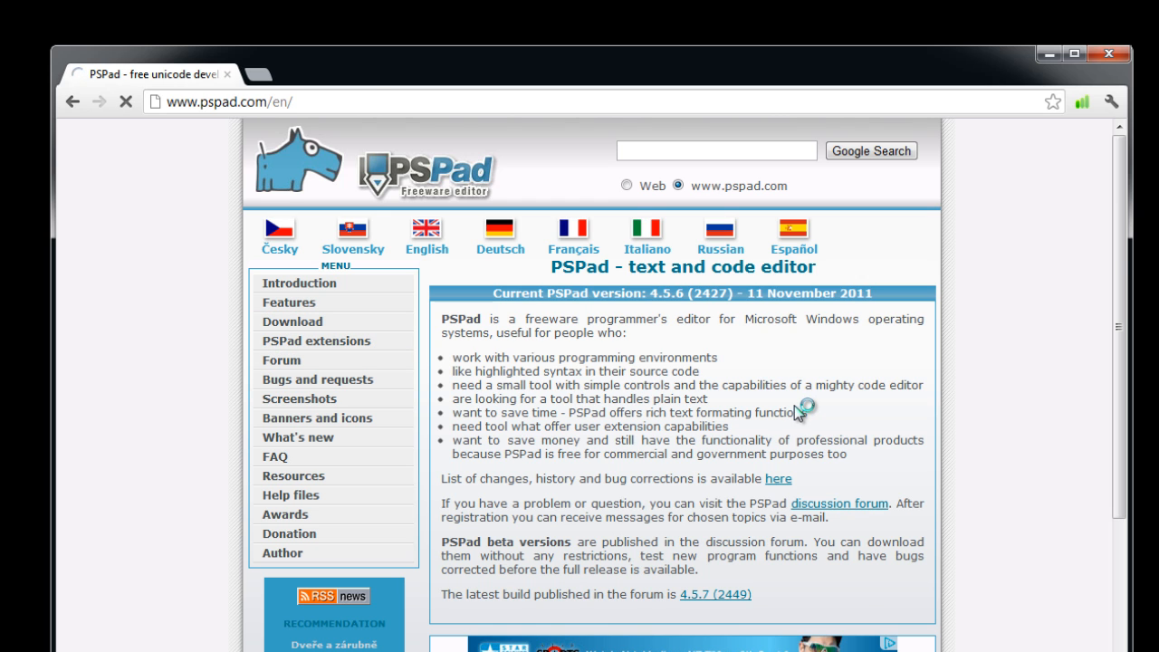
Step: From the Download page, open the forum post for the 4.5.7 (2449) build
left_click(292, 323)
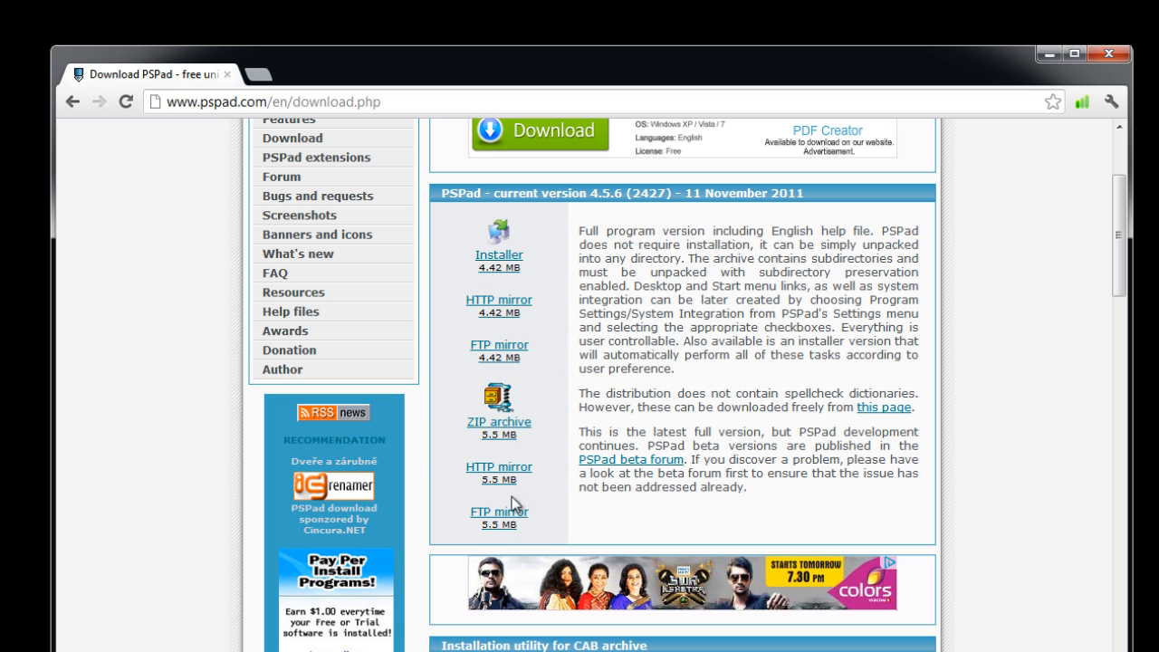
scroll("up", 3)
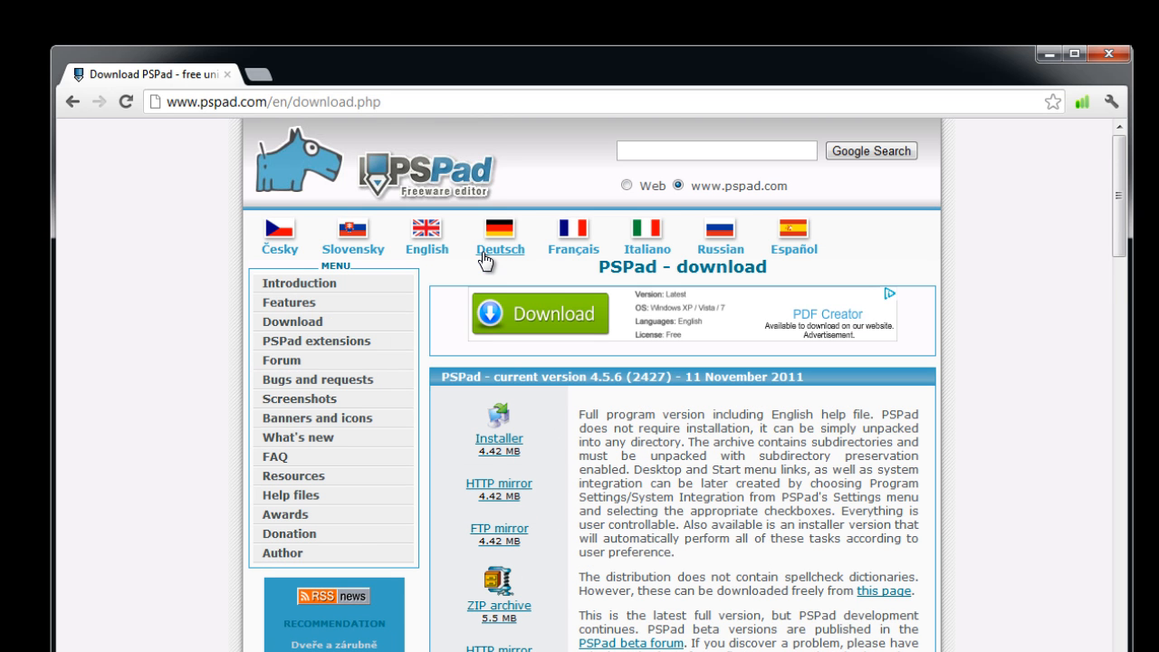
left_click(500, 250)
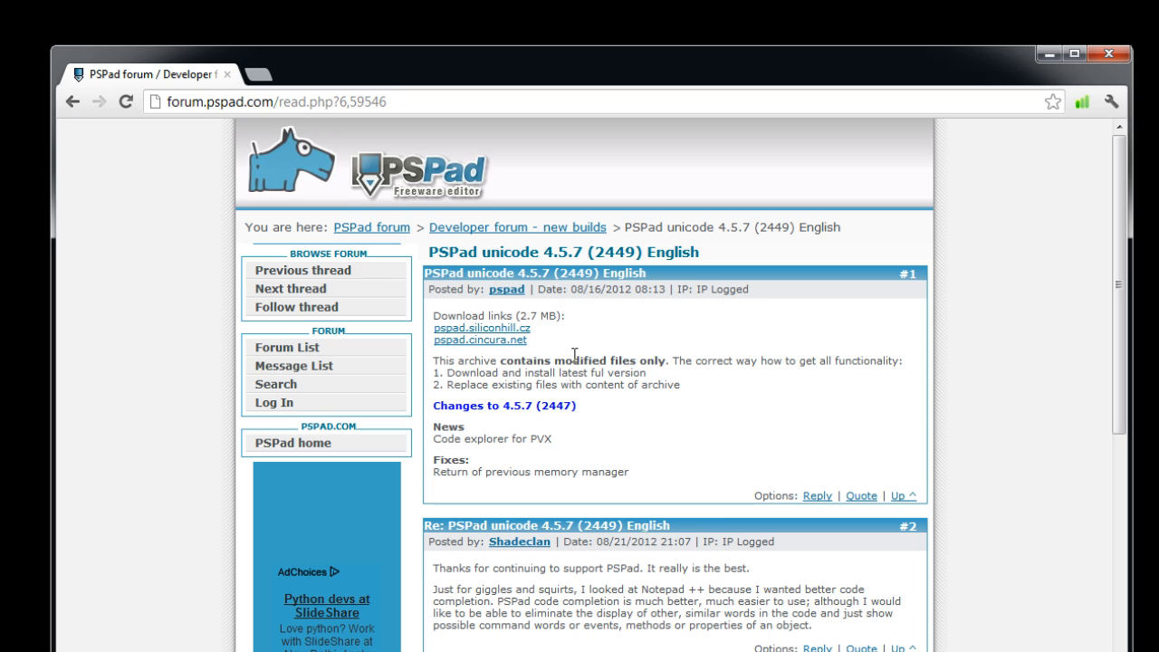
mouse_move(1020, 79)
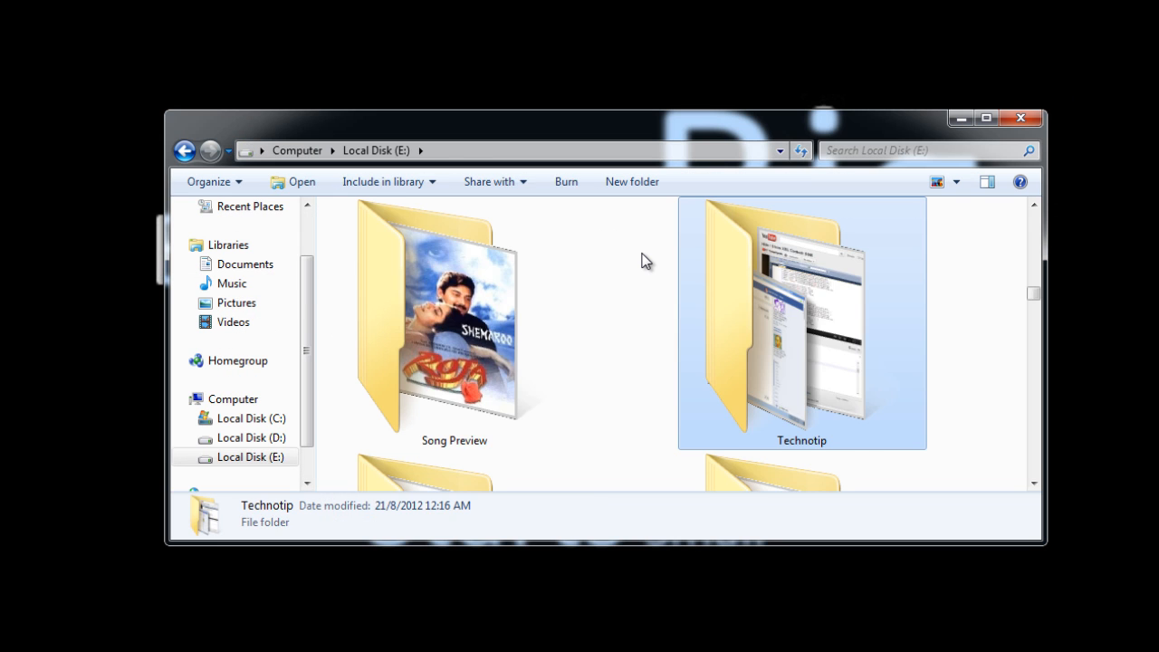
Step: Navigate to E:\Technotip\Technotip.com\jQuery\Software\editor
double_click(801, 316)
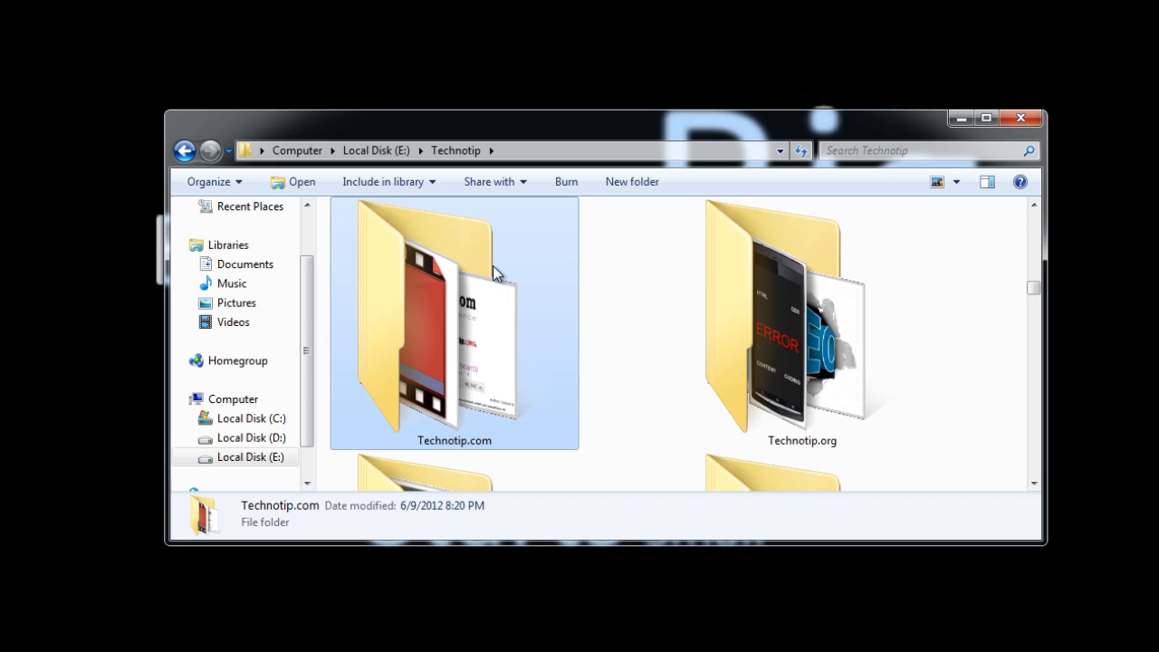
double_click(452, 322)
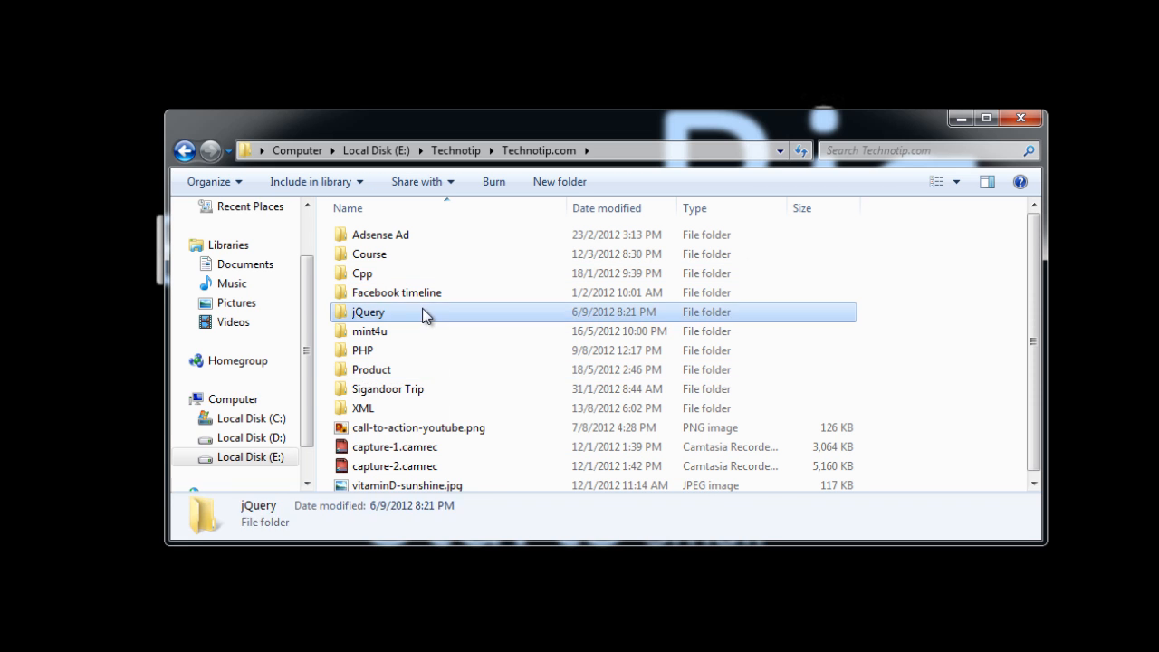
double_click(368, 311)
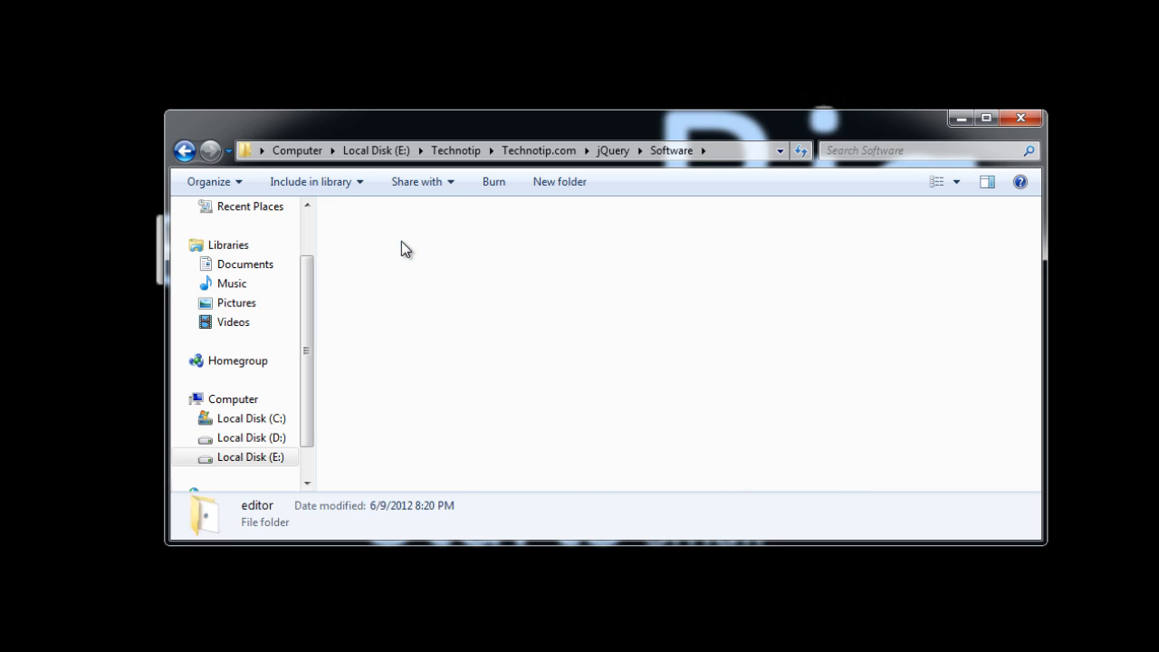
double_click(257, 505)
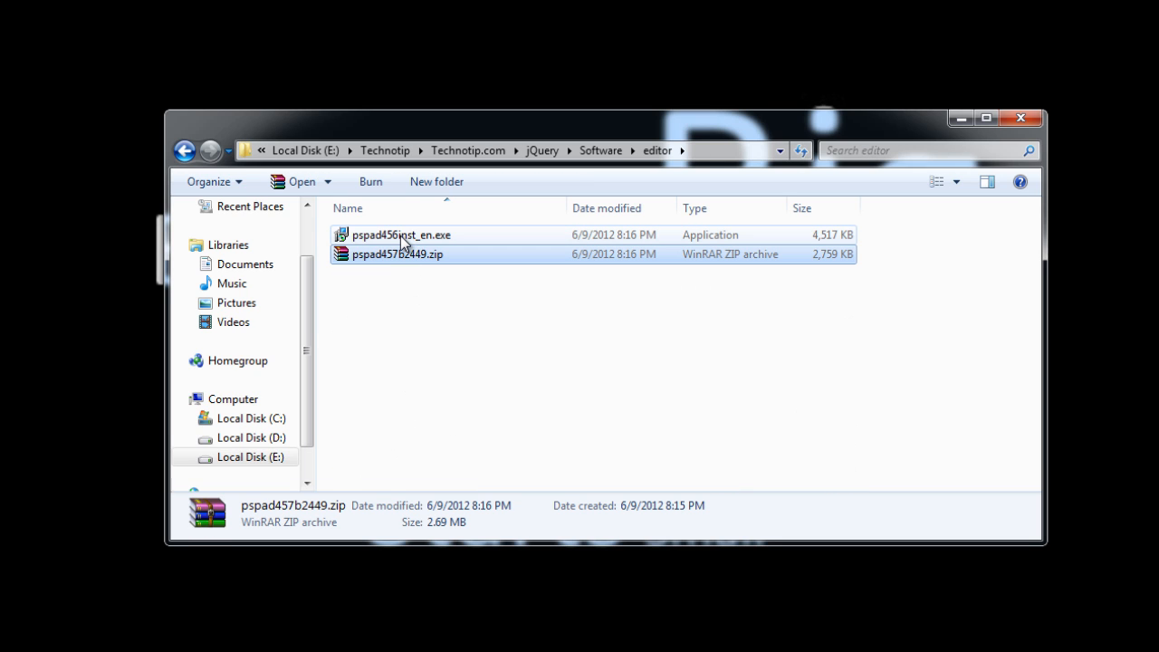
Step: Launch pspad456inst_en.exe and confirm Run on the security warning
left_click(399, 254)
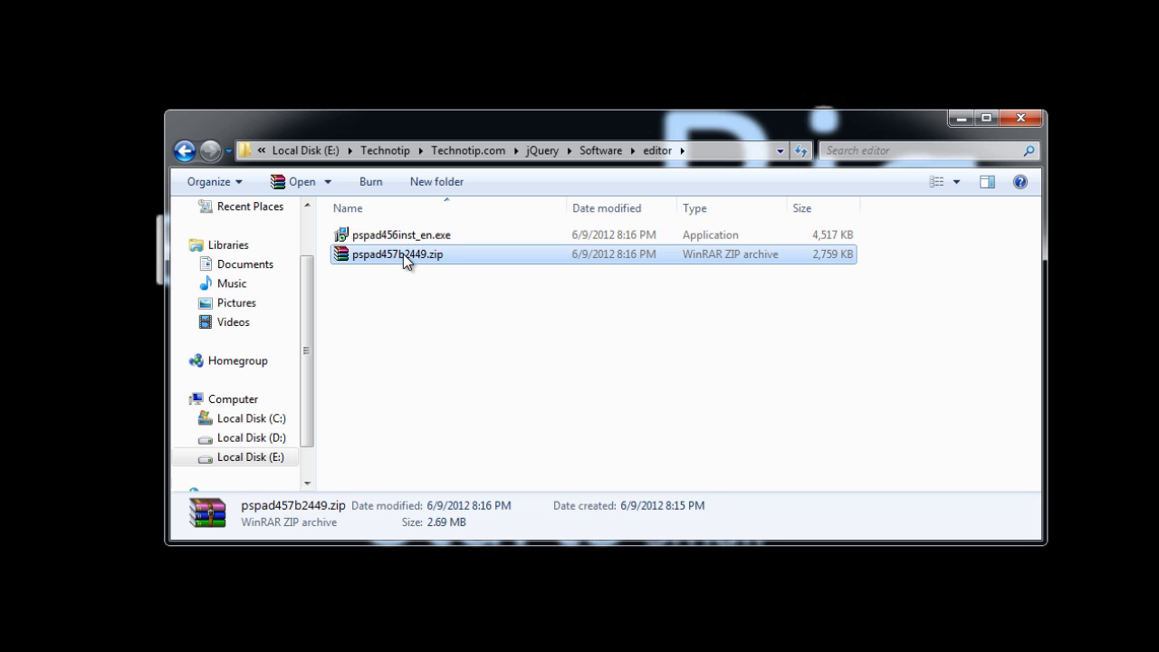
double_click(402, 235)
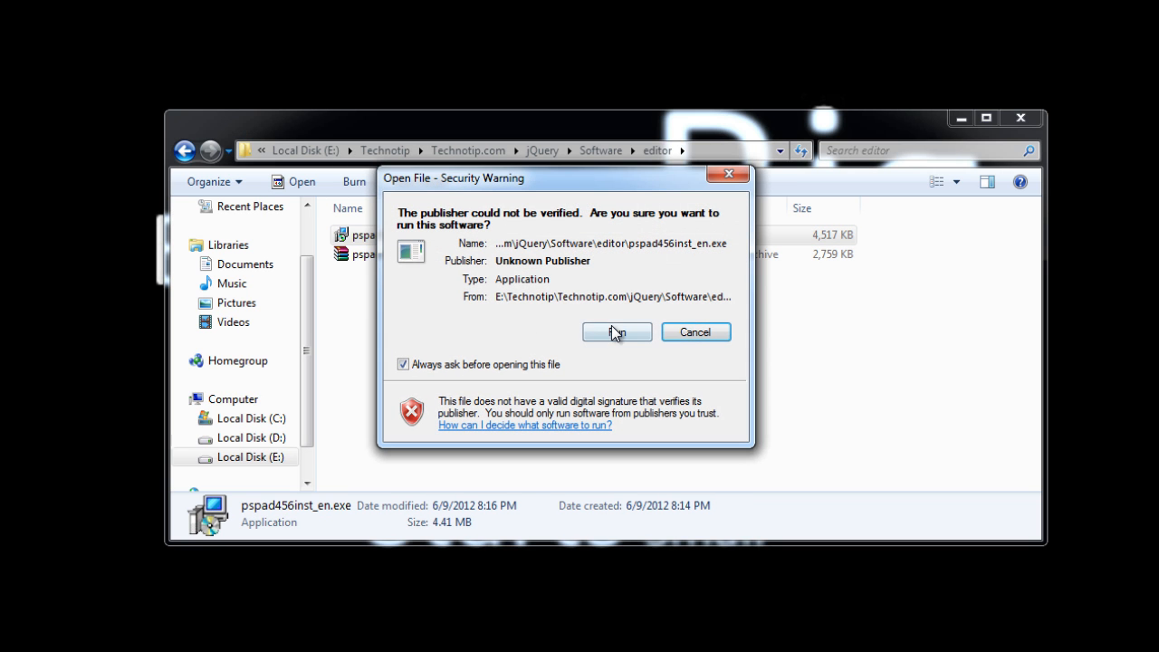
left_click(616, 331)
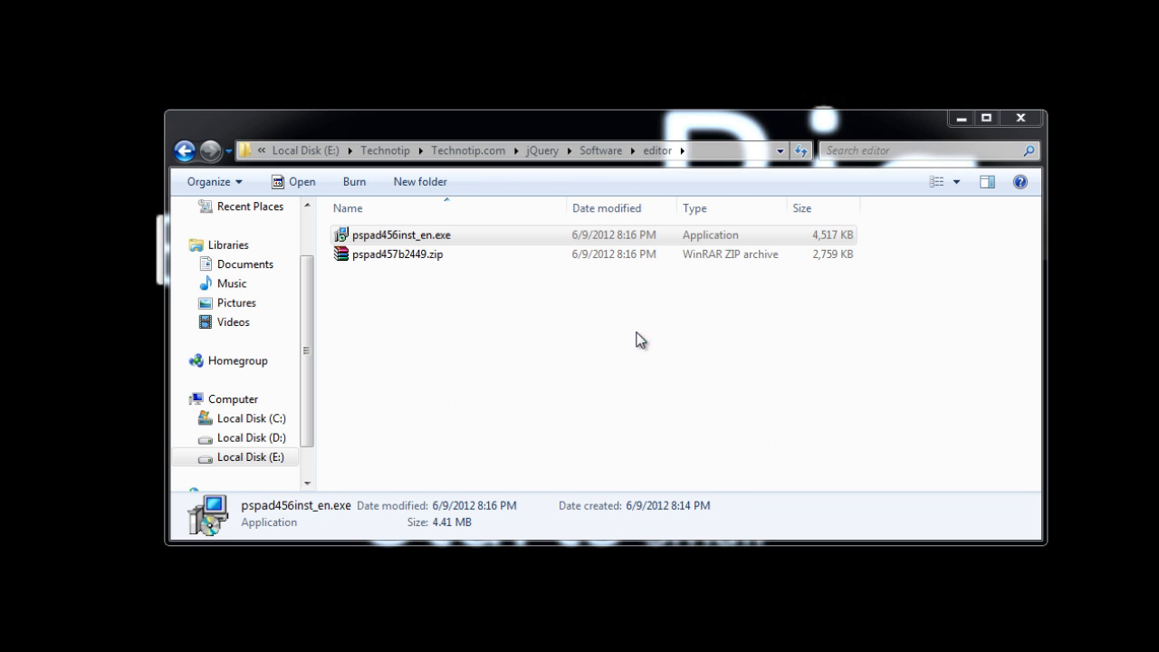
Step: Accept the license, default folder, Start Menu folder and tasks, then start installing PSPad
double_click(401, 235)
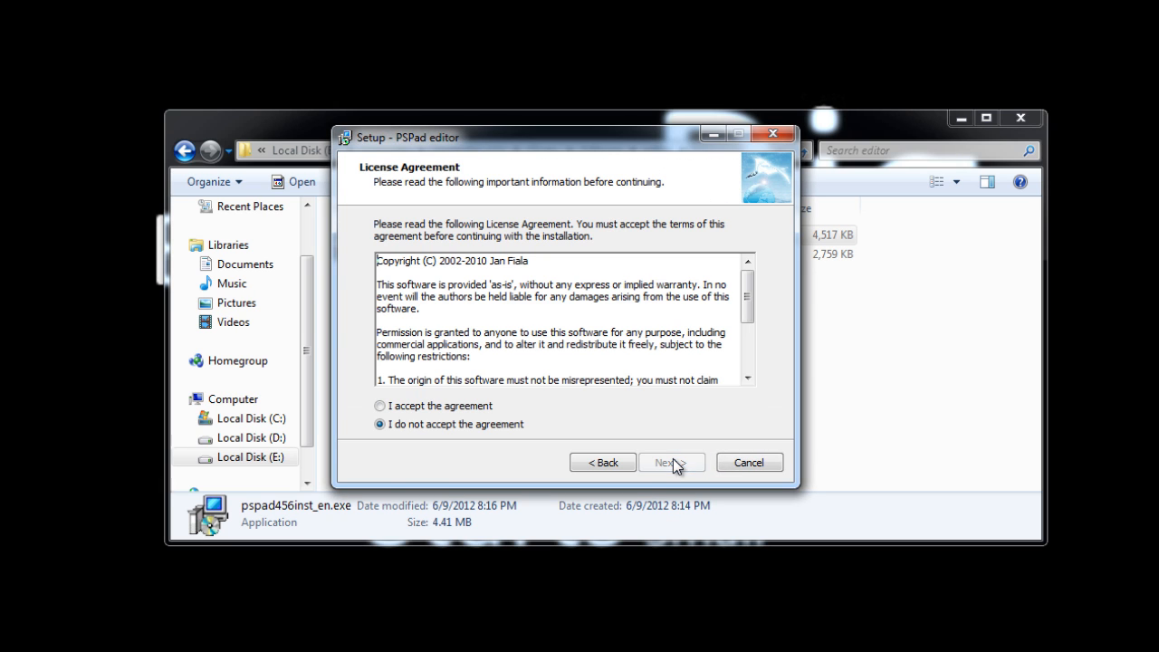
left_click(670, 462)
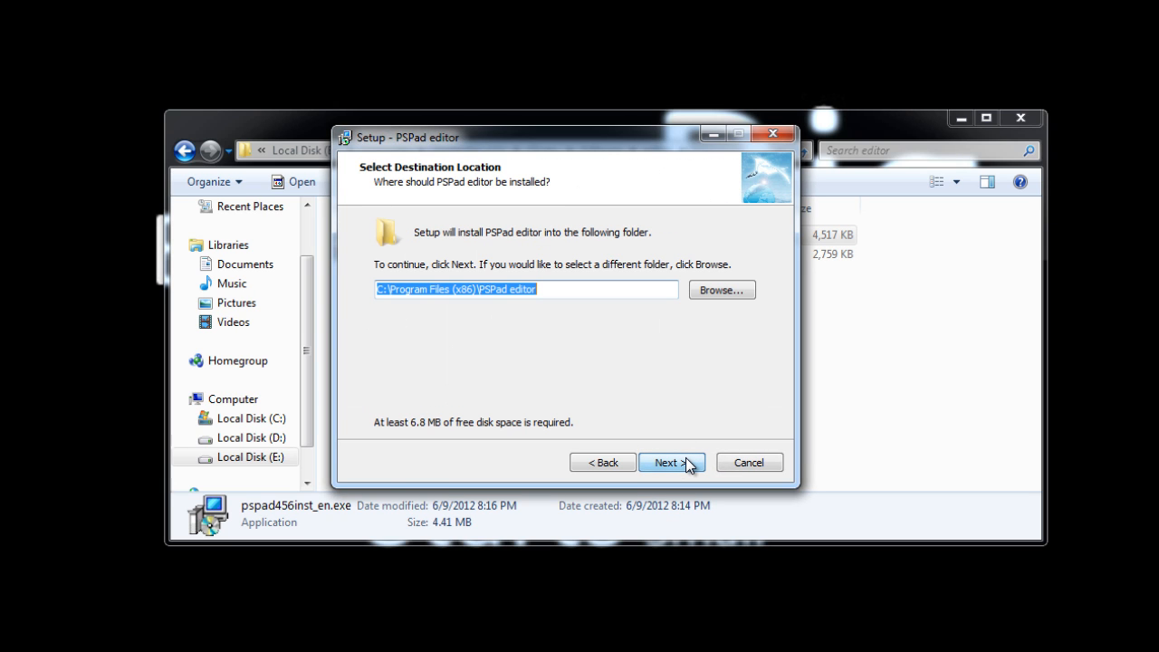
left_click(670, 462)
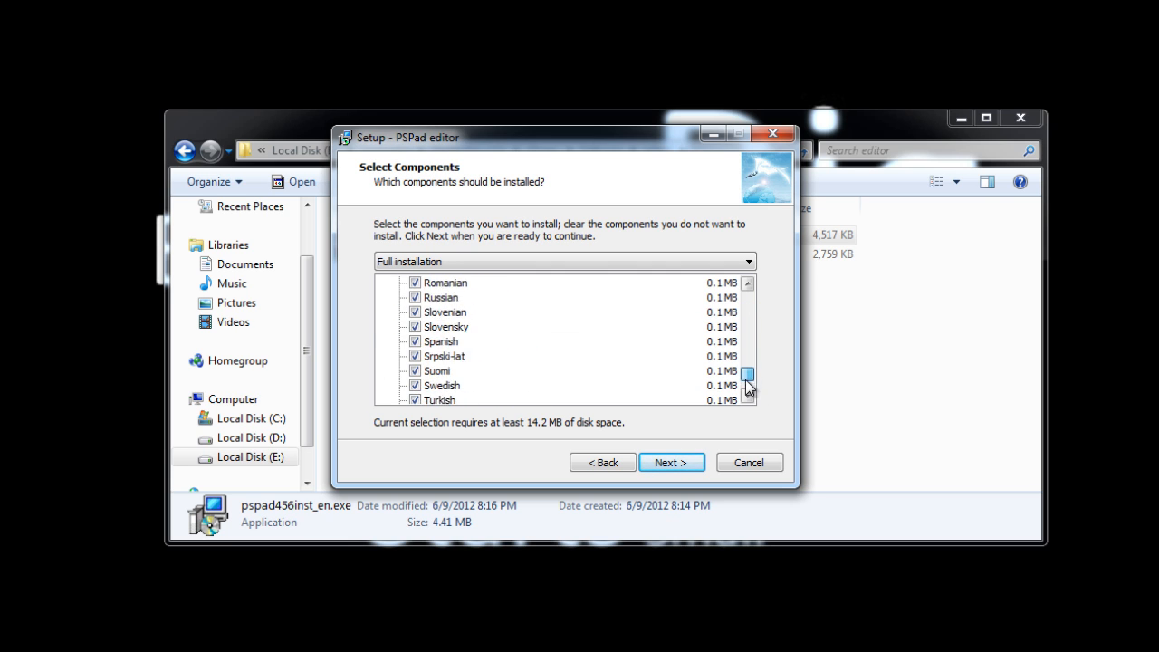
left_click(670, 462)
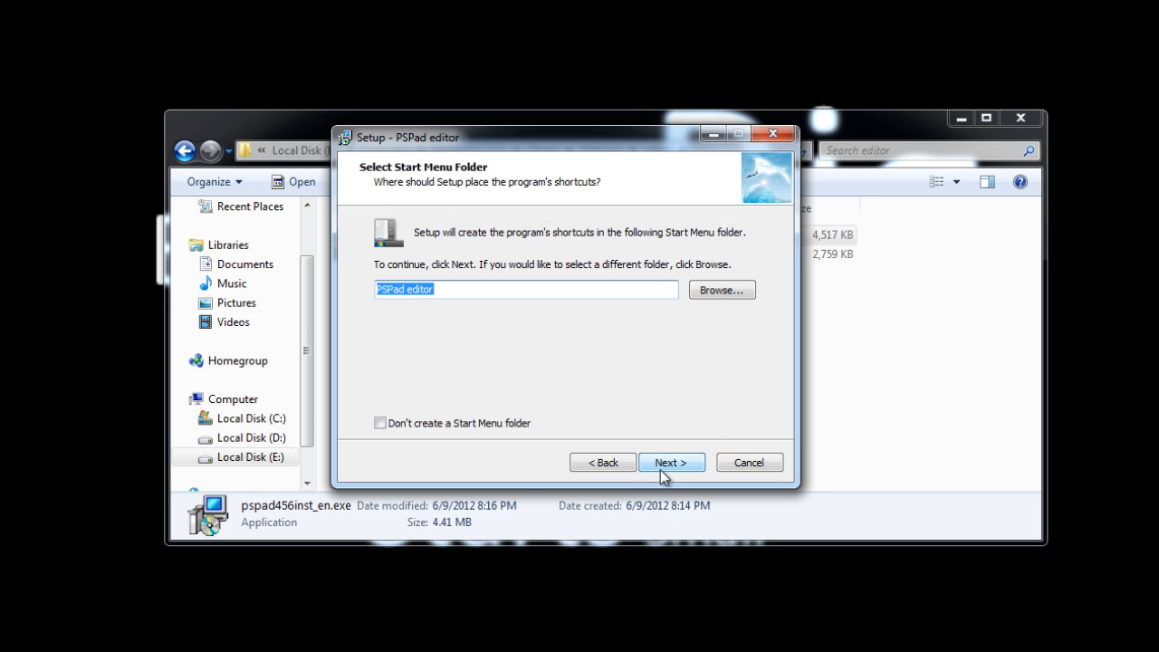
left_click(670, 462)
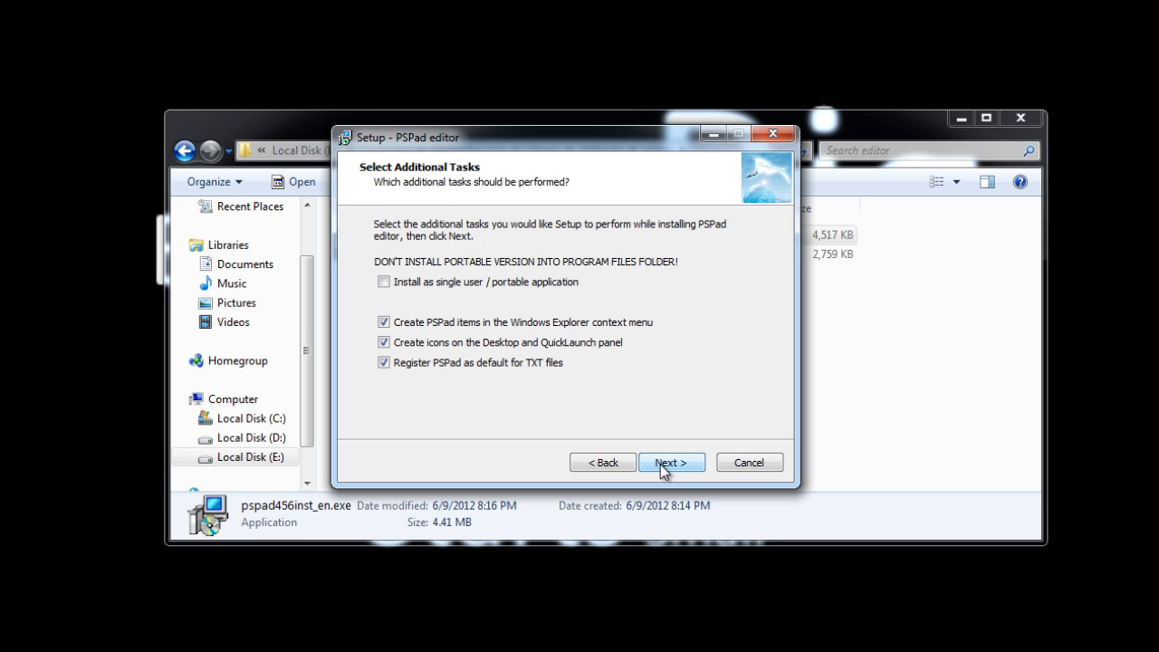
left_click(670, 462)
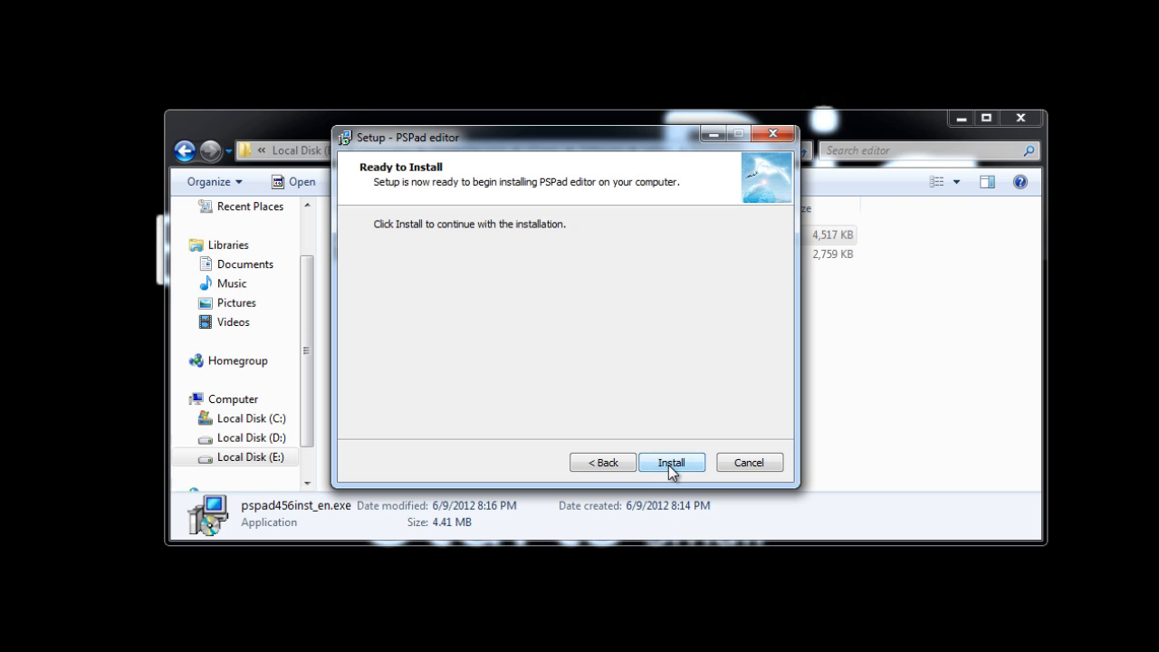
left_click(670, 462)
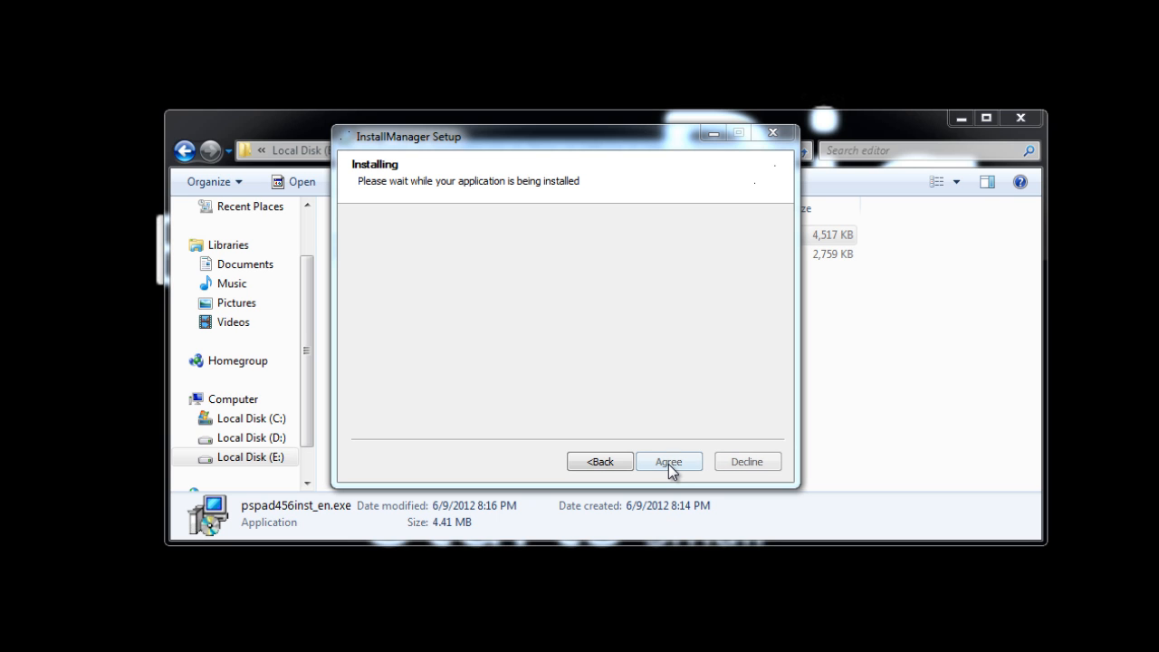
Step: Uncheck the Babylon options and decline both the Babylon and Wajam offers
left_click(666, 462)
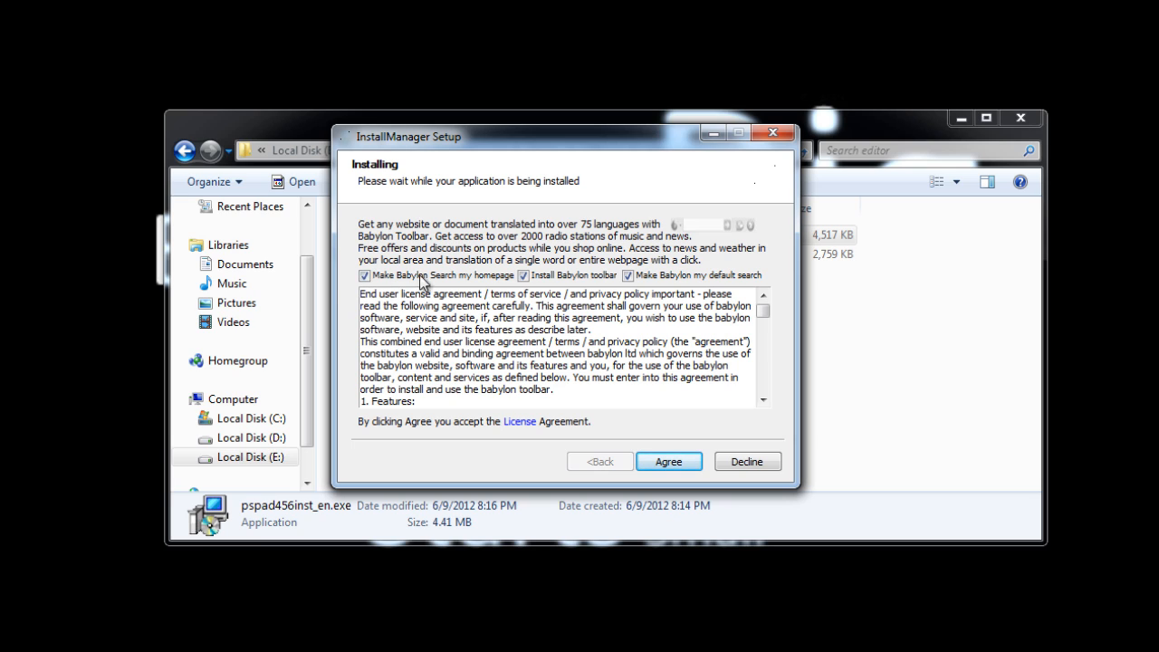
left_click(364, 275)
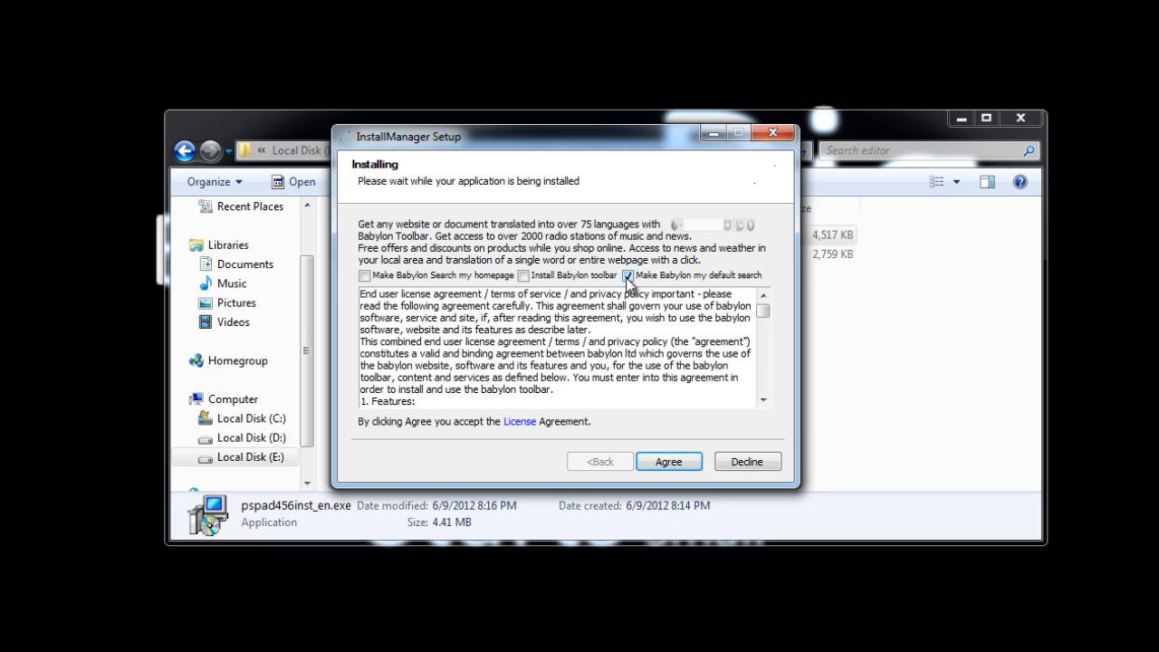
left_click(626, 275)
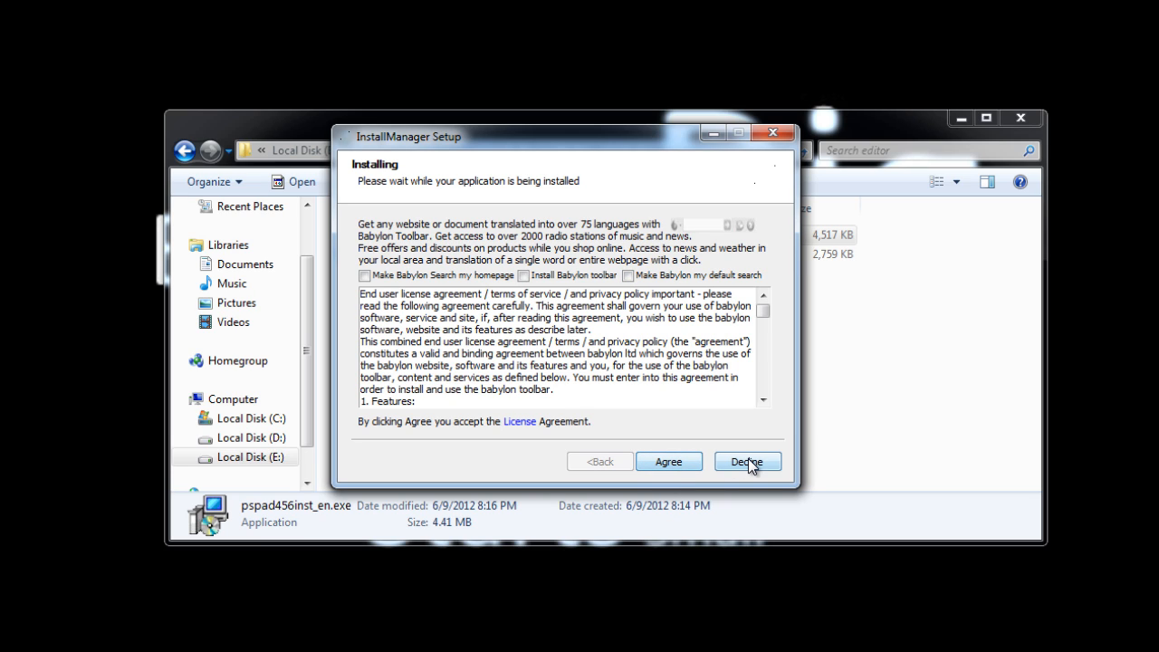
left_click(747, 462)
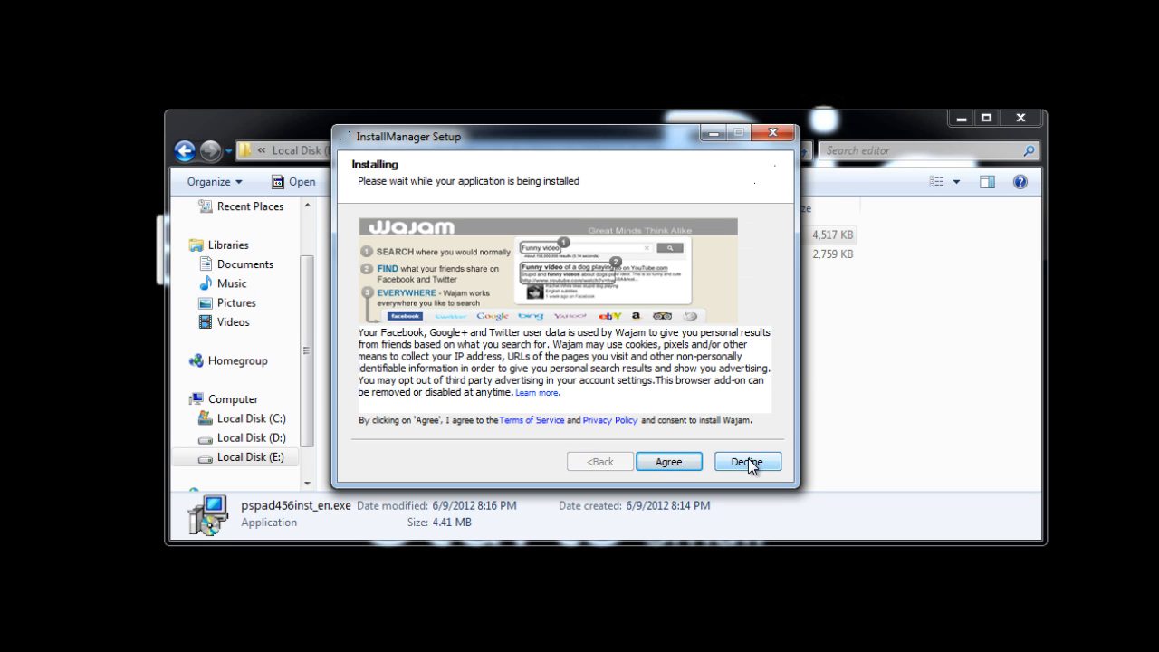
left_click(746, 462)
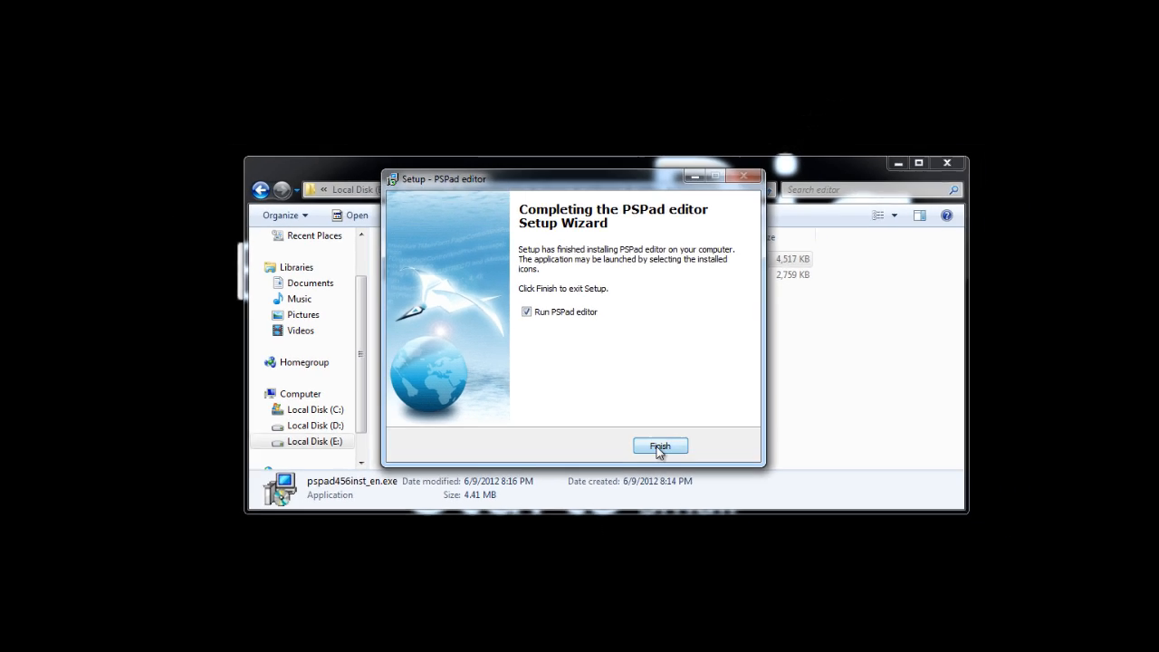
Step: Finish the PSPad setup wizard
left_click(660, 445)
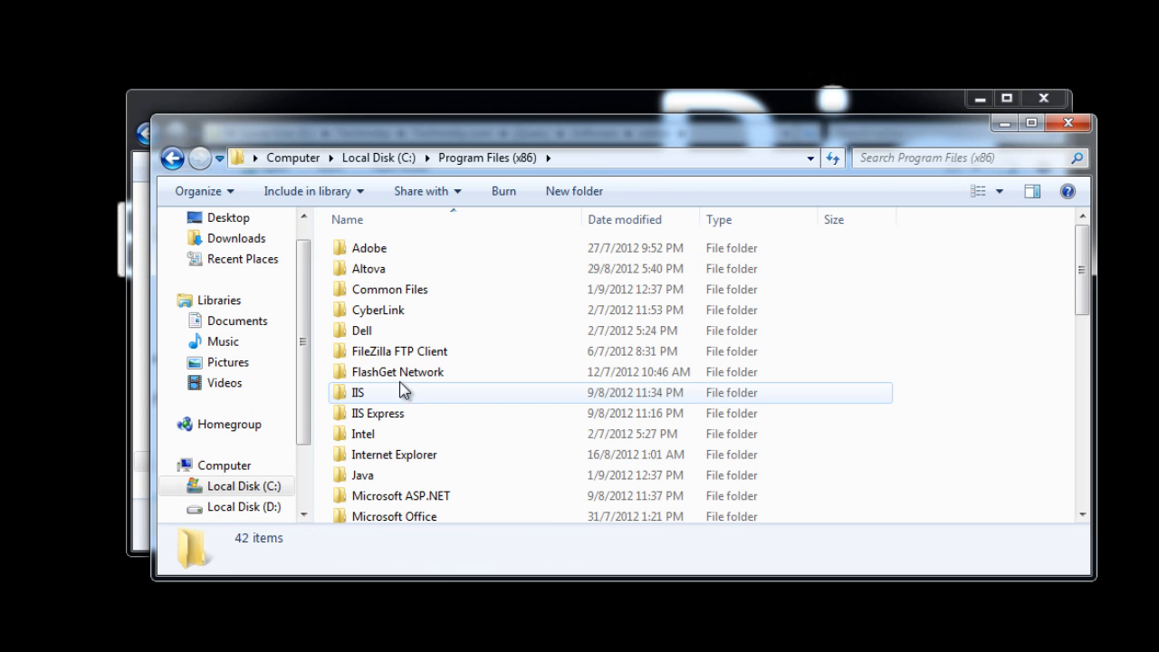
Step: Merge the newer files into PSPad editor, replacing all conflicts with administrator permission
scroll("down", 3)
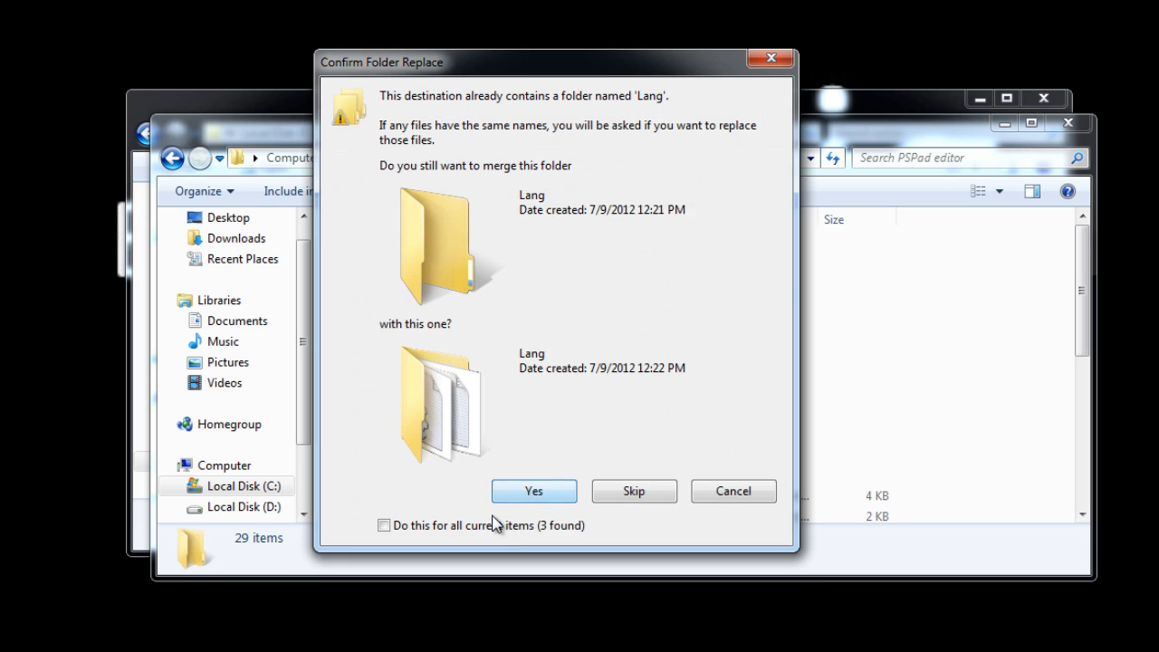
left_click(532, 489)
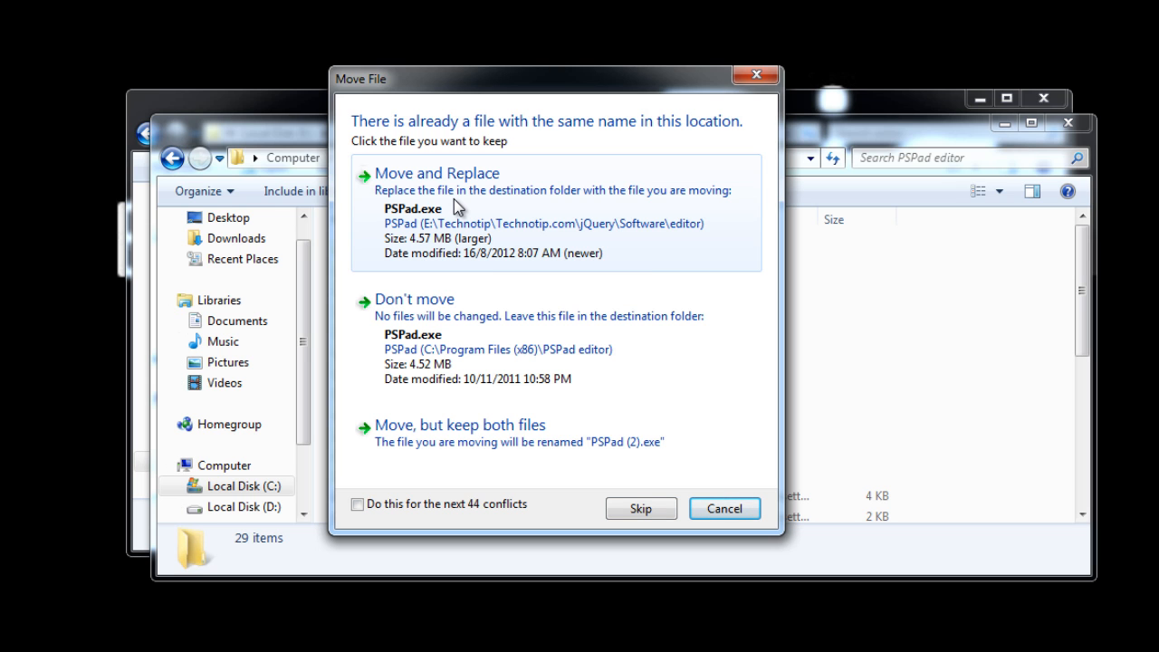
left_click(641, 507)
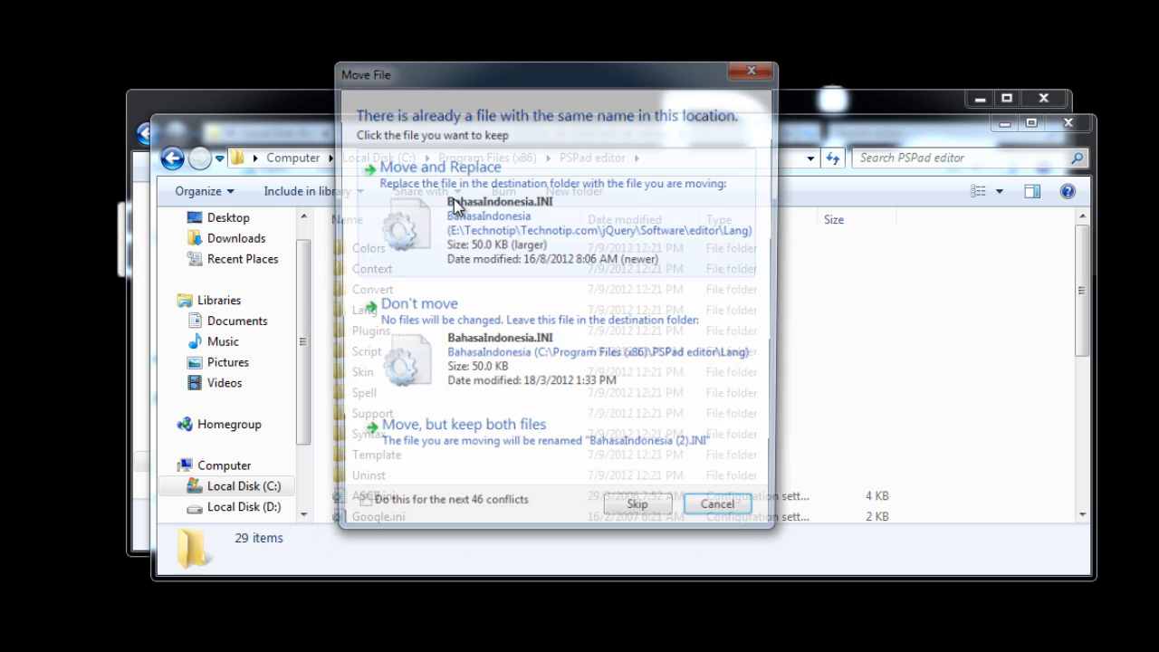
left_click(638, 504)
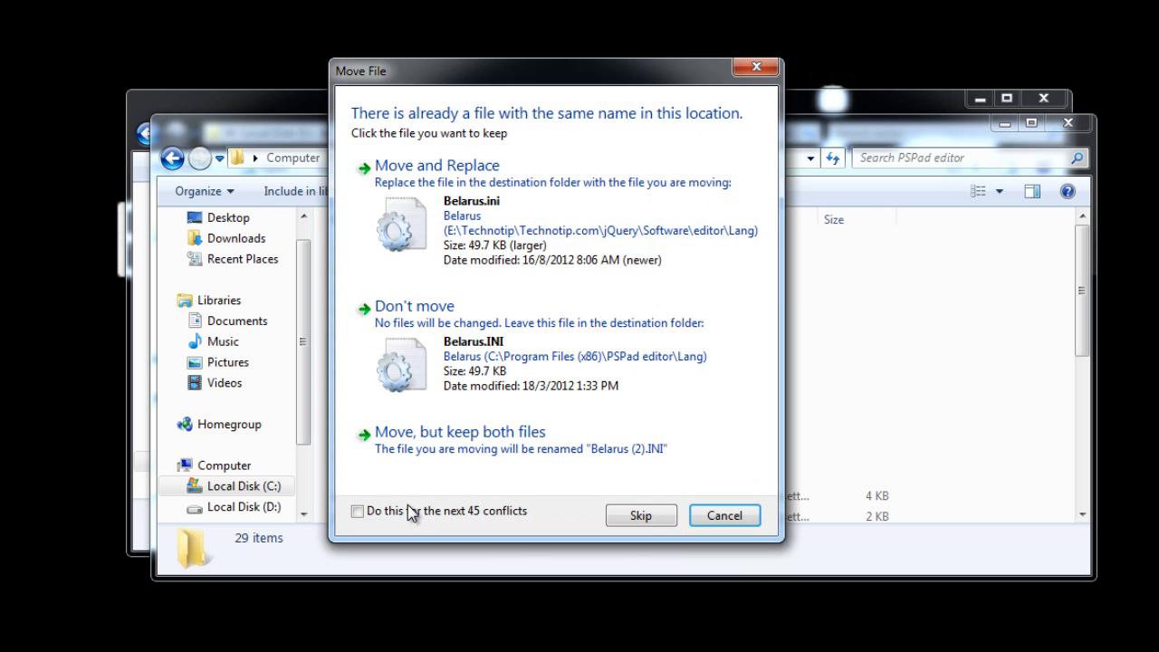
left_click(438, 165)
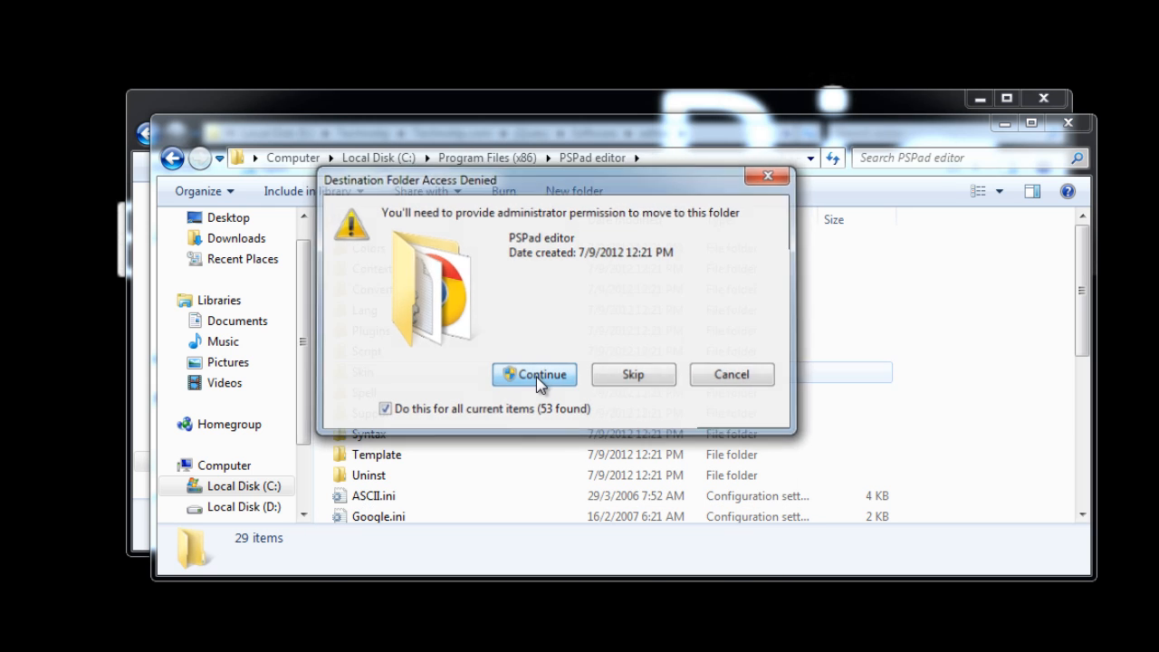
left_click(534, 373)
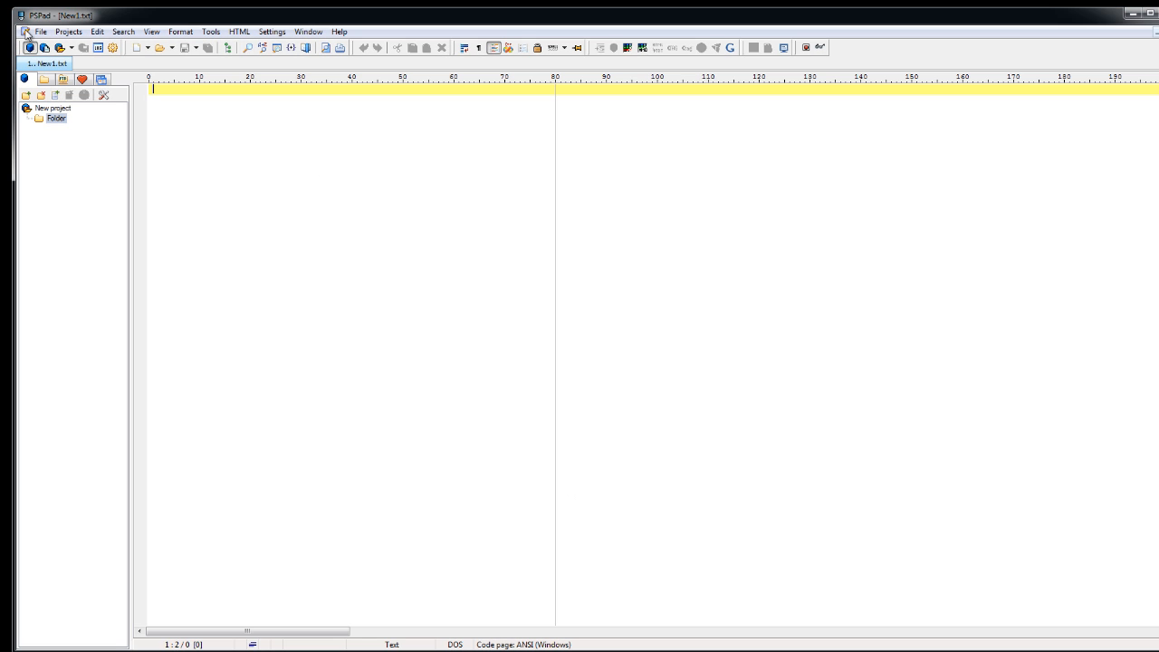
Step: Save the blank document as index.html in C:\wamp\www\new
left_click(40, 32)
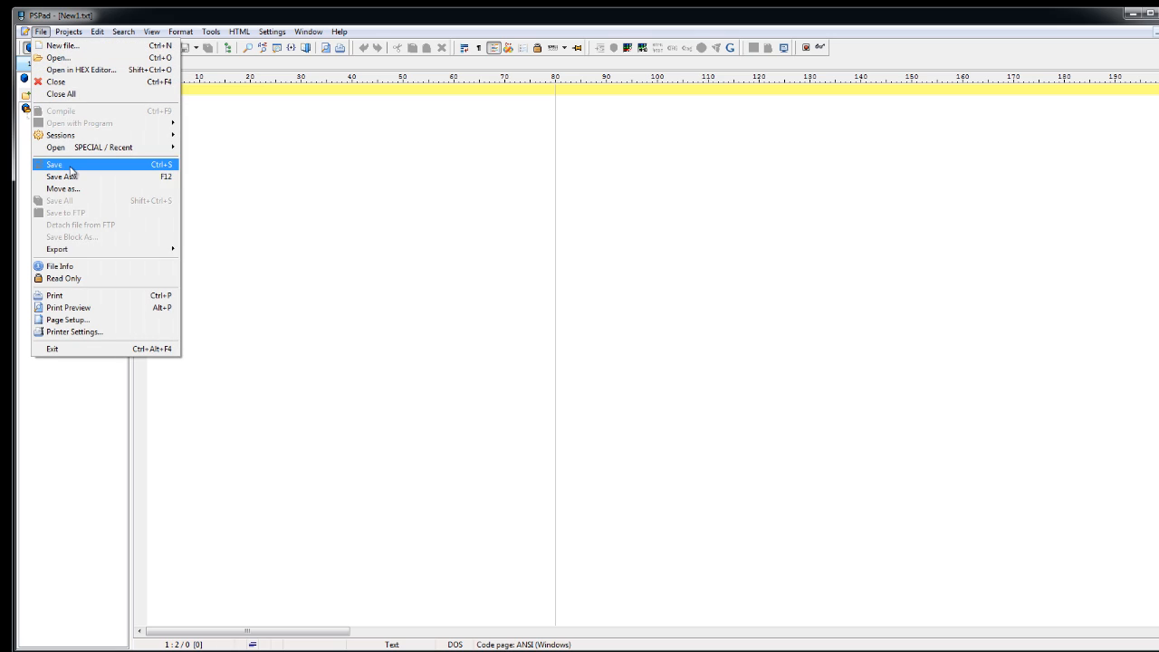
left_click(61, 176)
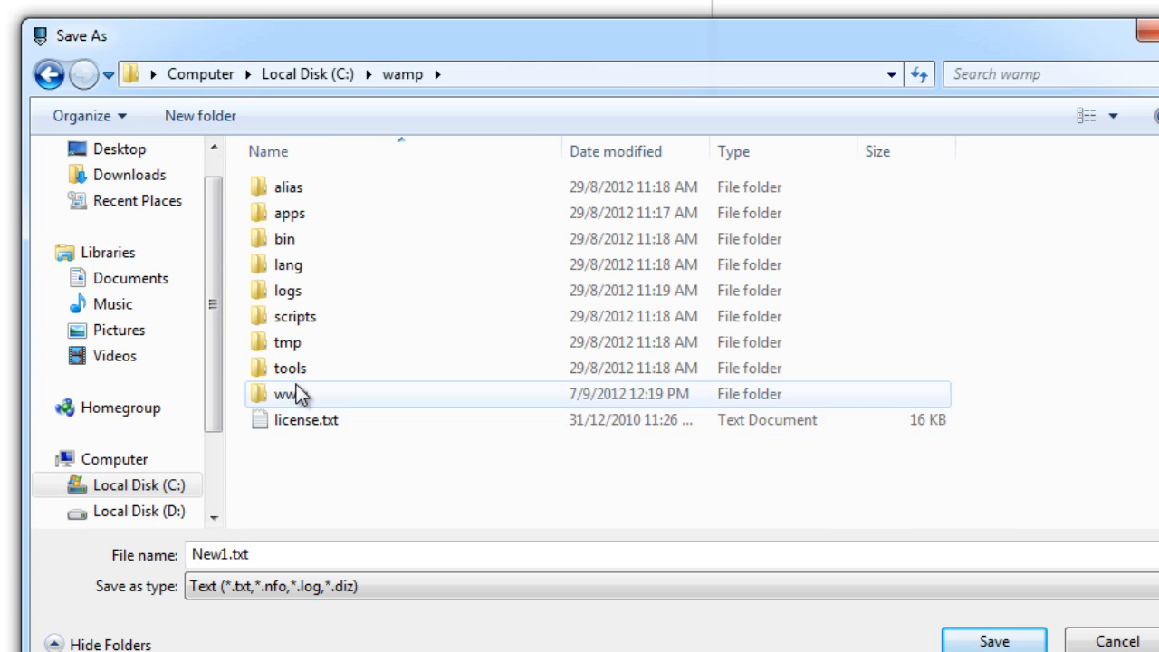
double_click(282, 395)
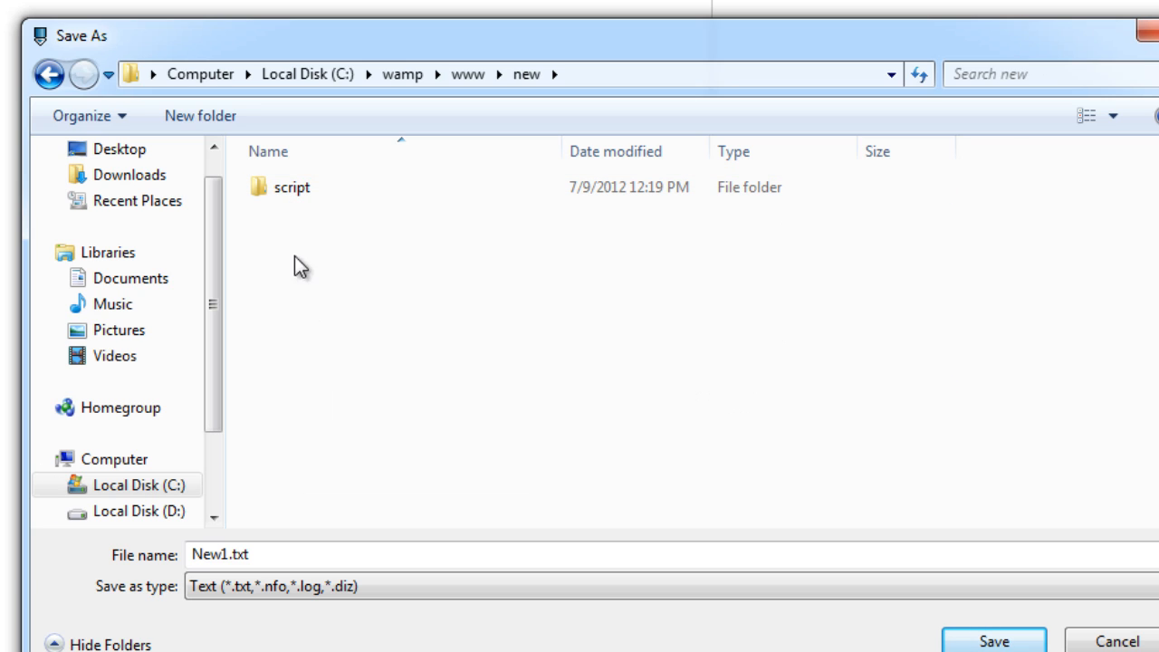
type("i")
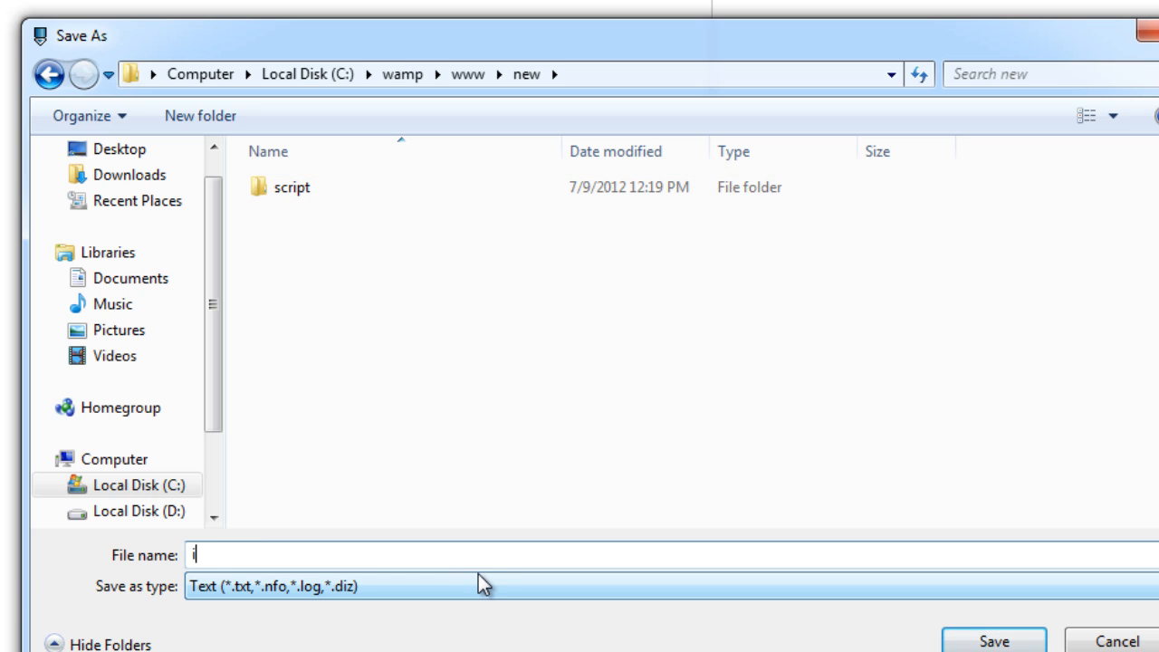
type("ndex.")
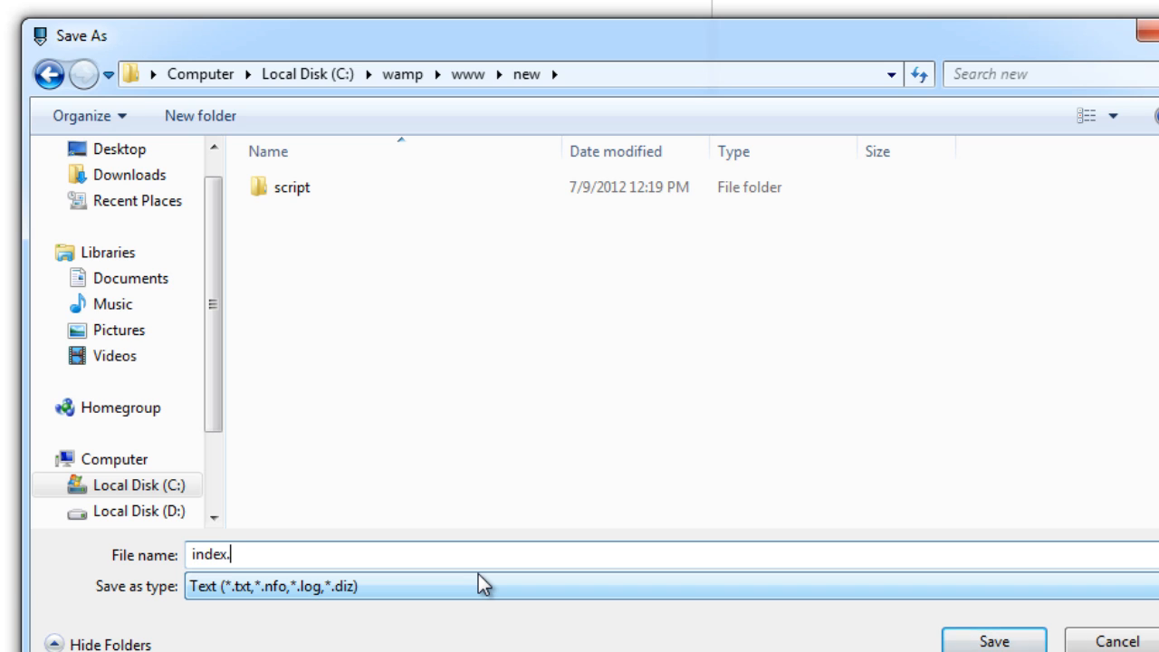
type("html")
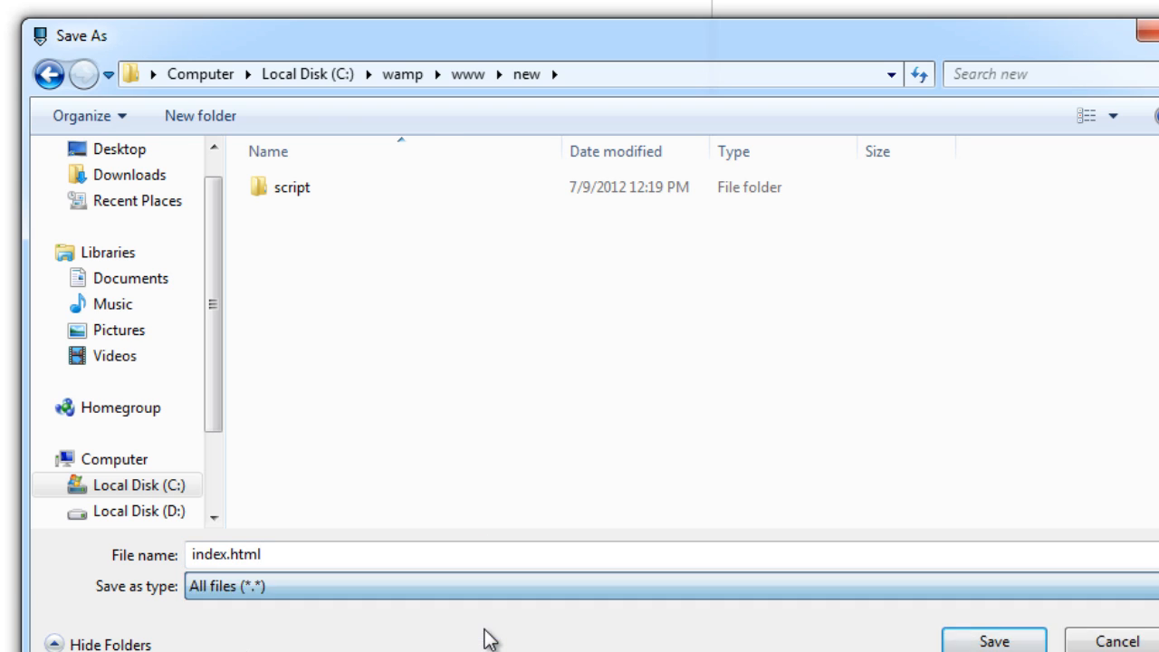
left_click(992, 641)
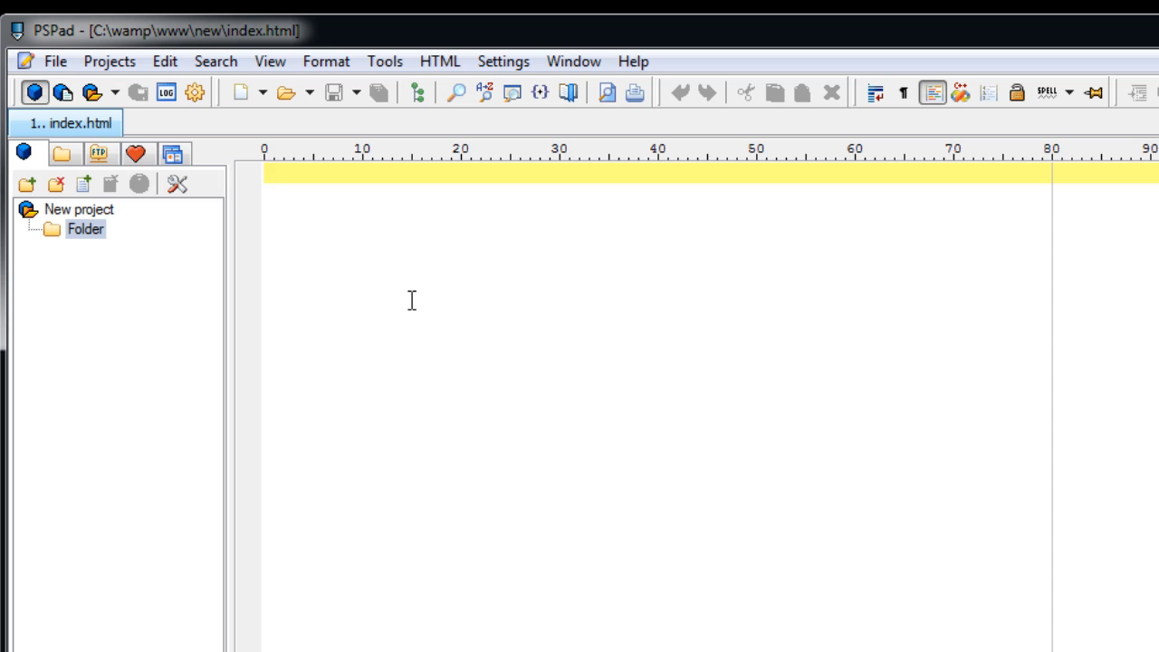
Step: Write the html and head tags with title 'jQuery Basics'
type("<html>")
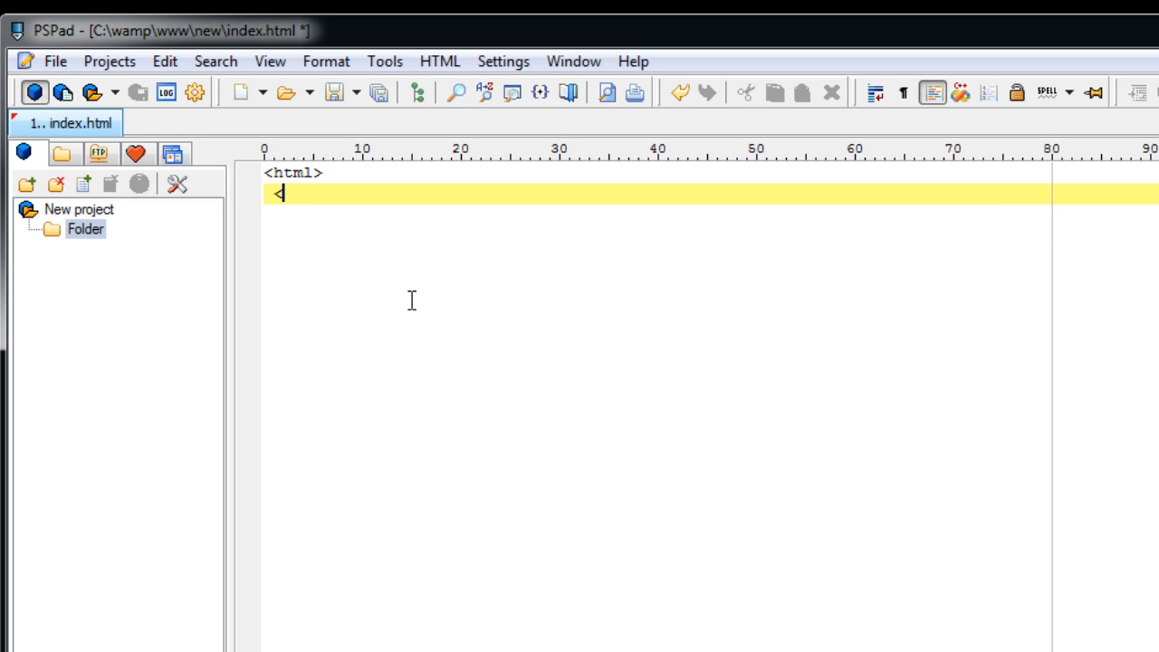
type("head>")
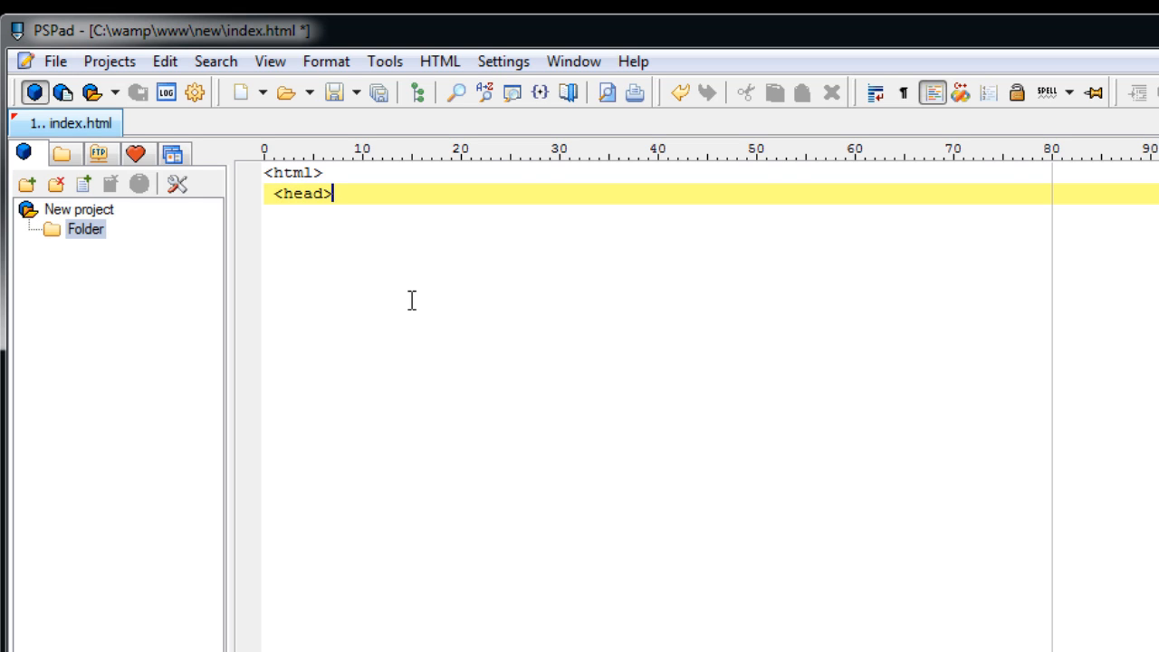
type("<title>")
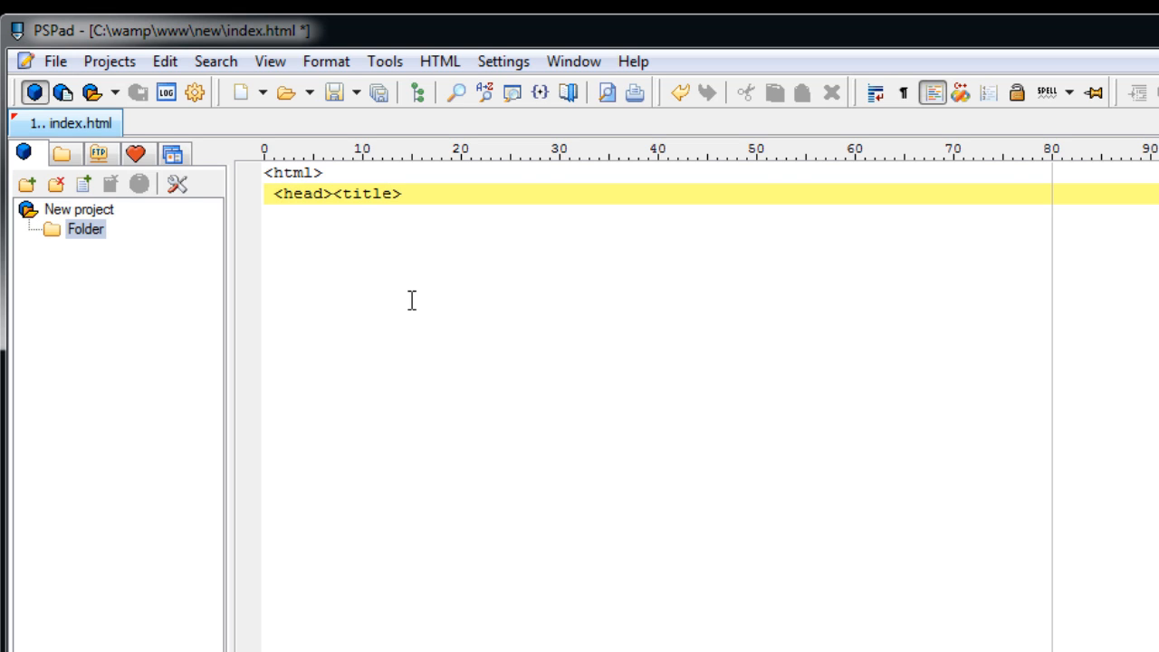
type("jQuery B")
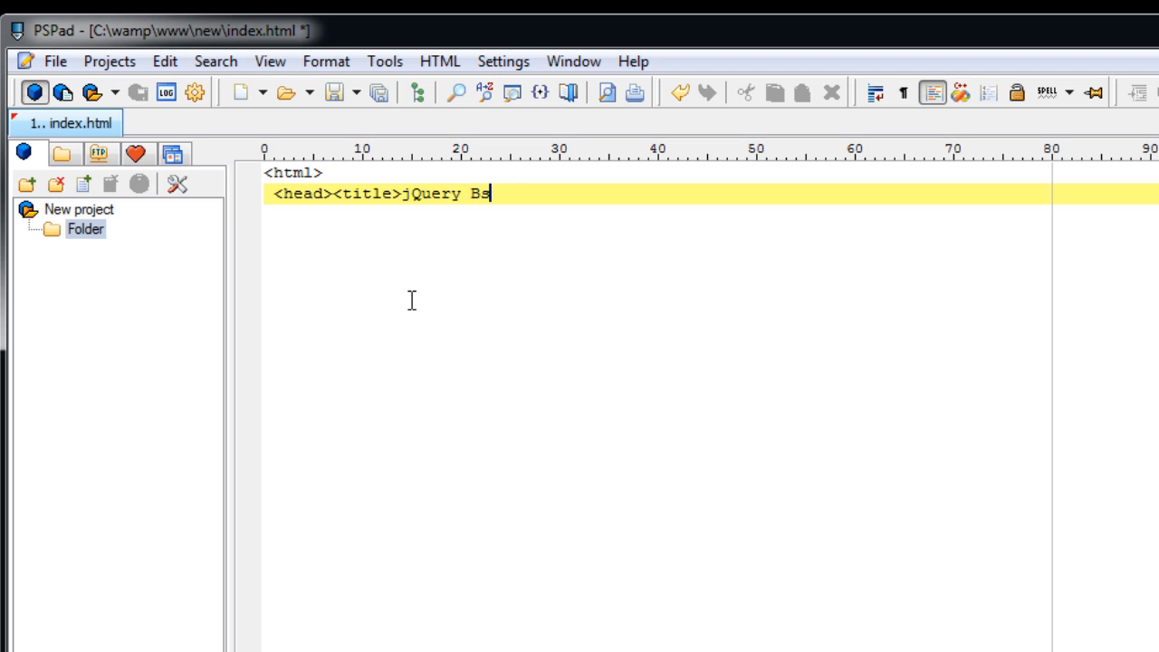
type("sics<")
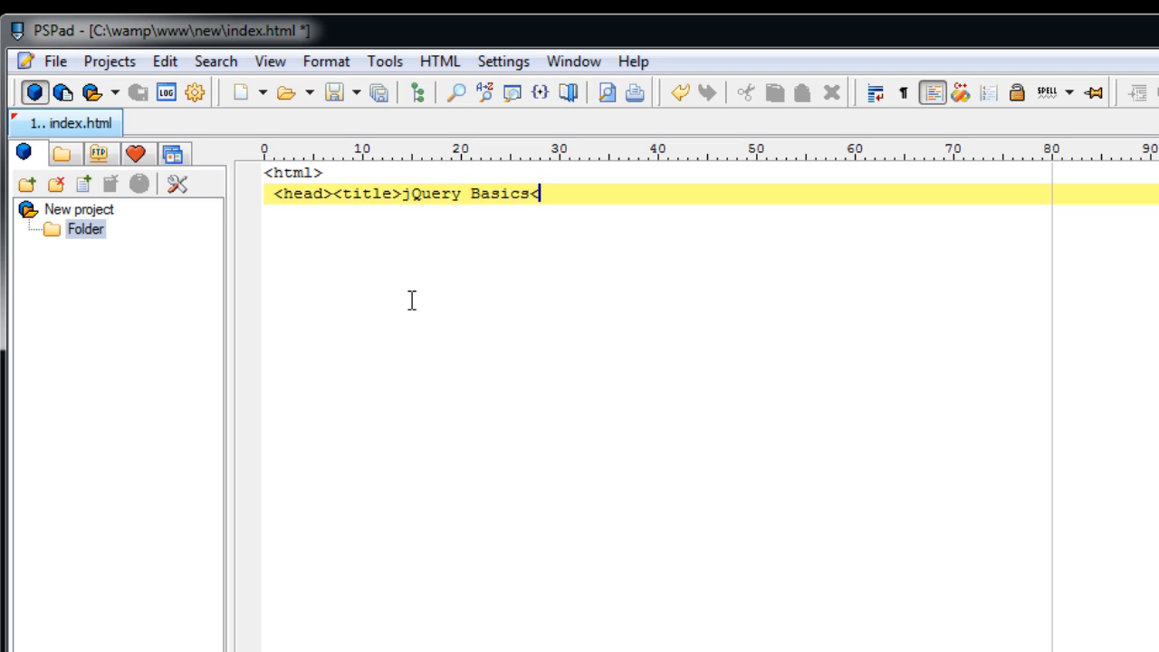
type("/title>")
type("</head>")
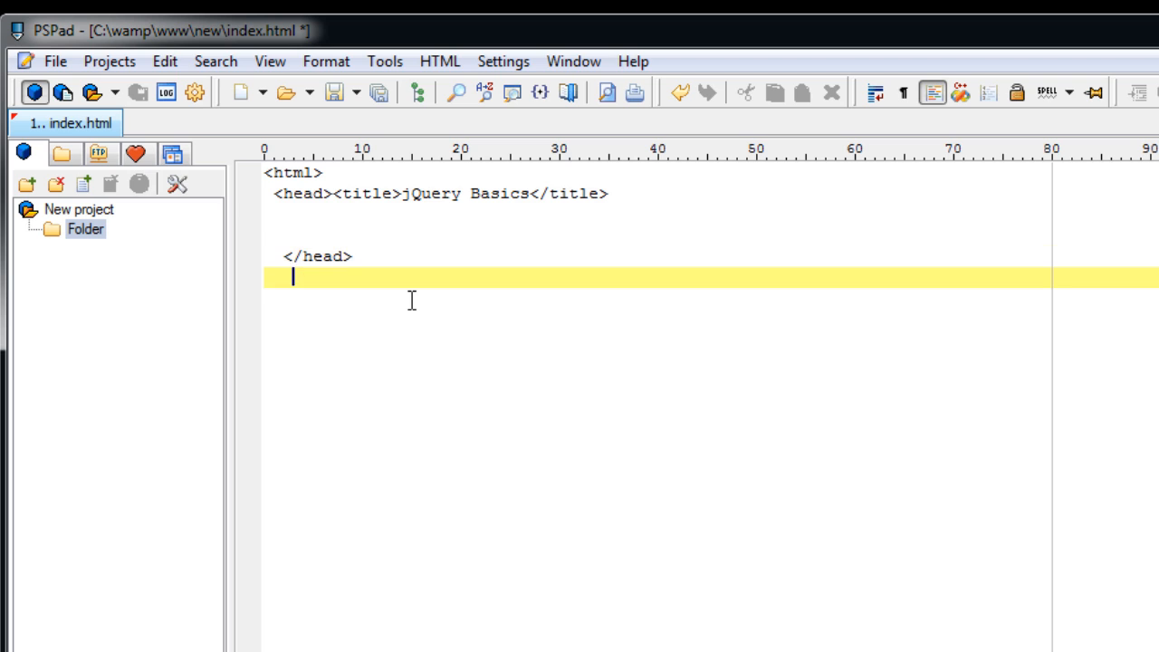
Step: Add the body element, close body and html, and begin a script tag in the head
type("<body>")
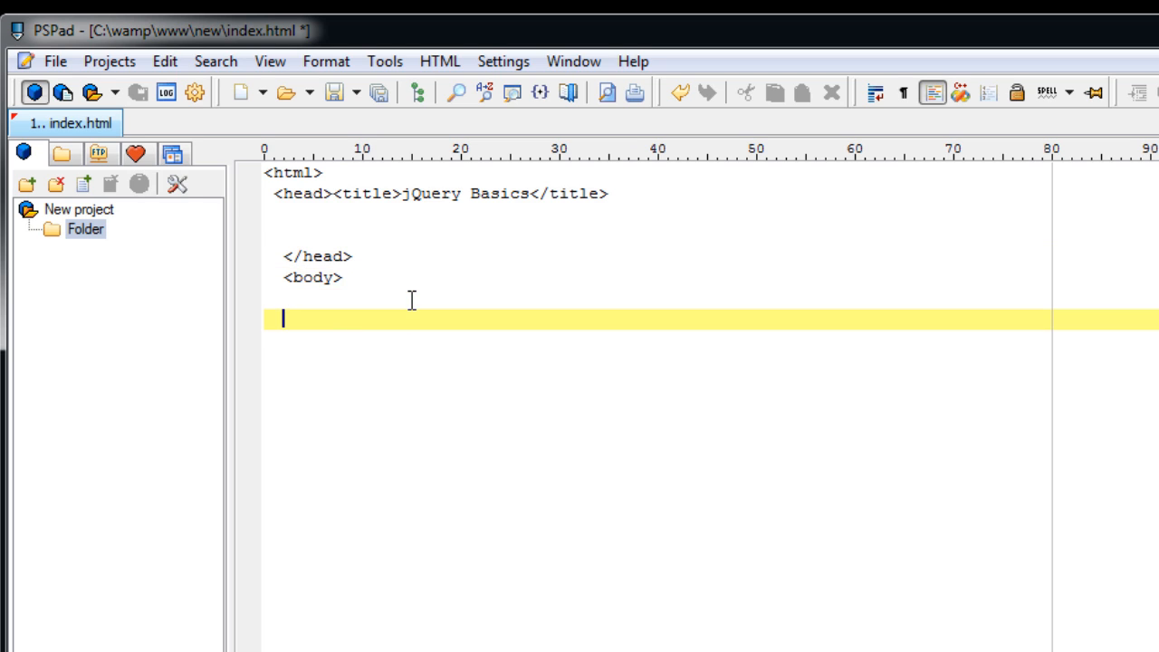
type("</body>")
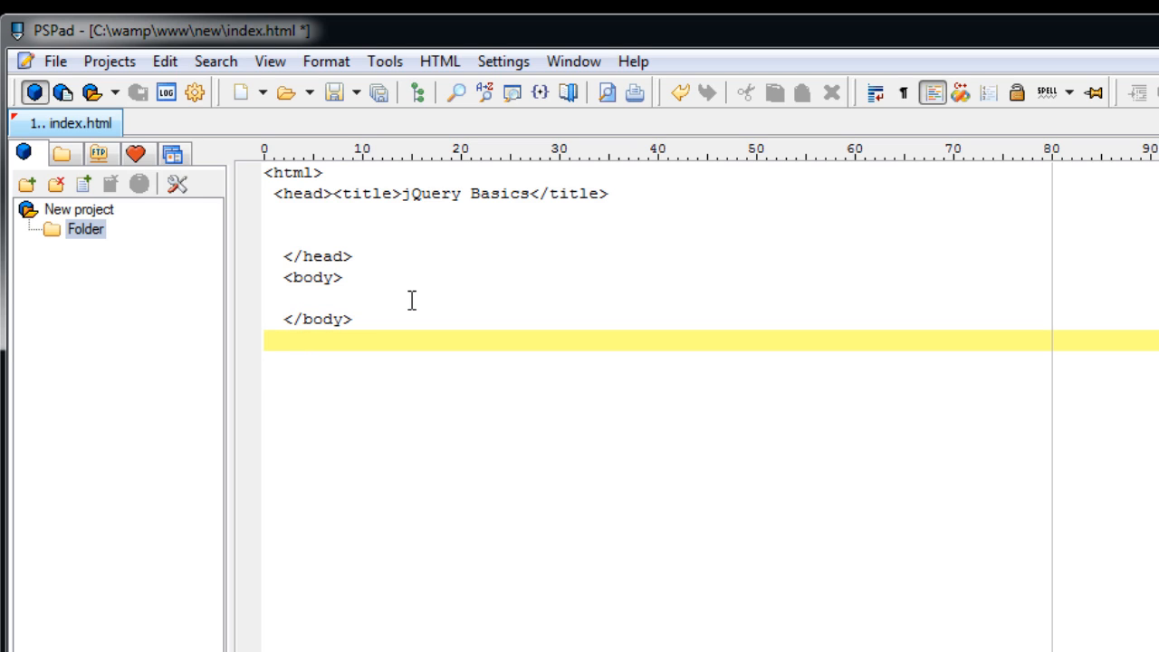
type("</html>")
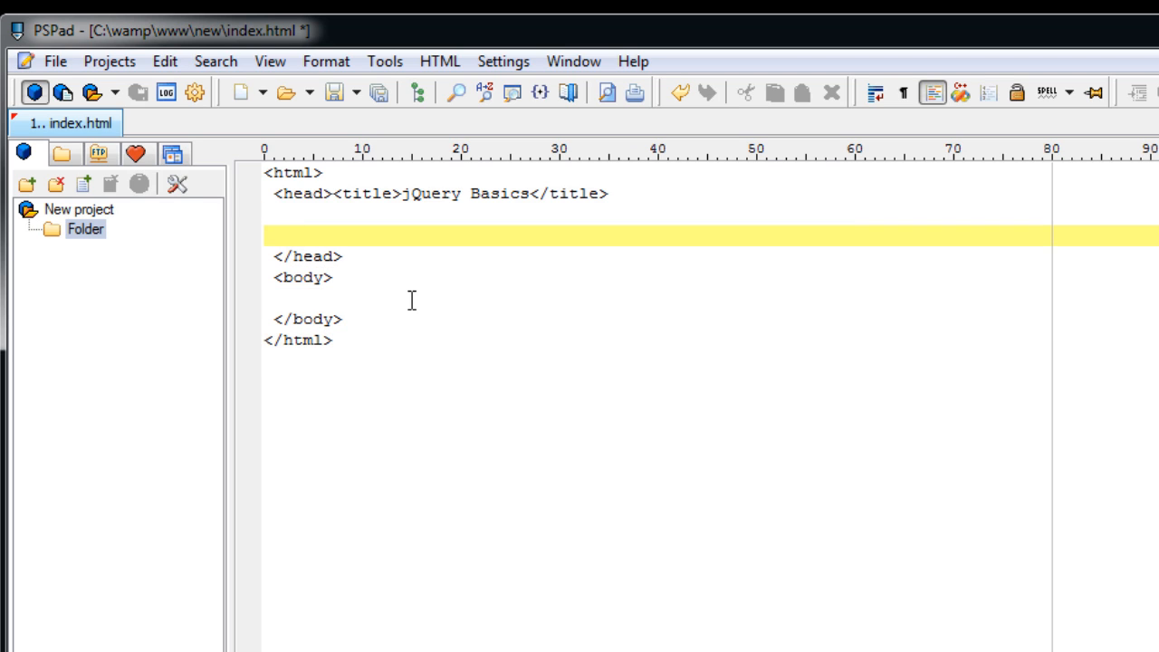
type("<script src")
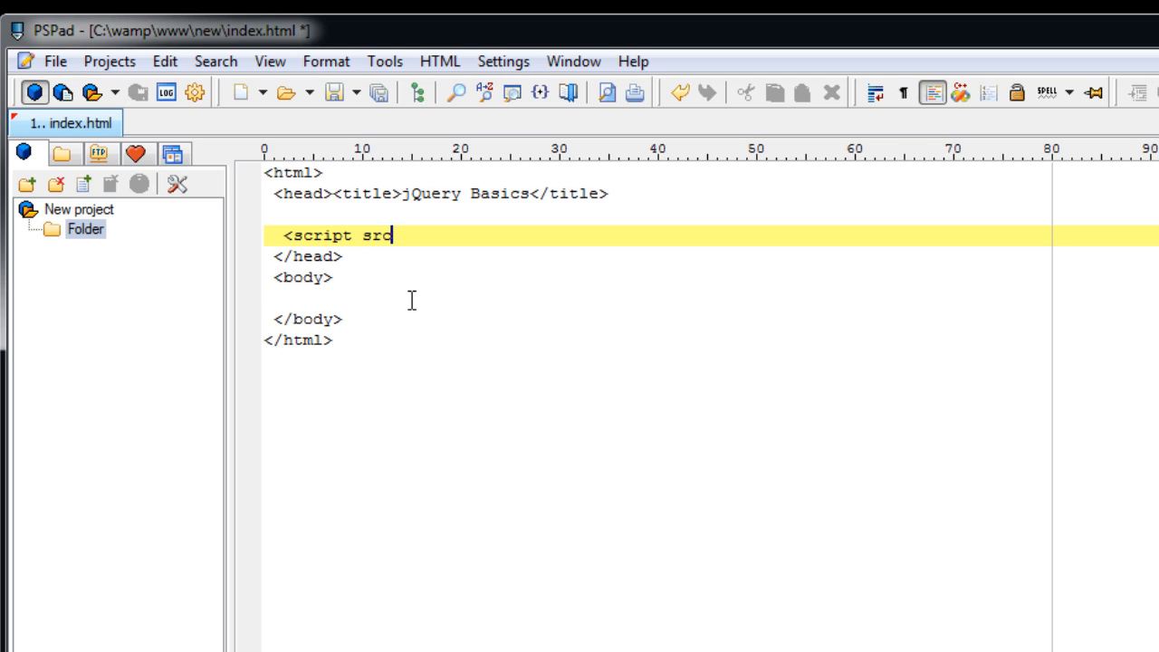
Step: Begin the script tag's src attribute with the path script/
type("=\"")
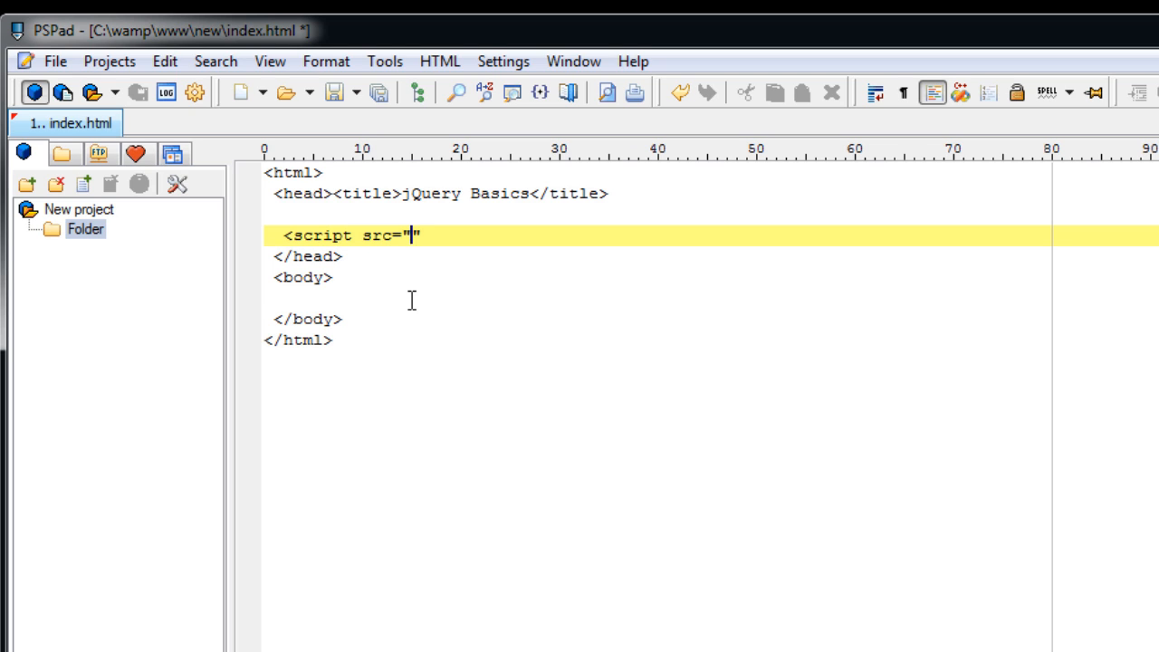
type("script")
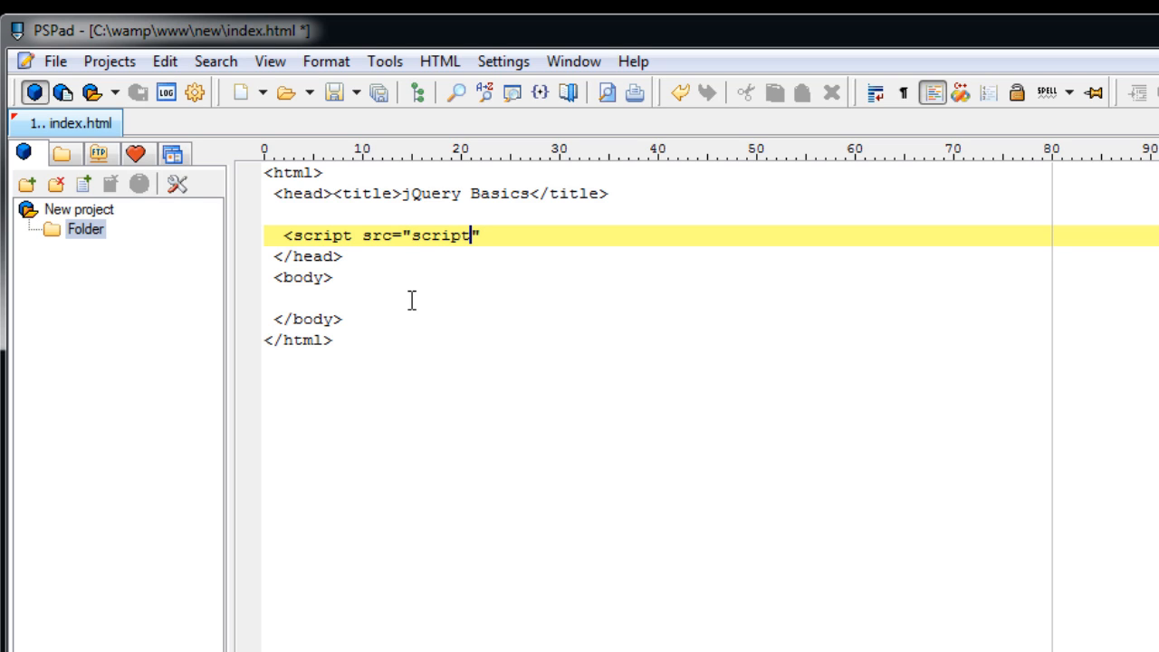
type("/")
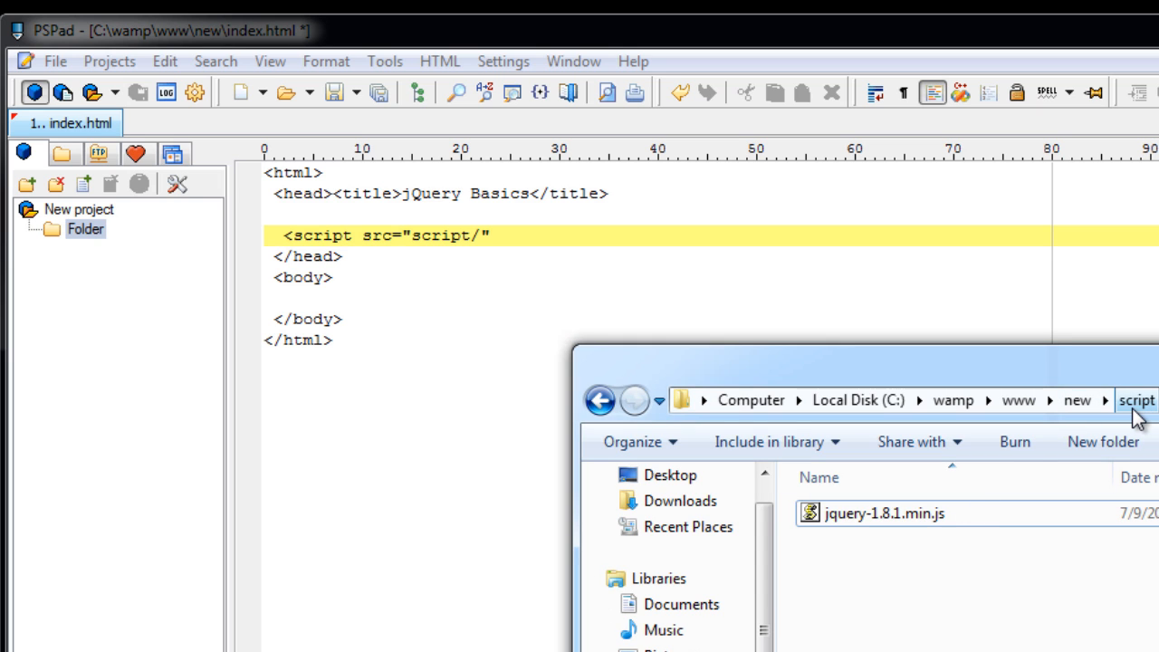
Step: Copy the jQuery file name jquery-1.8.1.min.js from Explorer and paste it into the src path
right_click(884, 514)
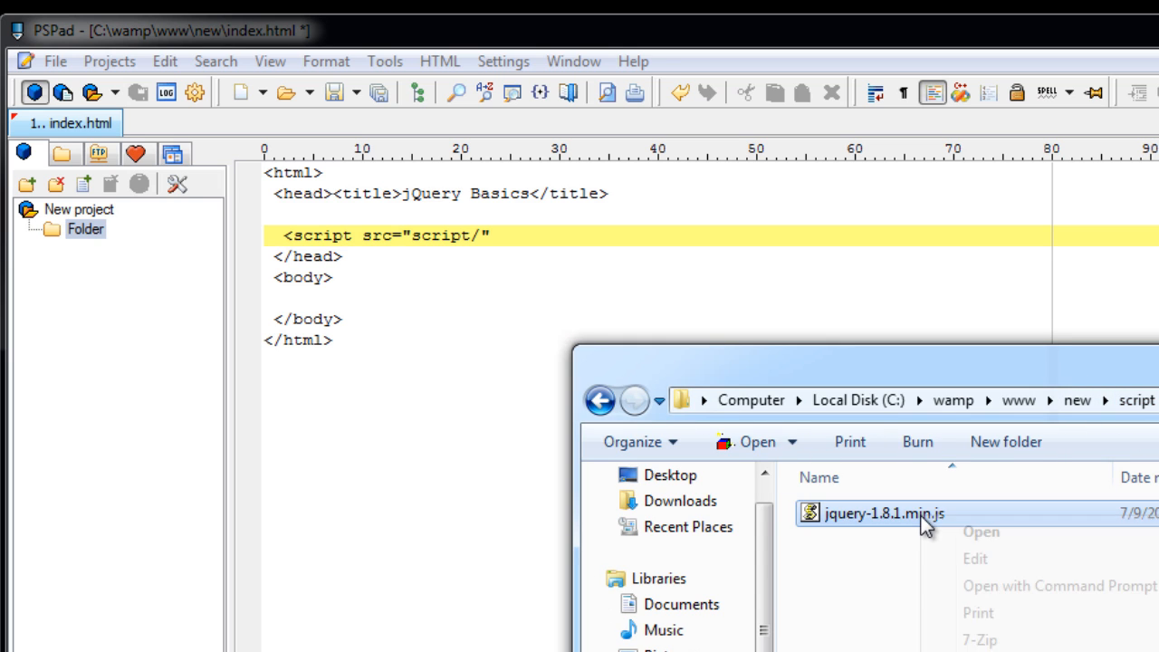
left_click(884, 512)
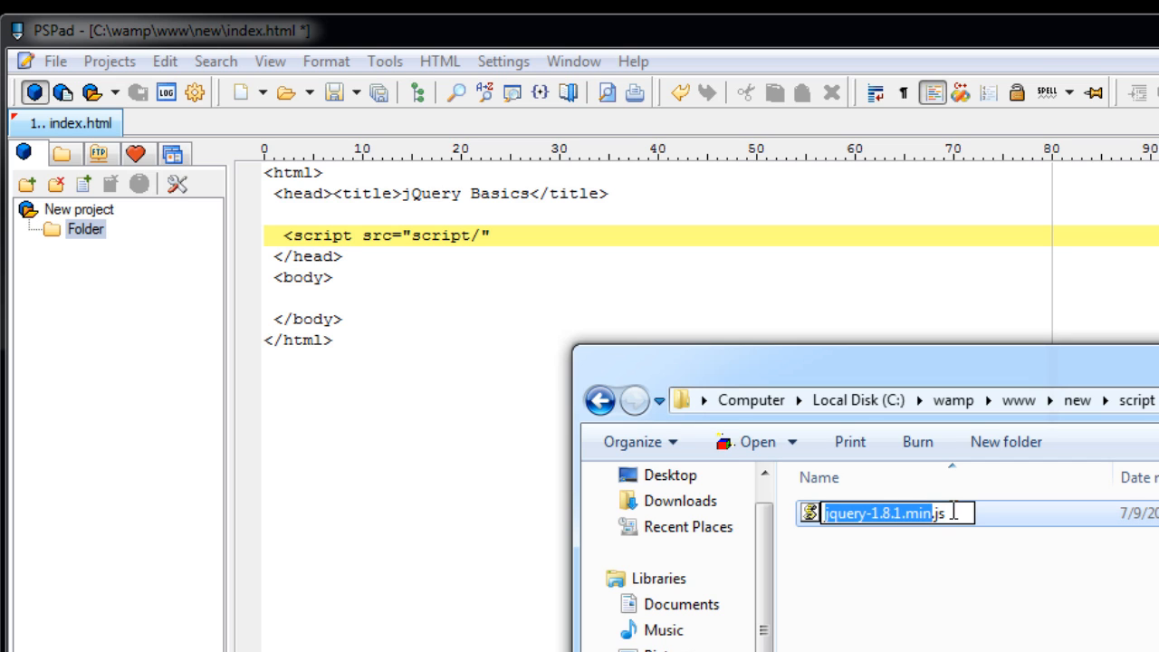
right_click(884, 513)
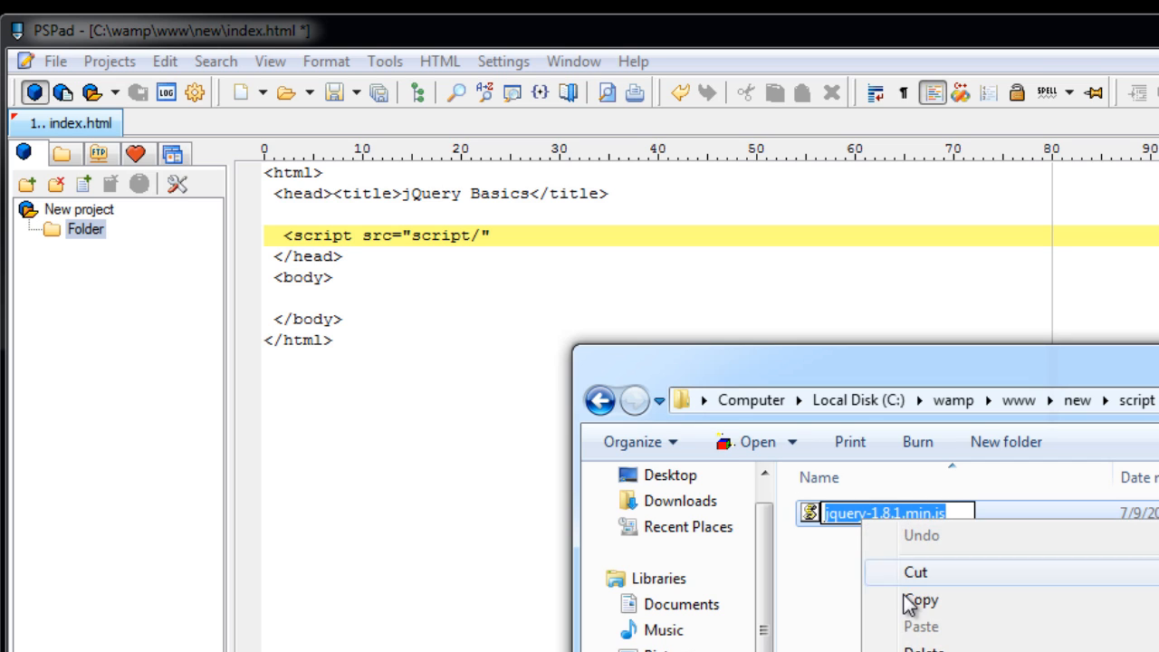
left_click(921, 600)
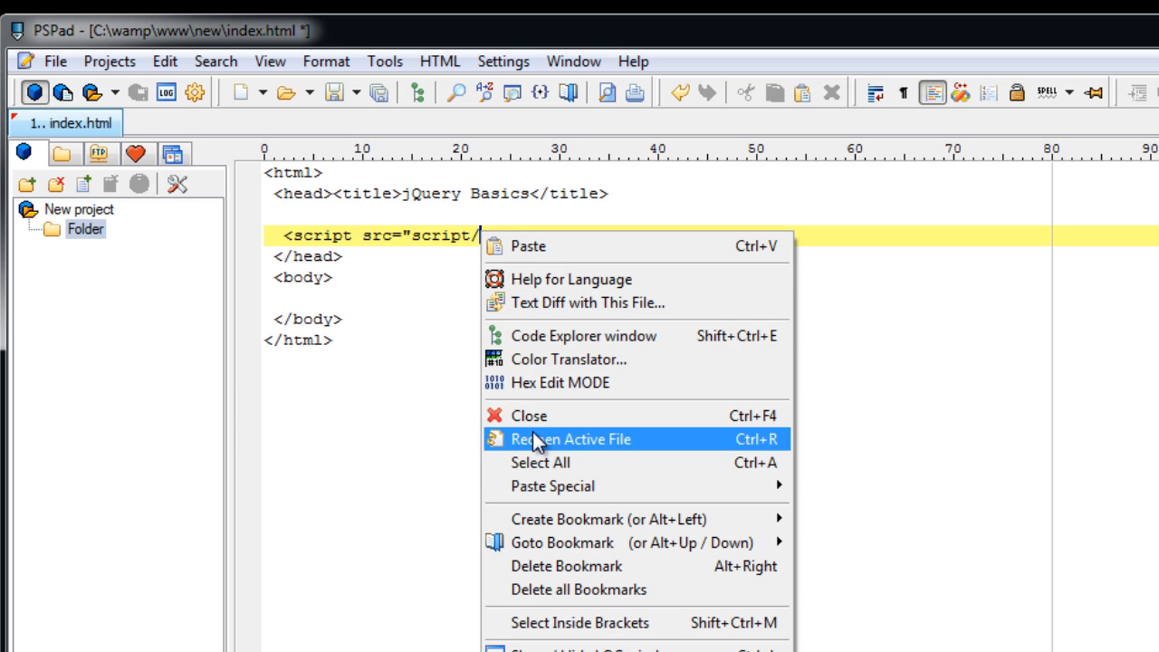
left_click(528, 246)
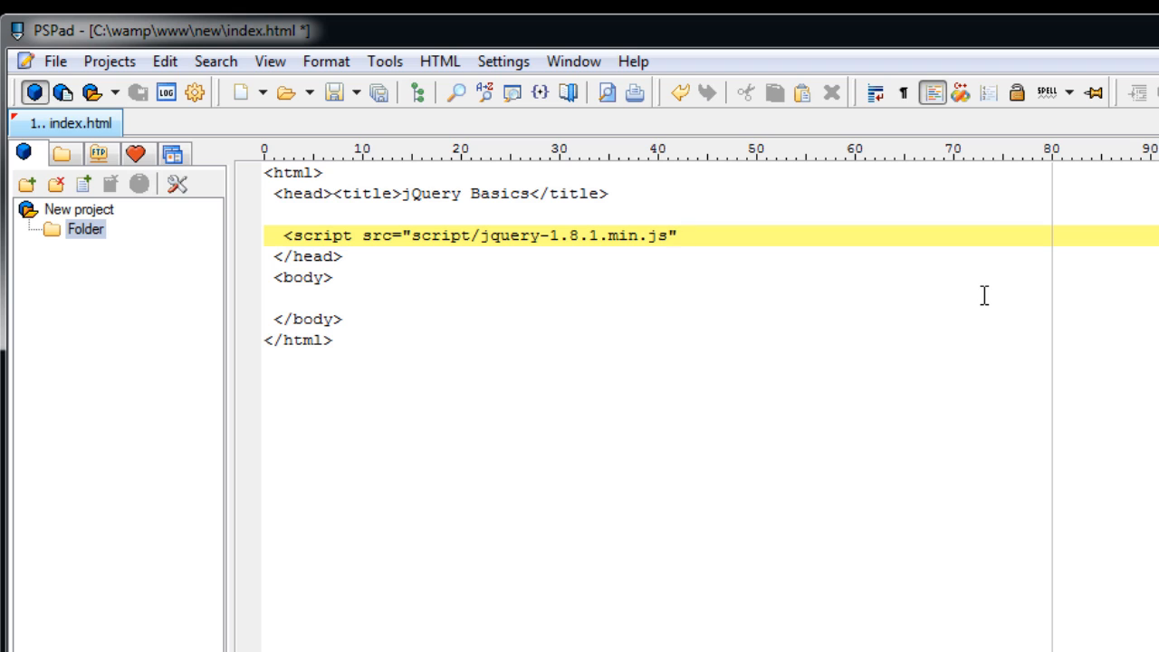
Step: Close the jQuery include with </script> and start the next script tag
type("</s")
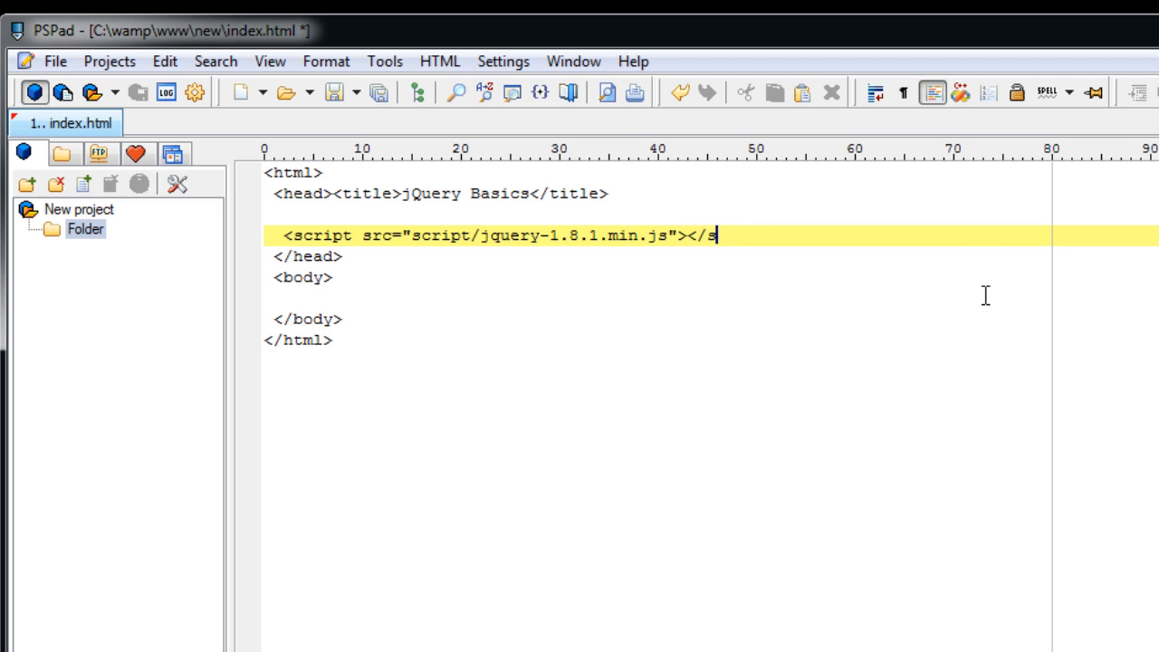
type("cript>")
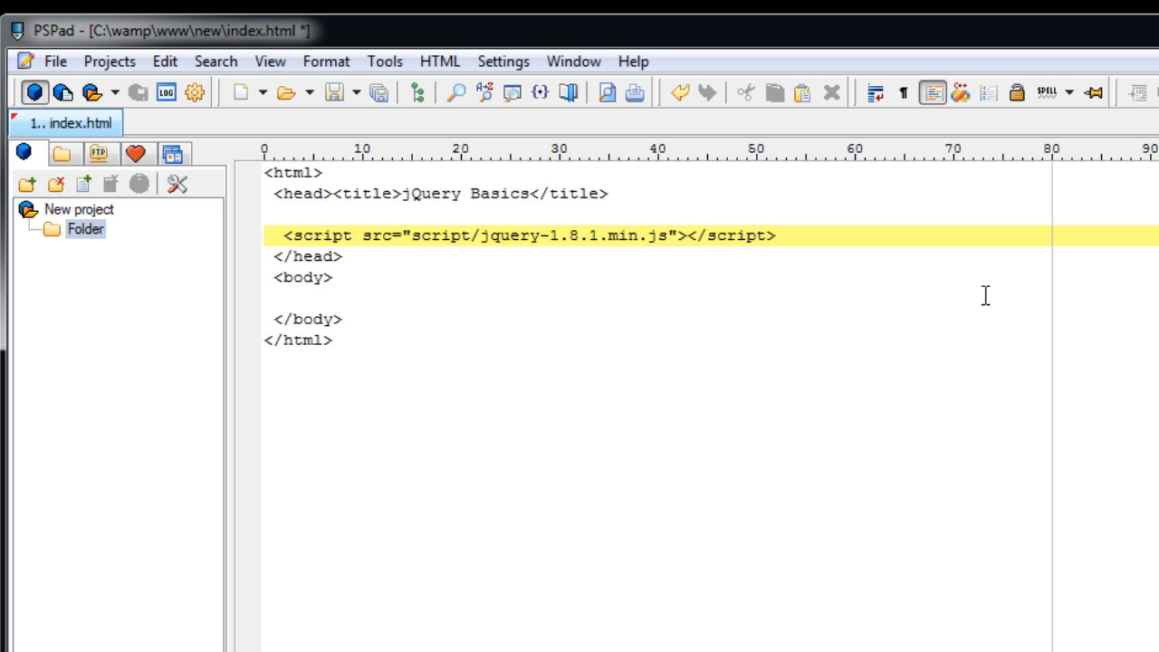
type("<scr")
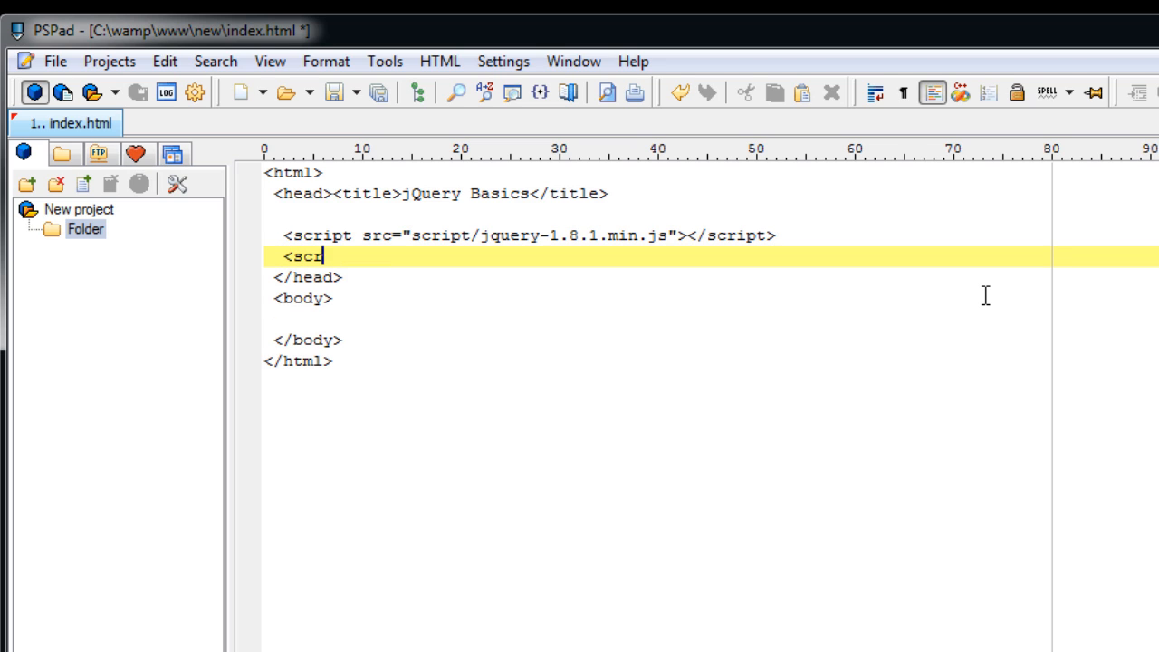
Step: Add an empty <script type="text/javascript"> block, closed with </script>, after the jQuery include
type("it")
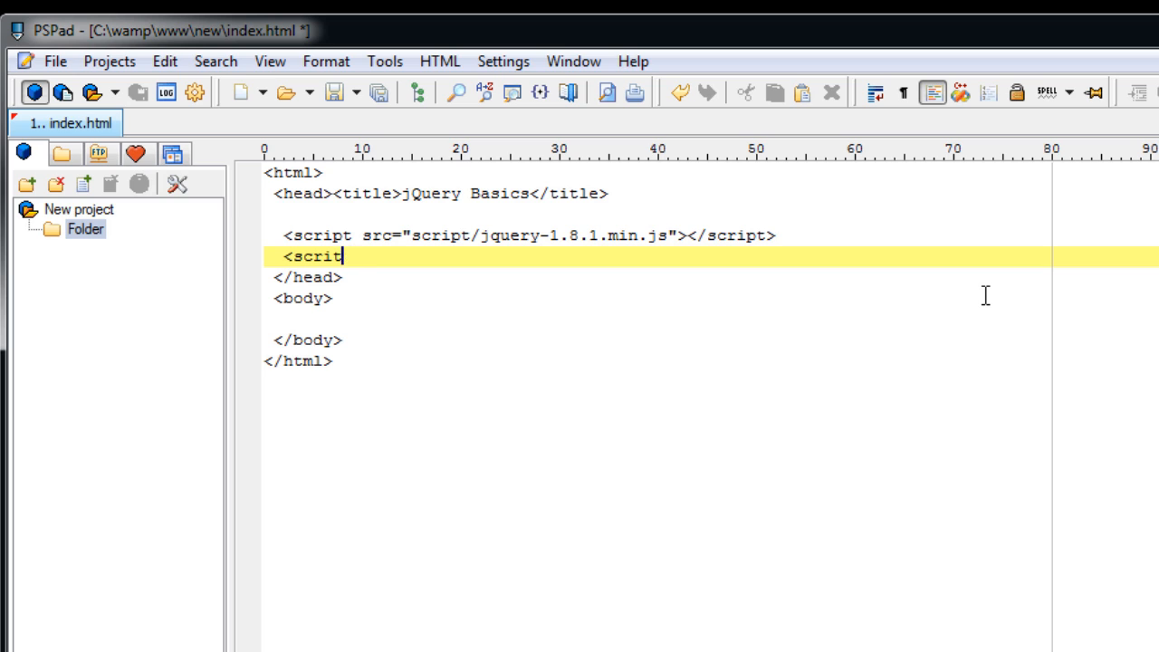
type("t")
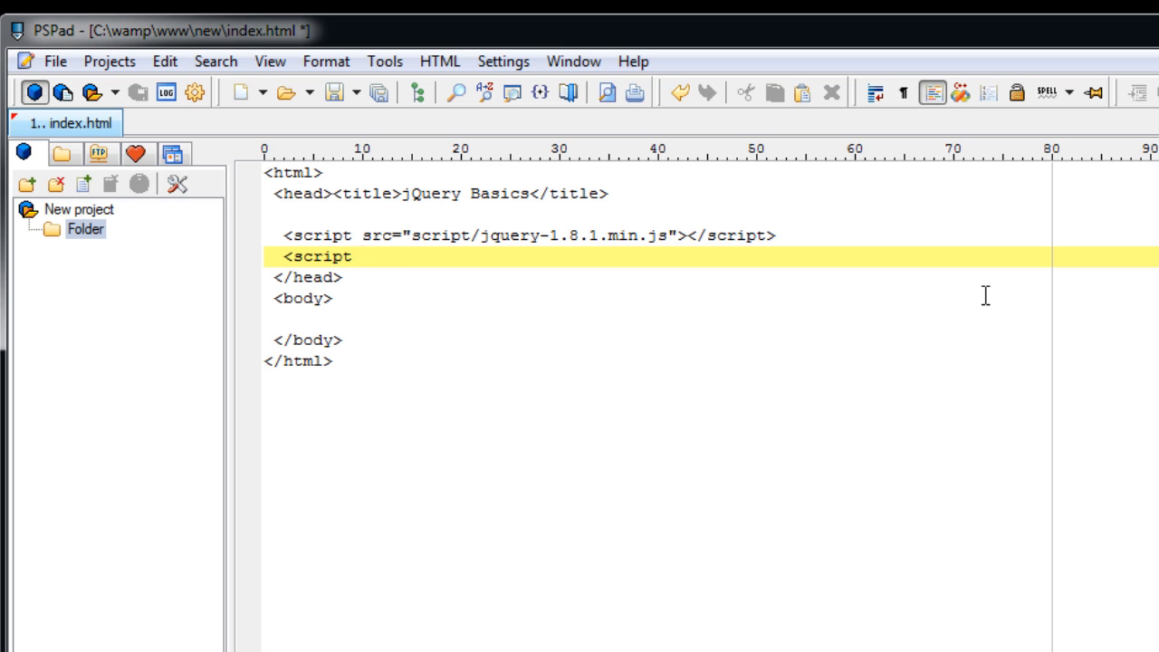
type("type=\"\"")
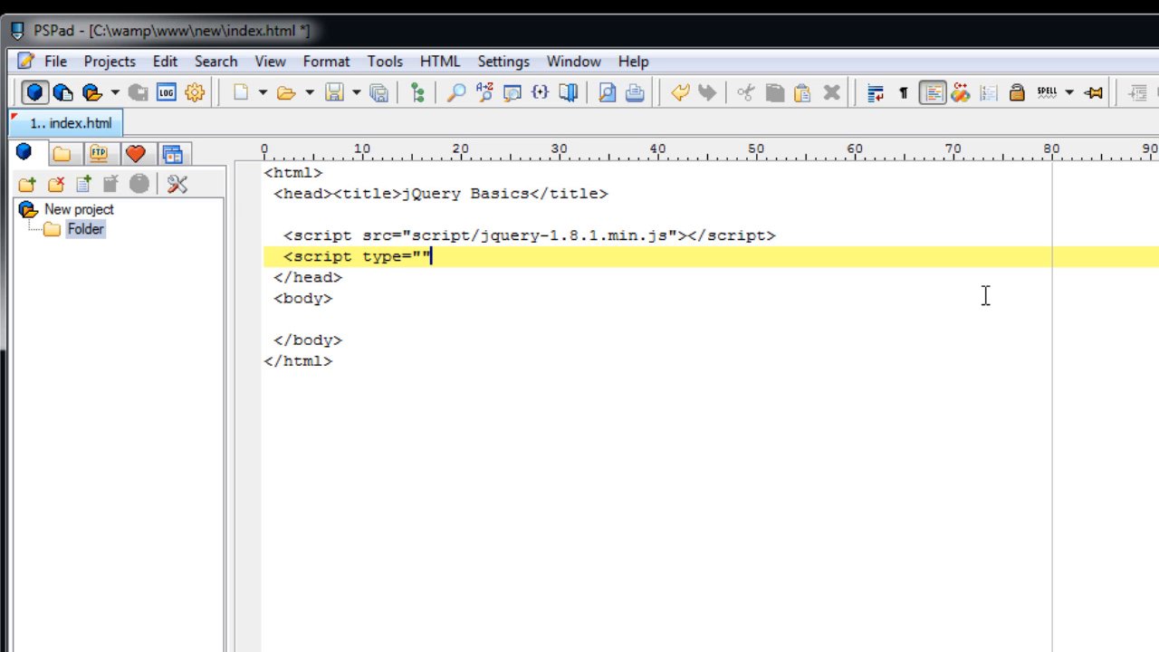
type("text/")
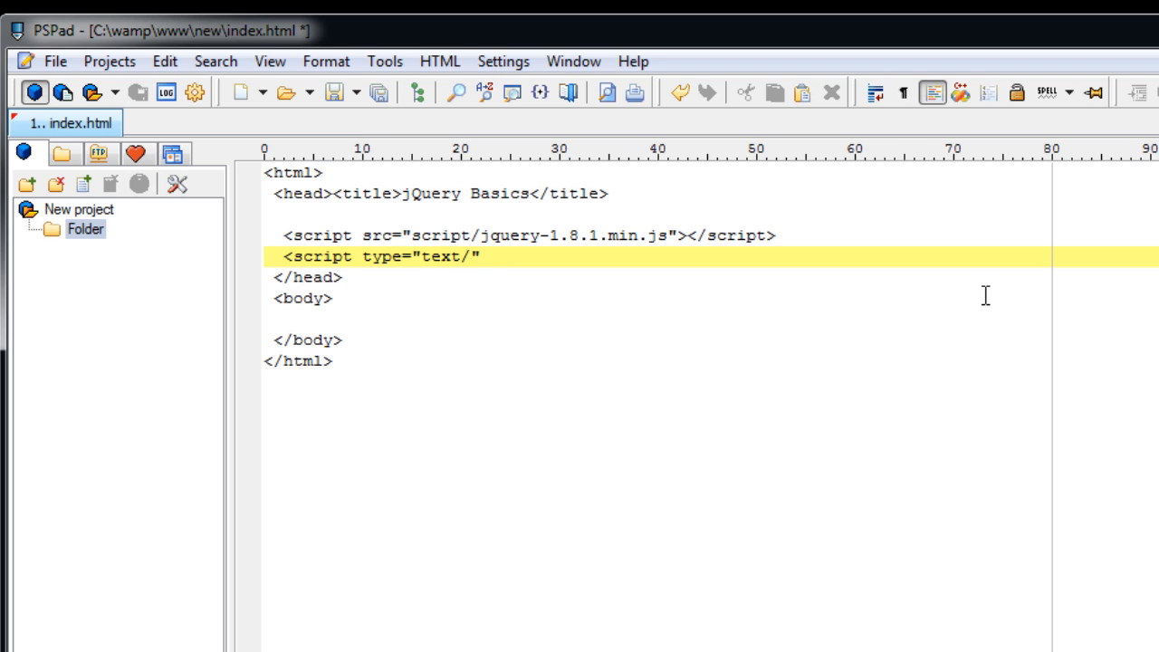
type("javascr")
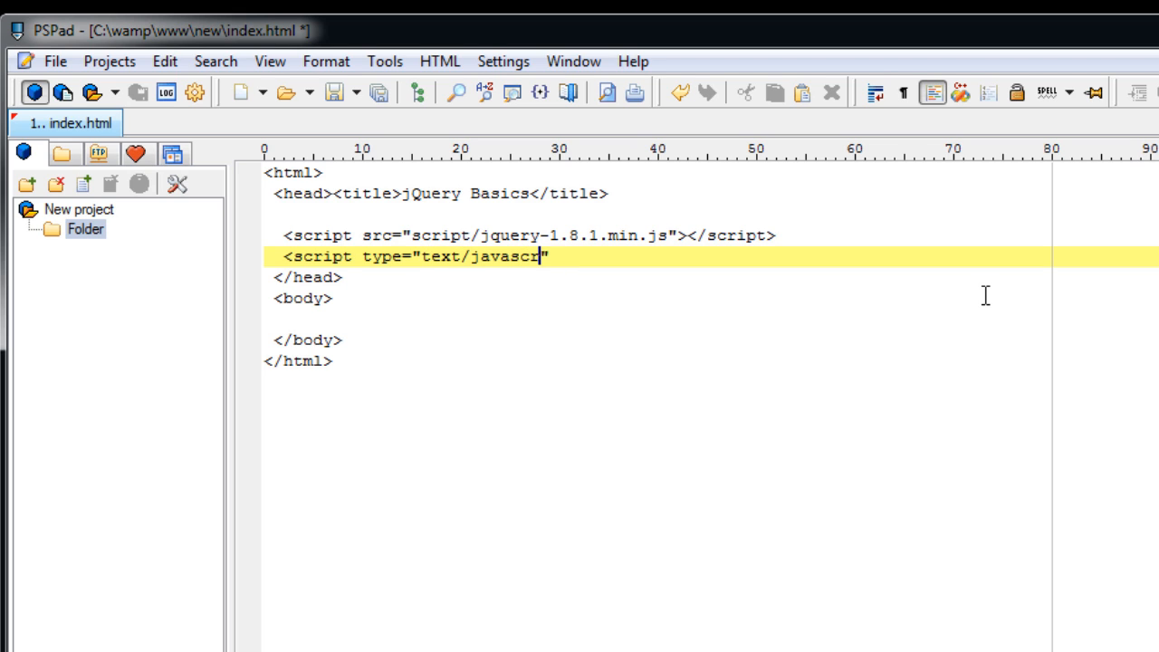
key("Return")
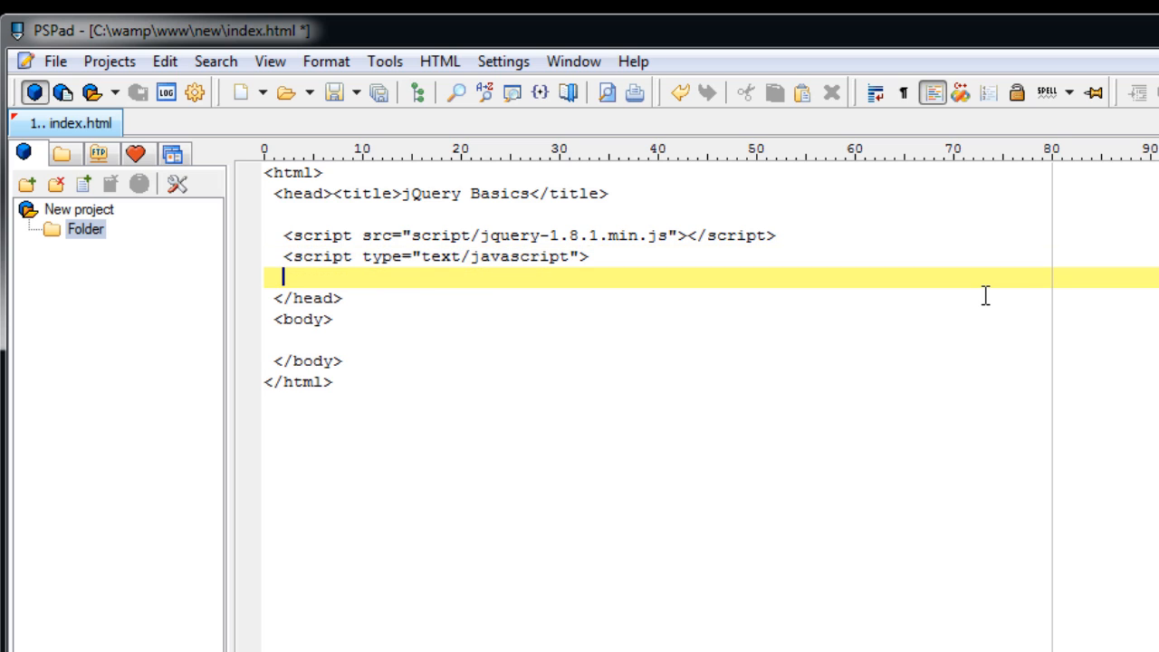
type("</script>")
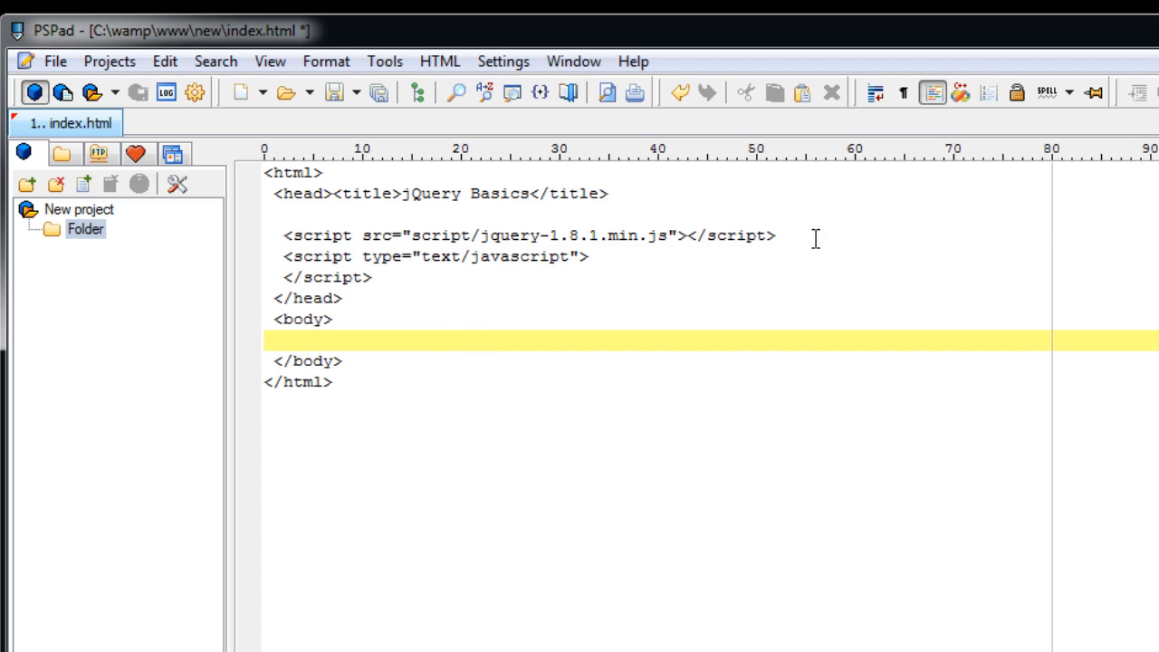
mouse_move(815, 256)
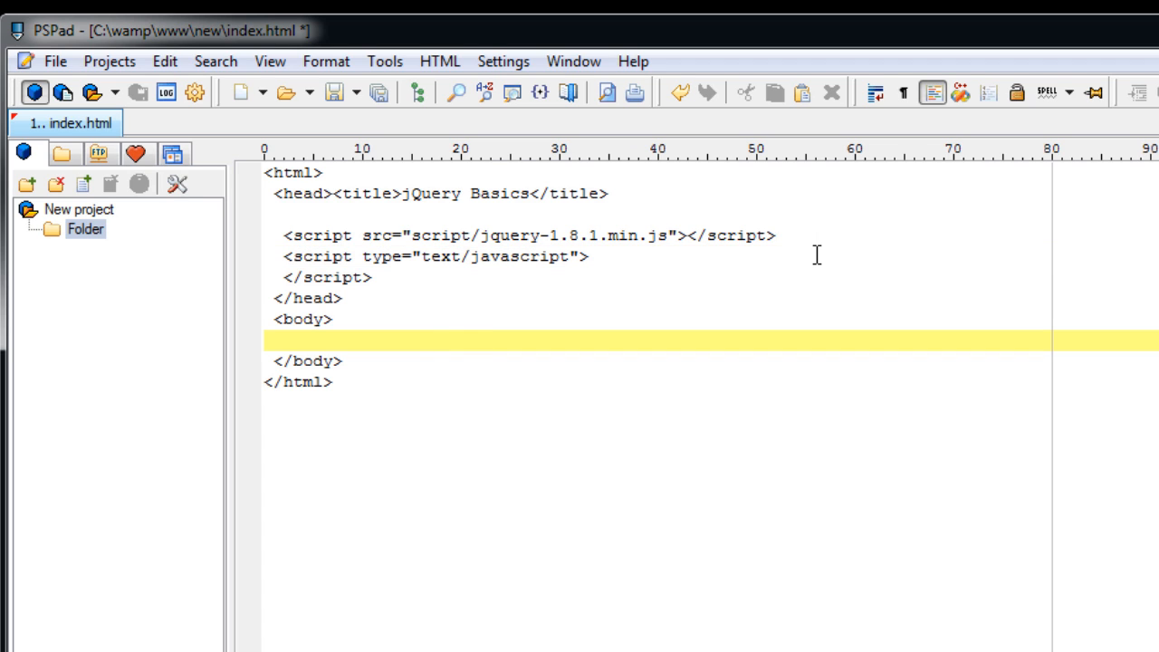
Step: Add a paragraph <p>JavaScript</p> inside the body
type("<")
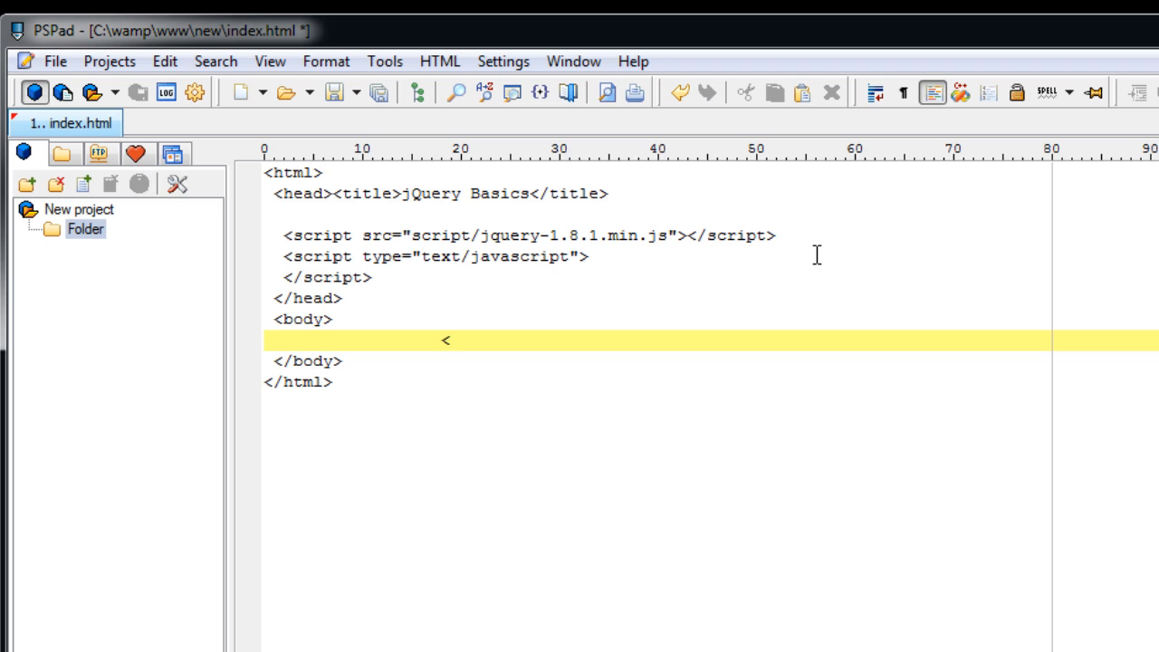
type("p>")
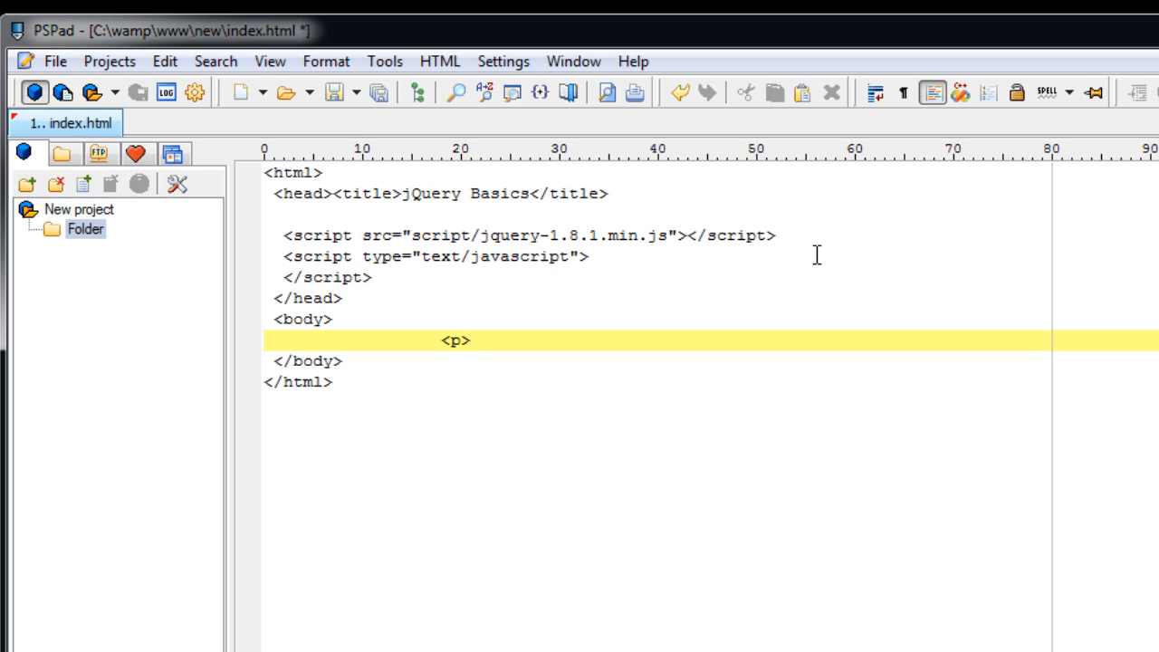
type("</p>")
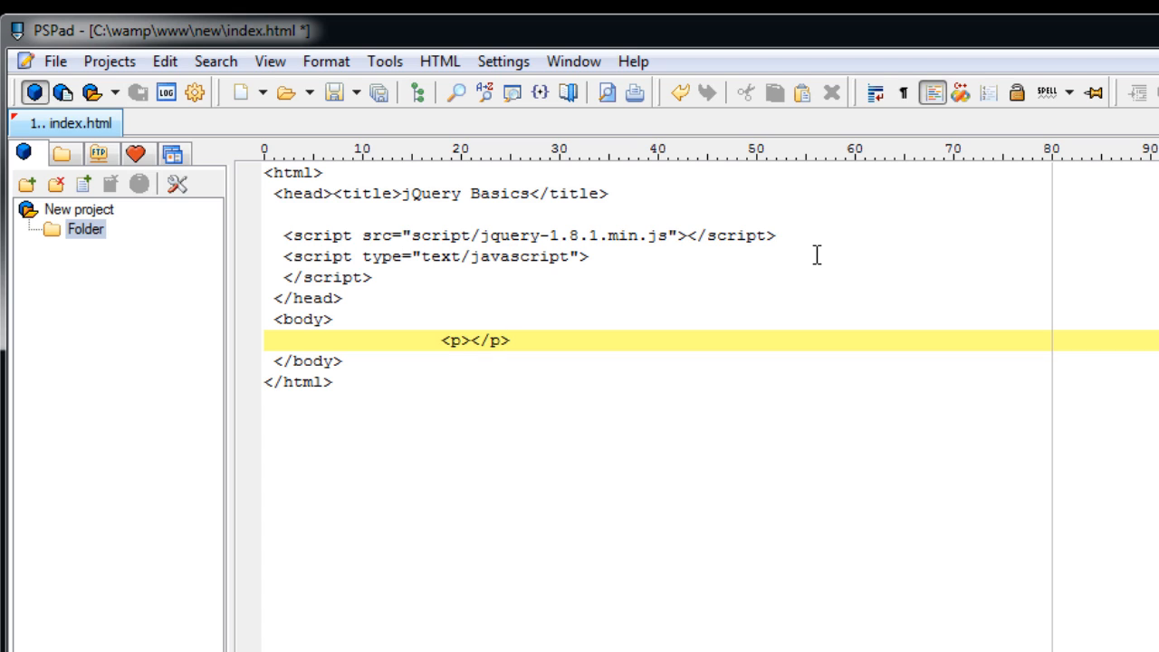
type("Jav")
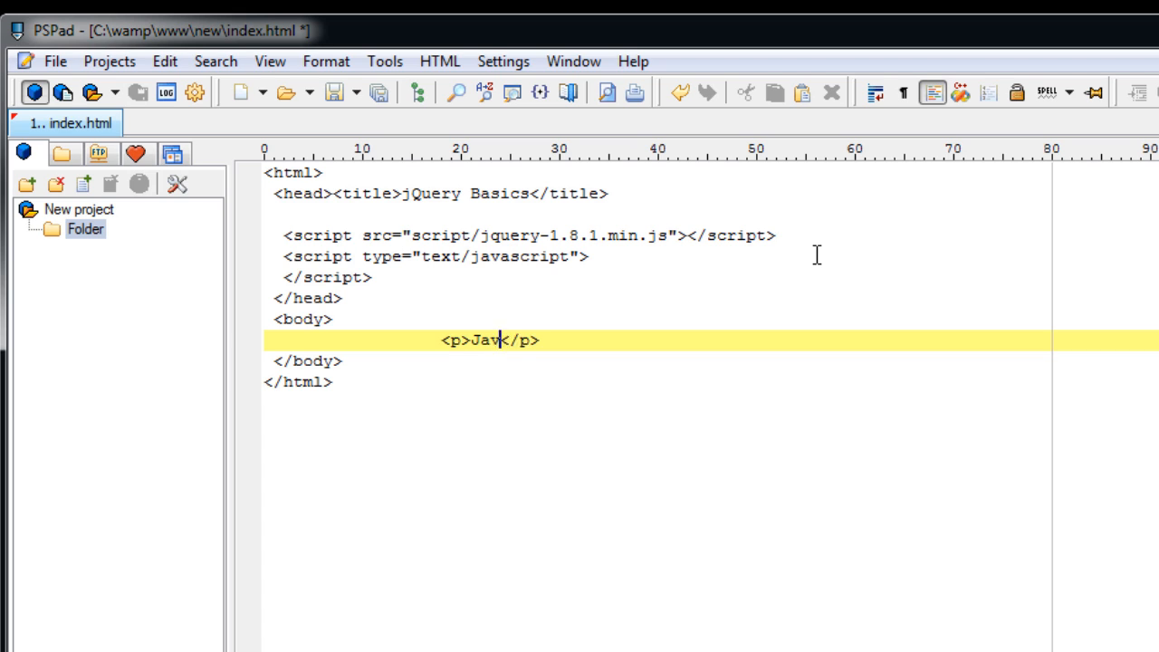
type("aScript")
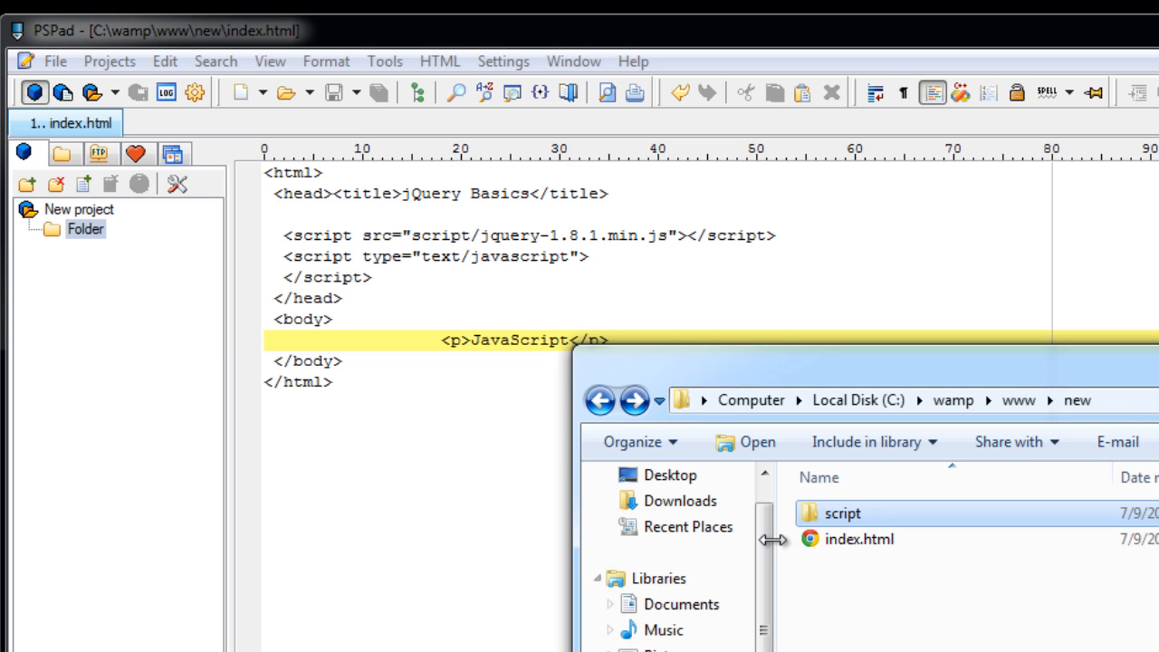
Step: Open index.html from Explorer in Google Chrome to view the JavaScript paragraph
double_click(859, 539)
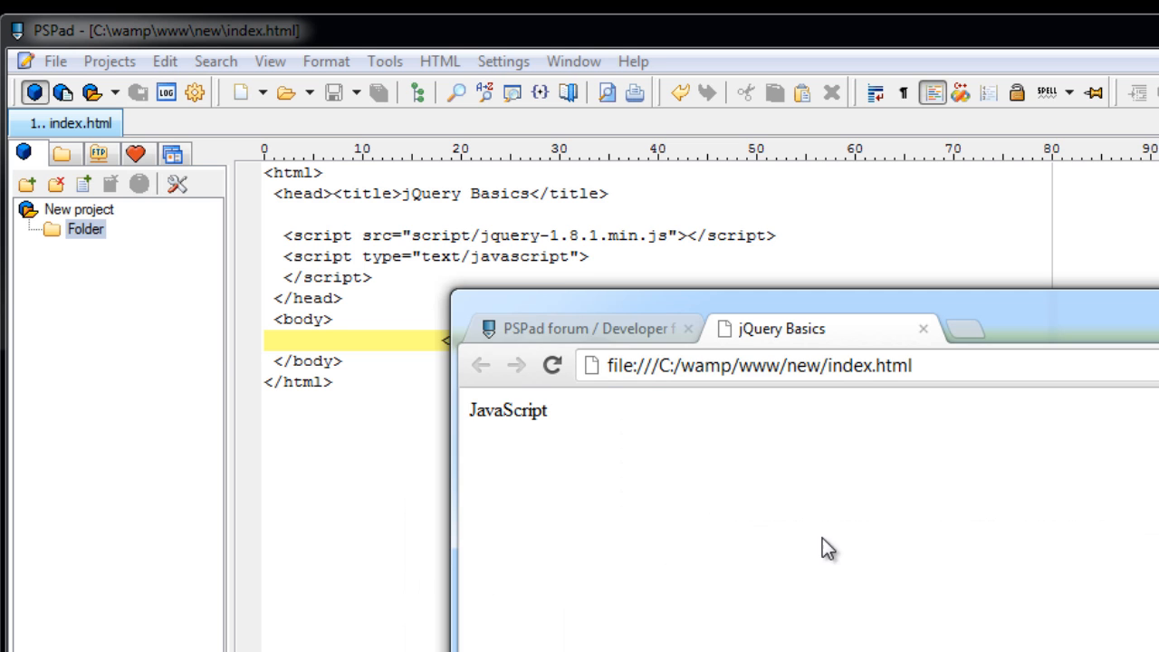
mouse_move(1128, 403)
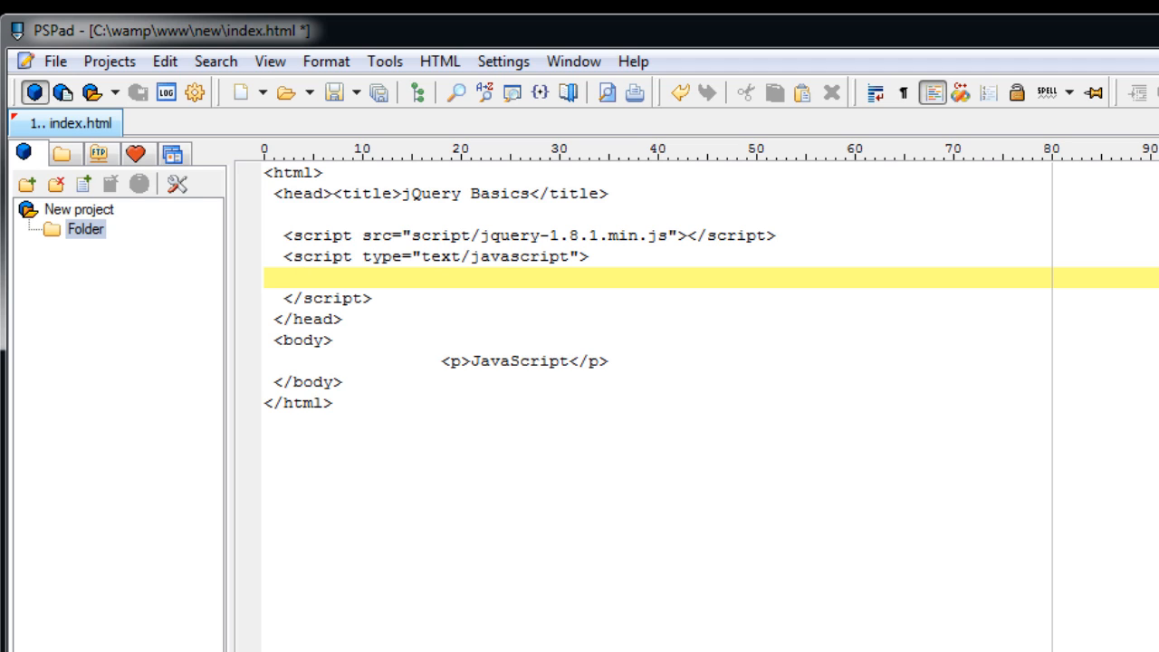
Step: Write an empty $(document).ready( function() { } ); wrapper inside the second script block
type("$()")
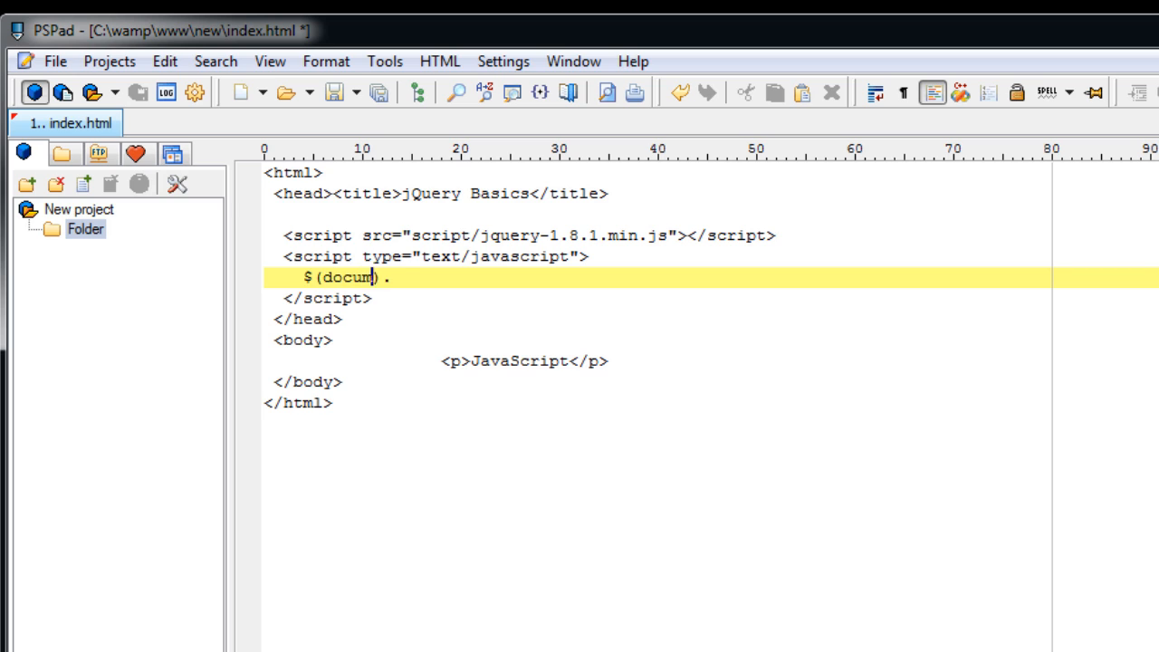
type("ent")
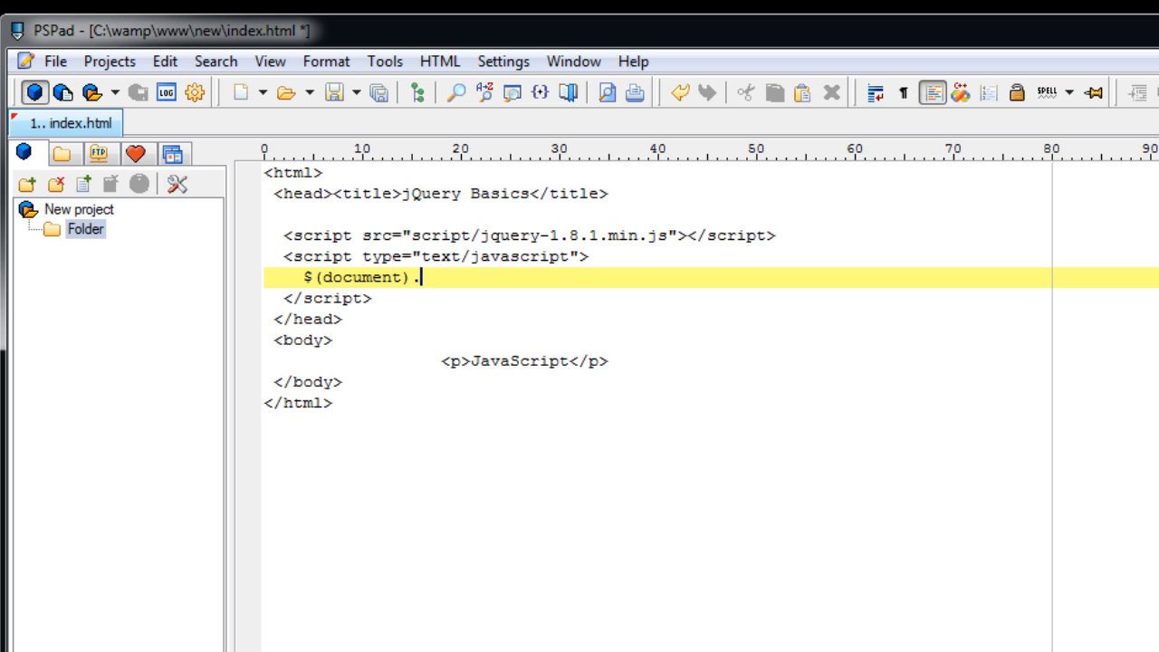
type("ready")
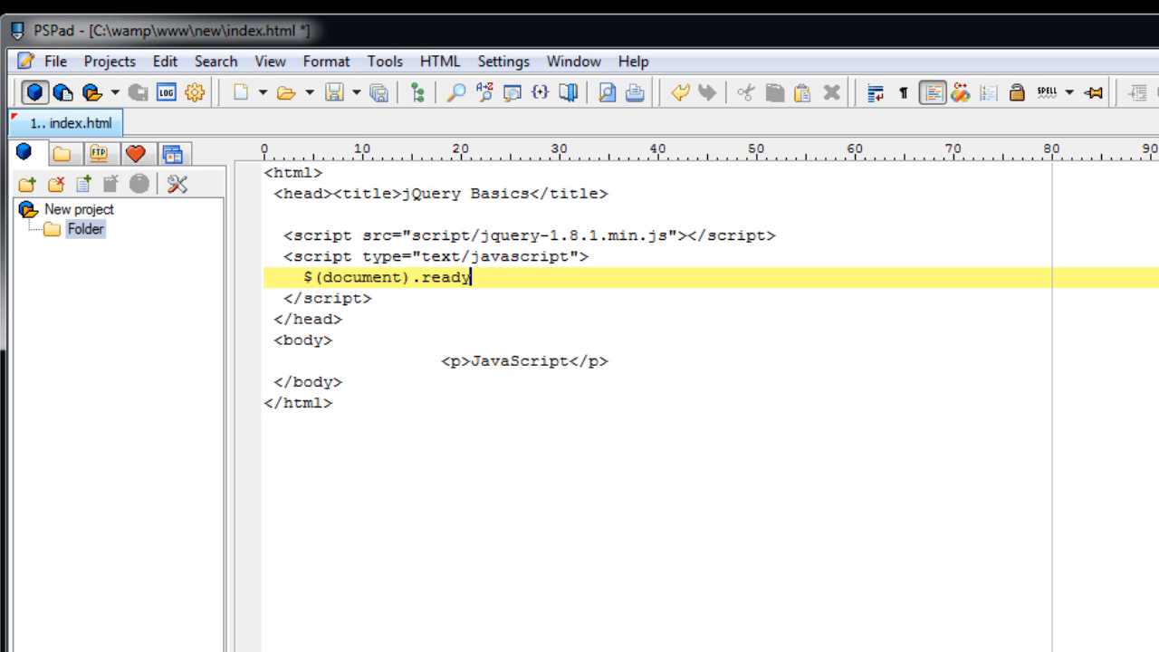
type("()")
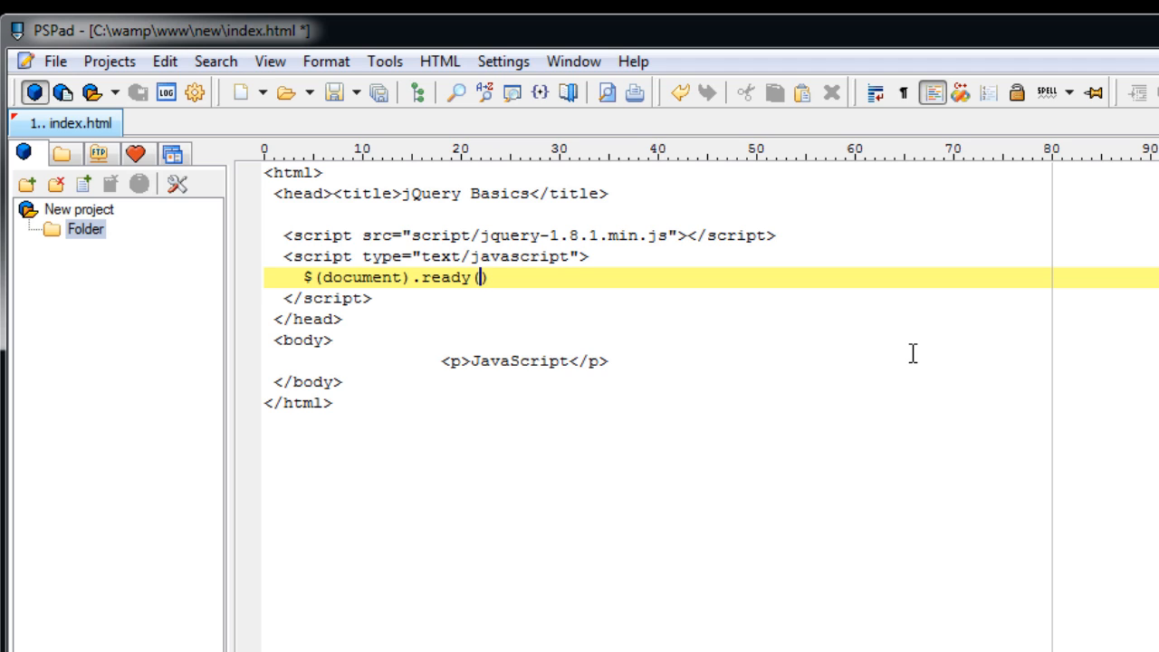
type("f")
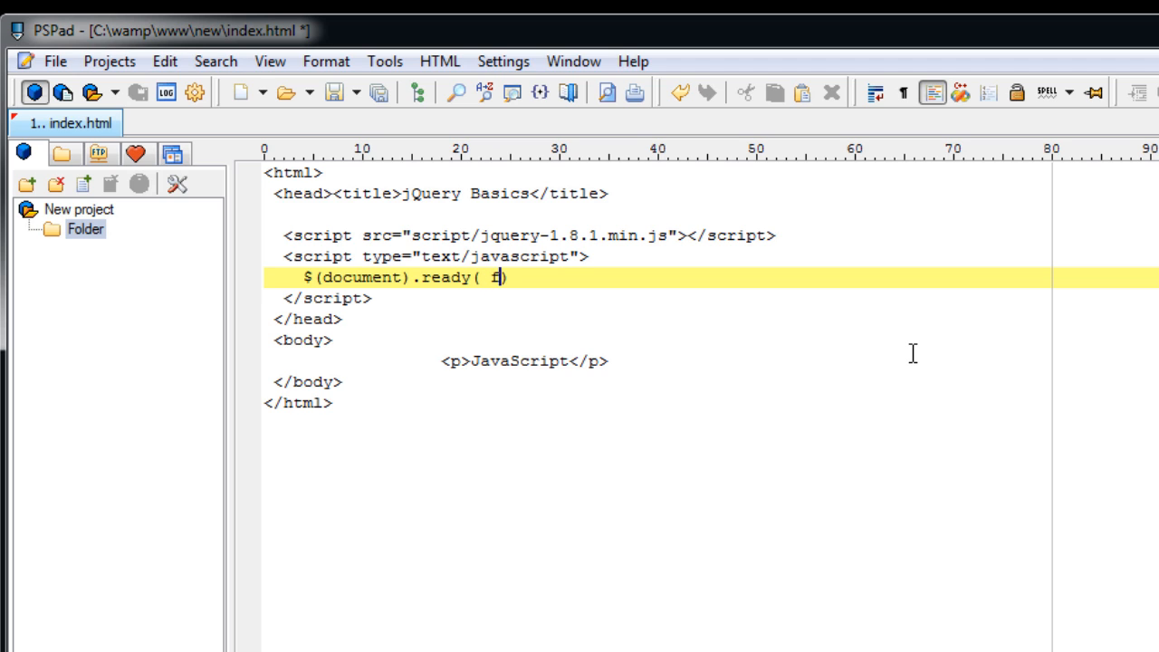
type("unction")
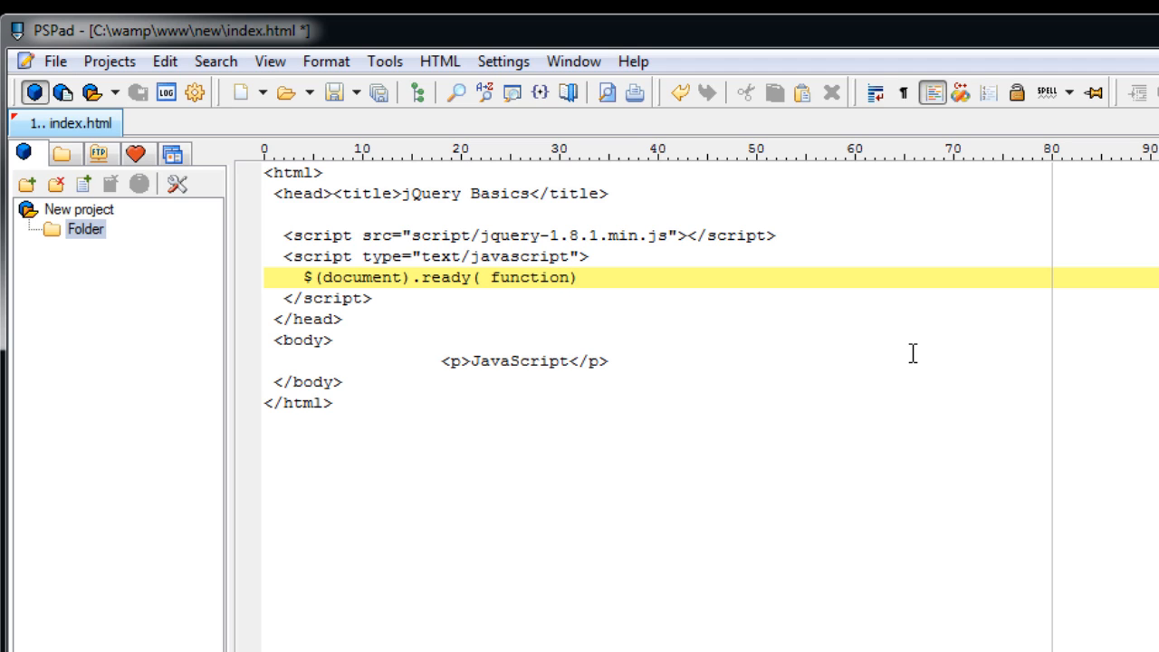
type("()")
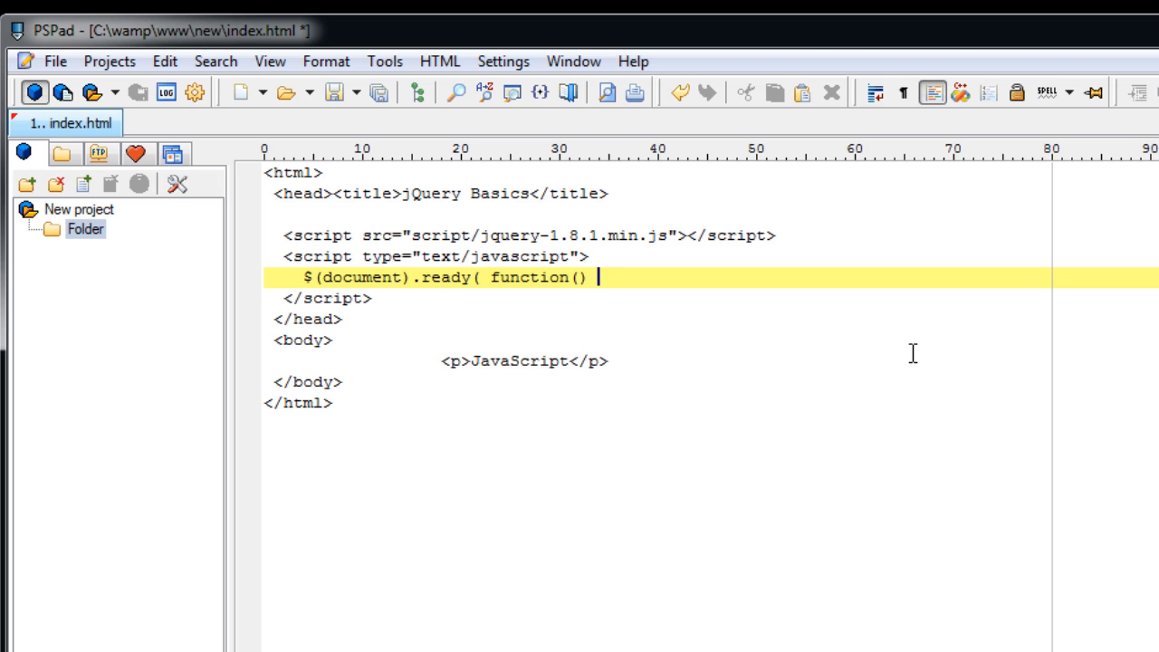
type(")")
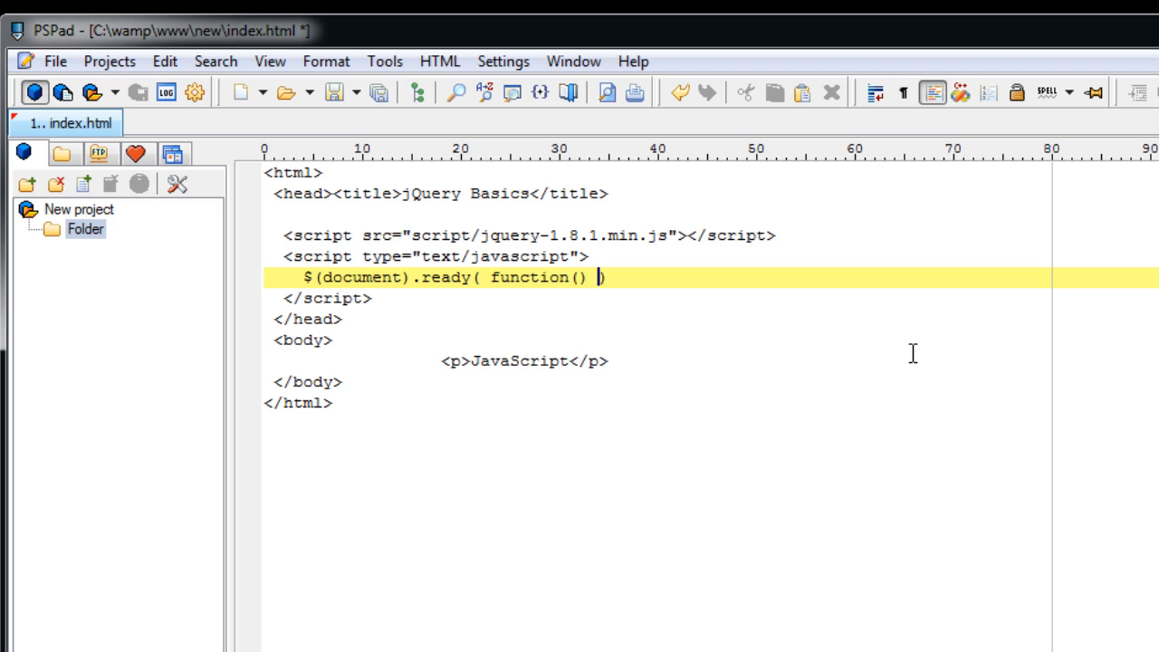
type("{")
key("Enter")
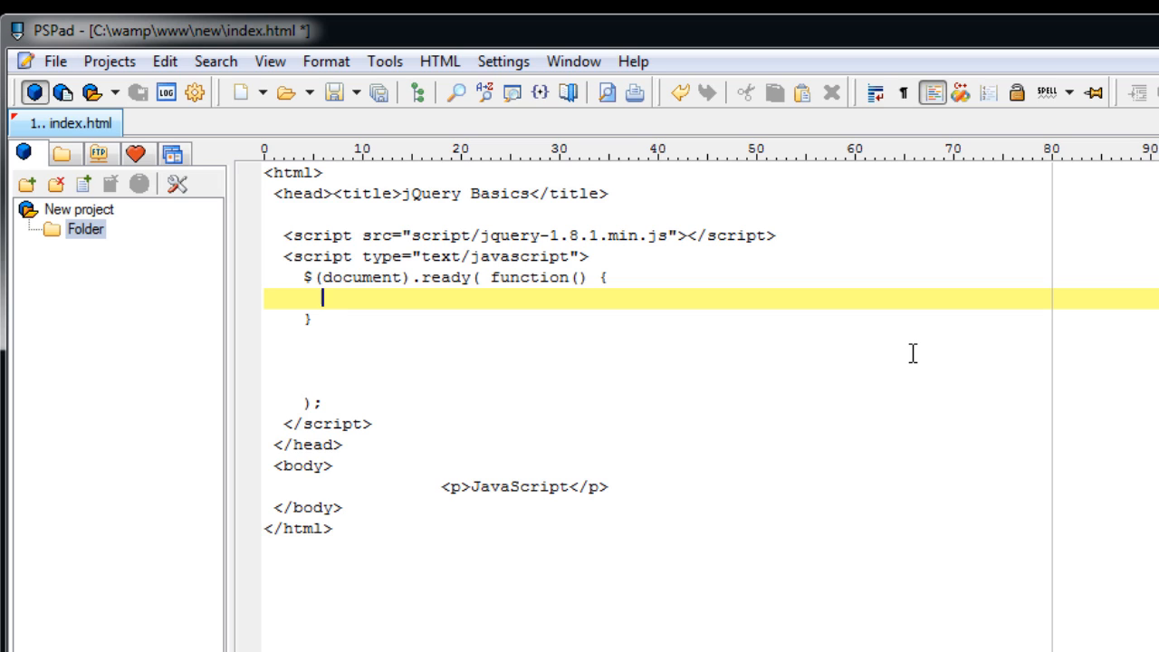
Step: Inside the ready function, write an empty $("p").click( function(){ } ) handler
type("$()")
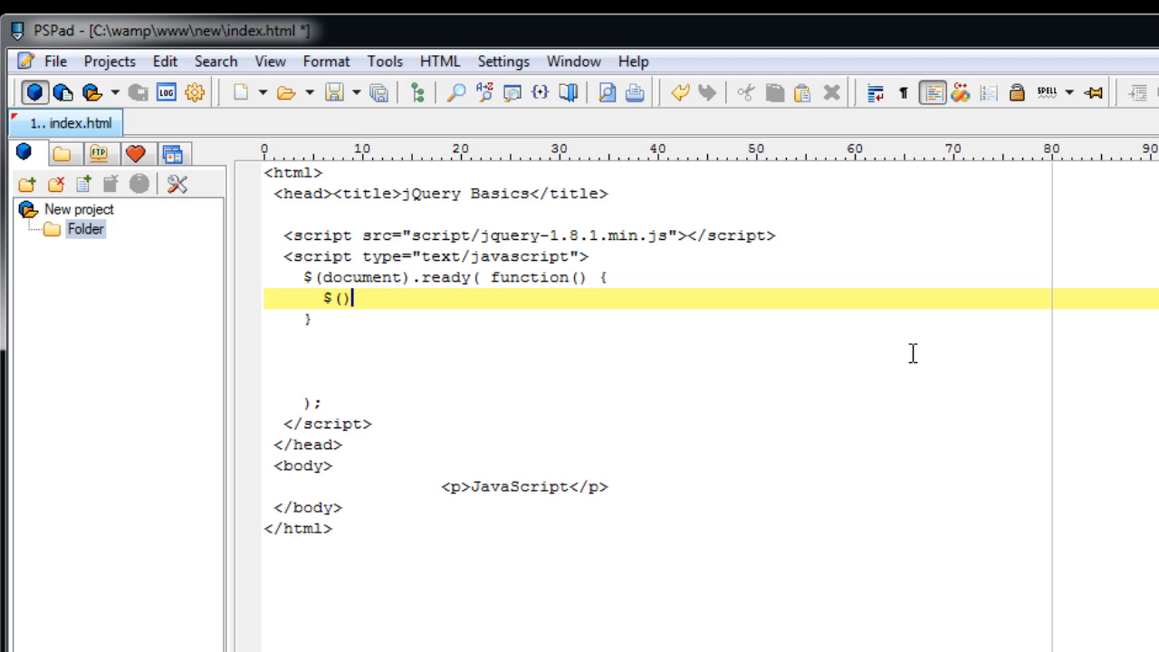
type("\"\"")
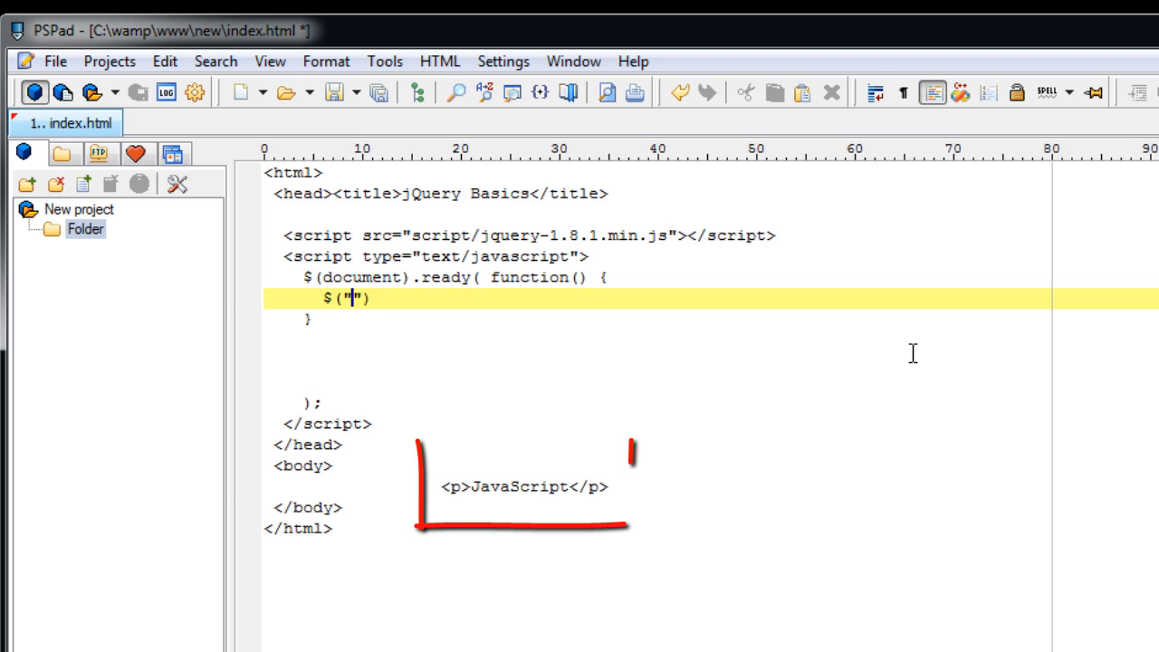
type("p")
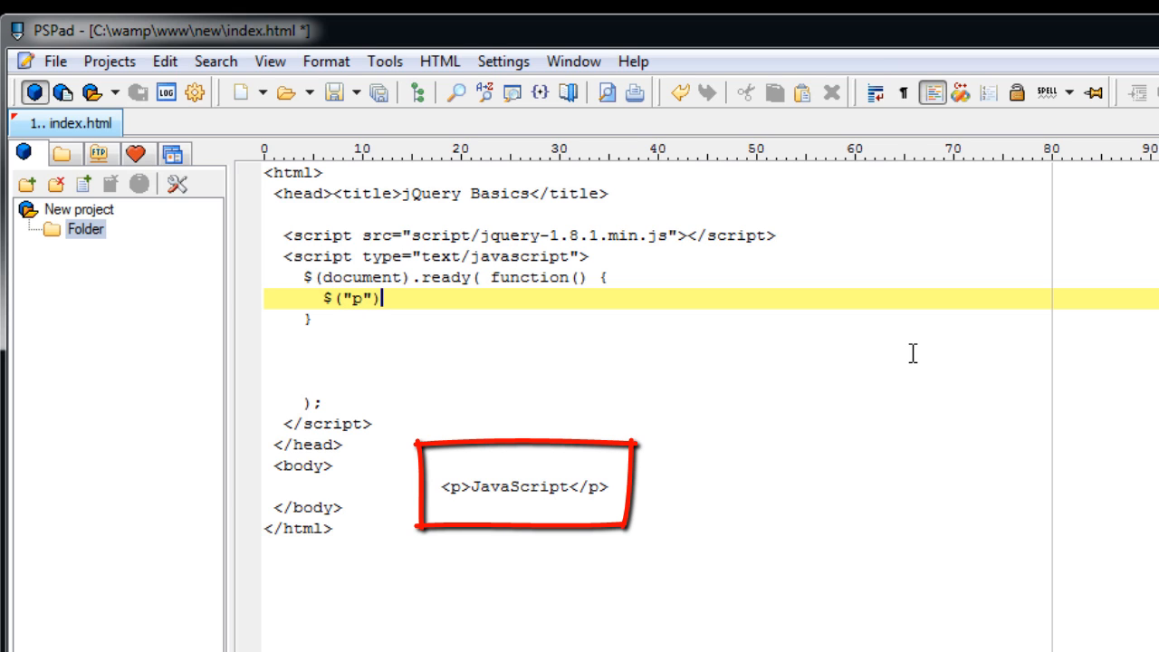
type(".cl")
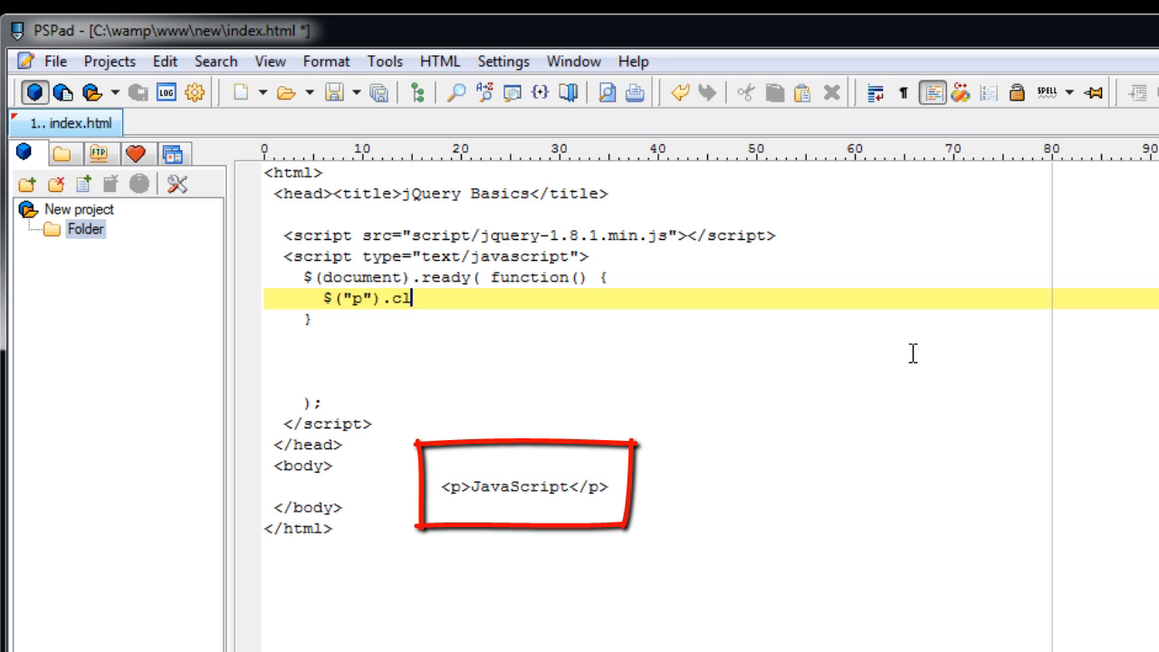
type("ick")
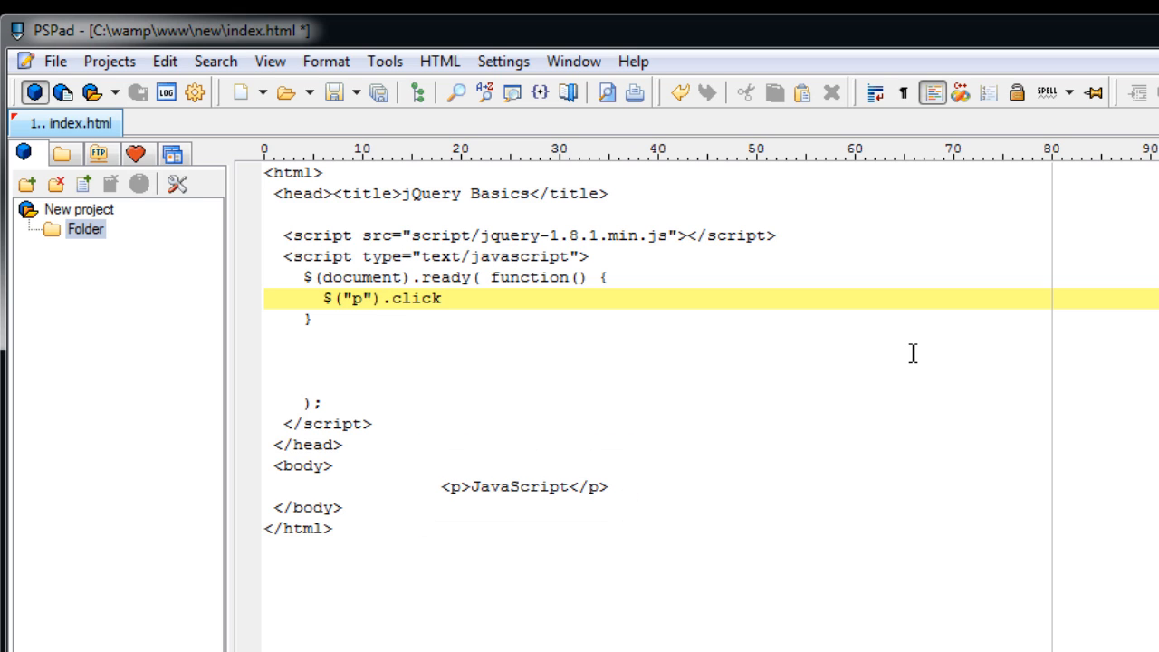
type("(")
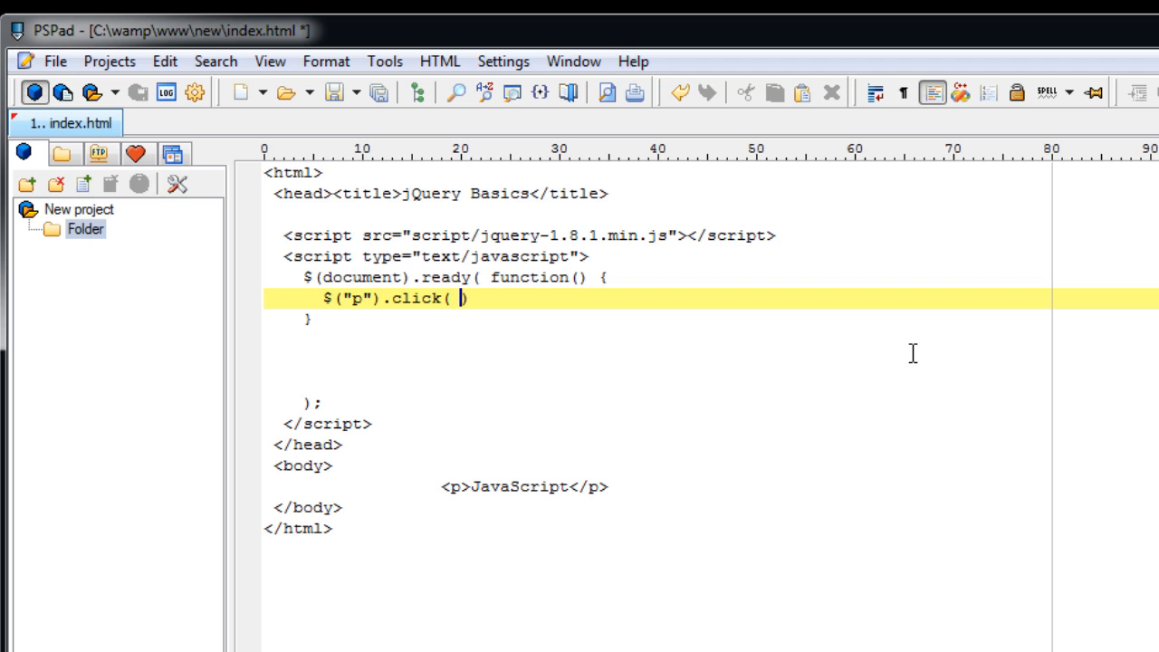
type("function")
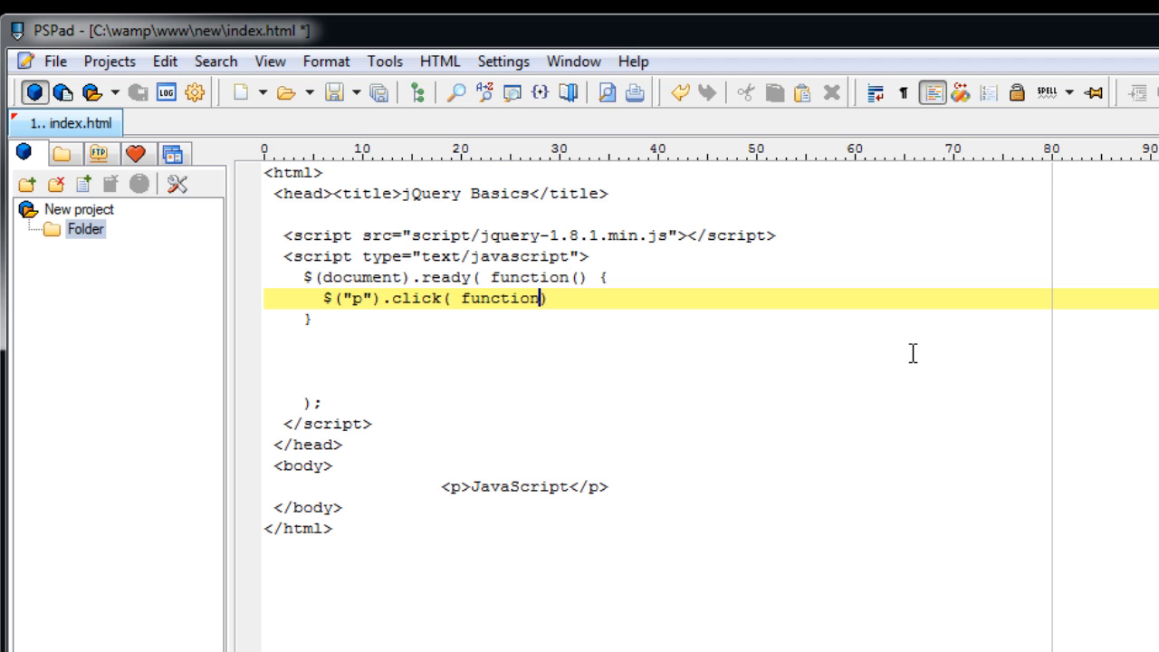
type("()")
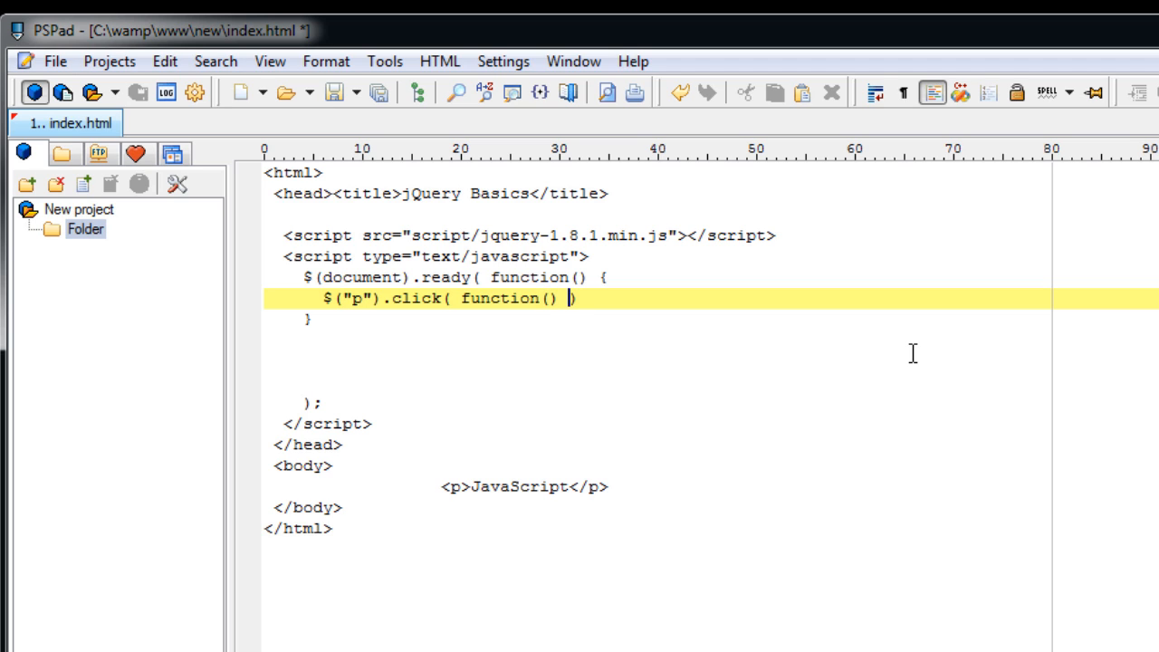
type("{}")
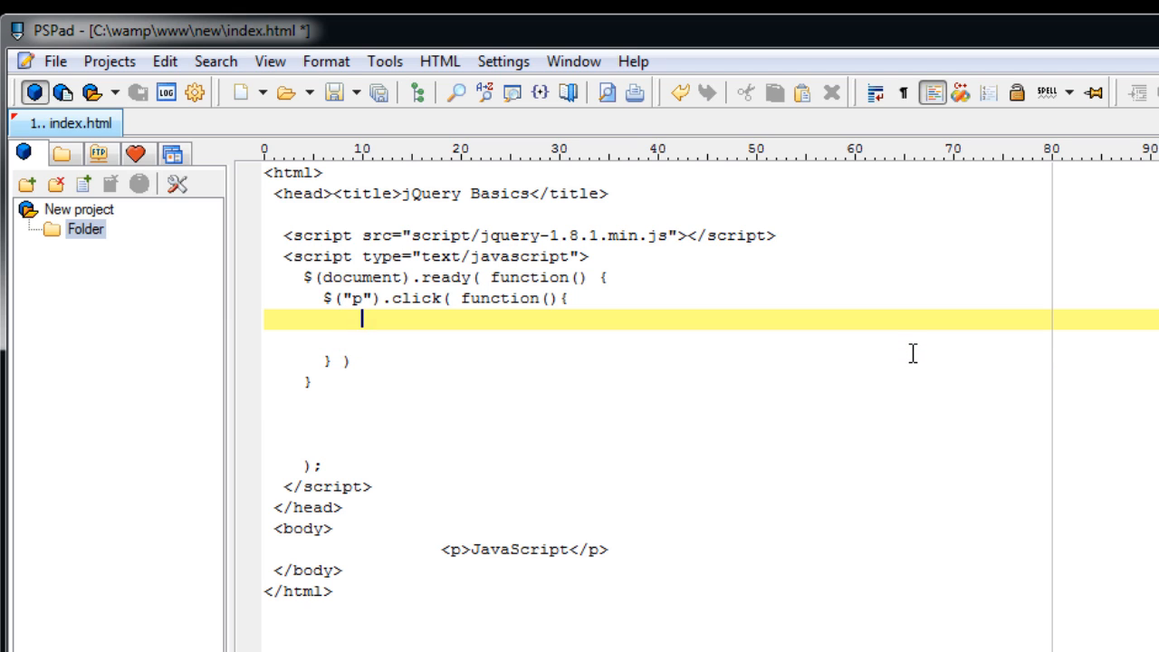
Step: In the click handler write $("p").html("jQuery is awesome!"); and end the handler line with a semicolon
type("$")
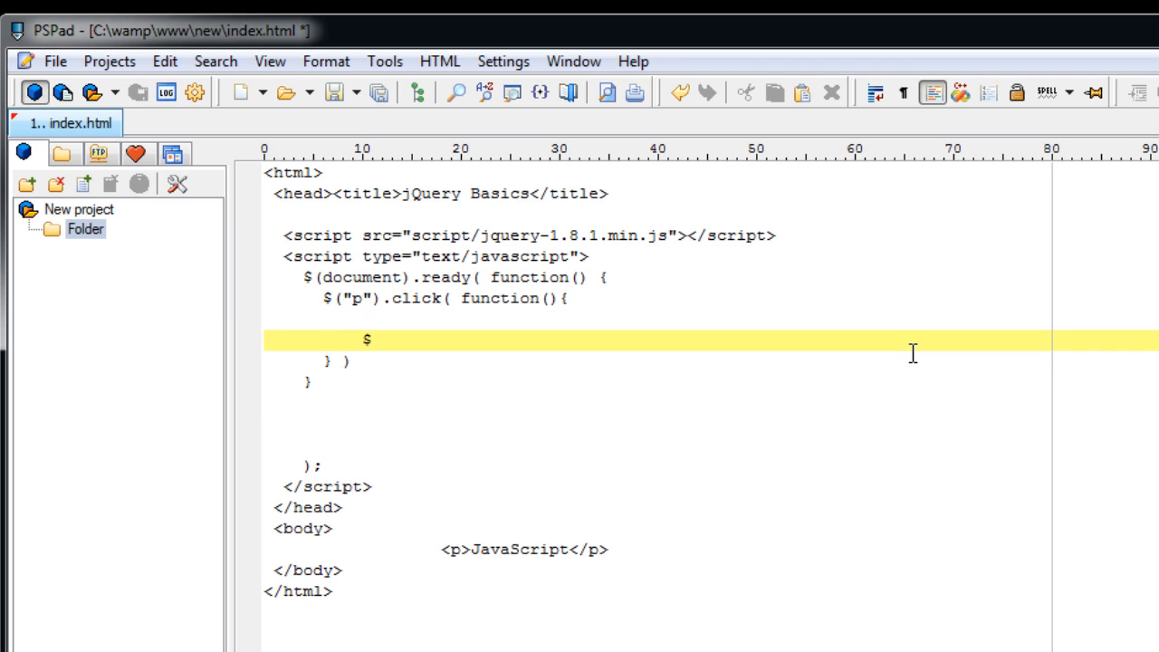
type("(\"\")")
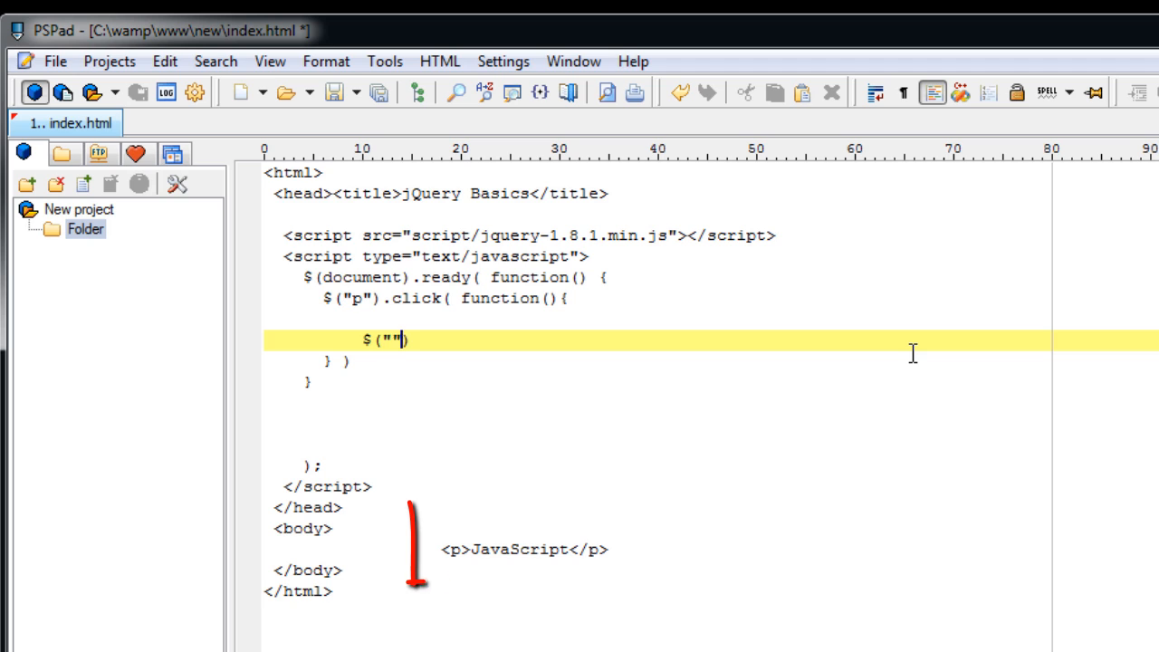
type("p")
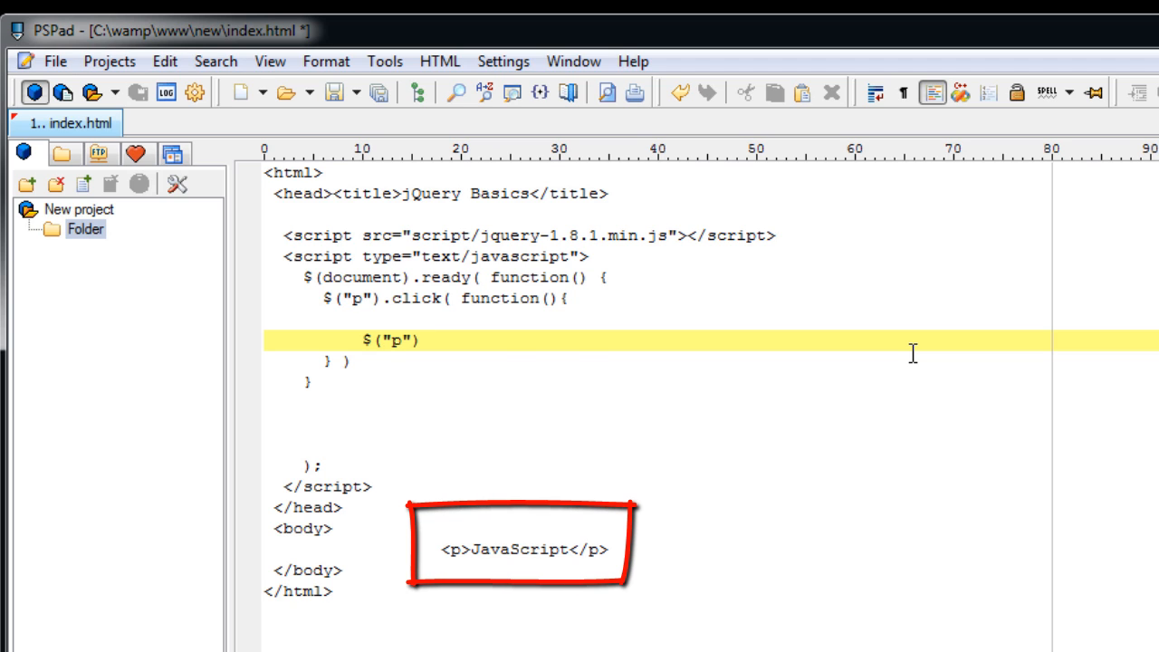
type(".")
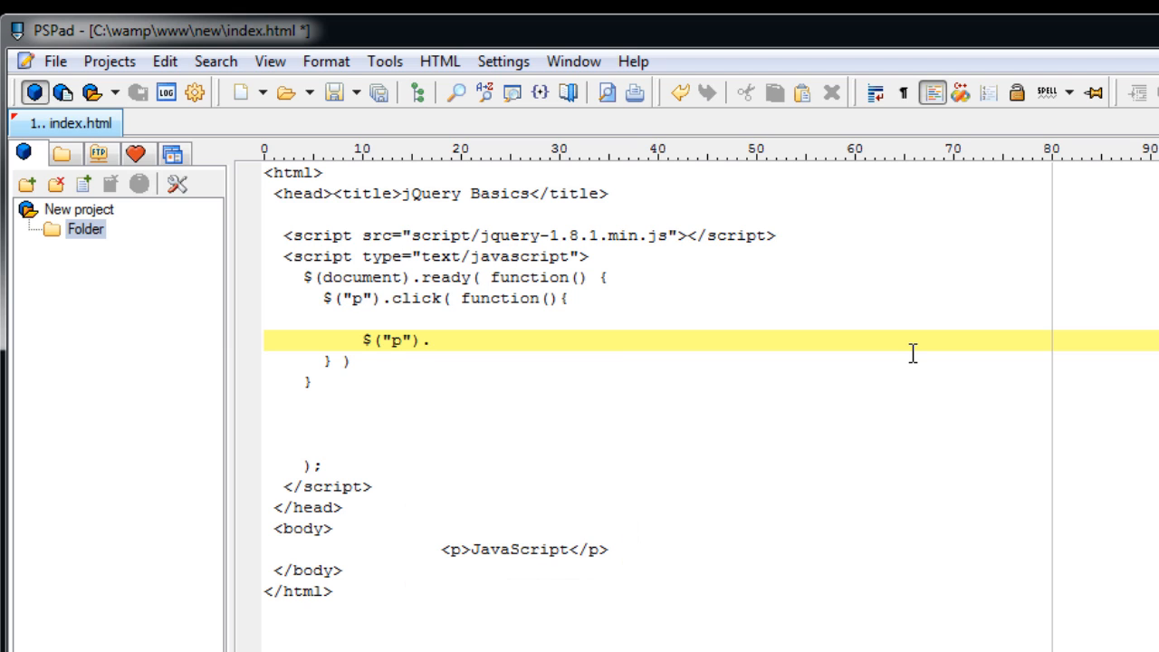
type("html")
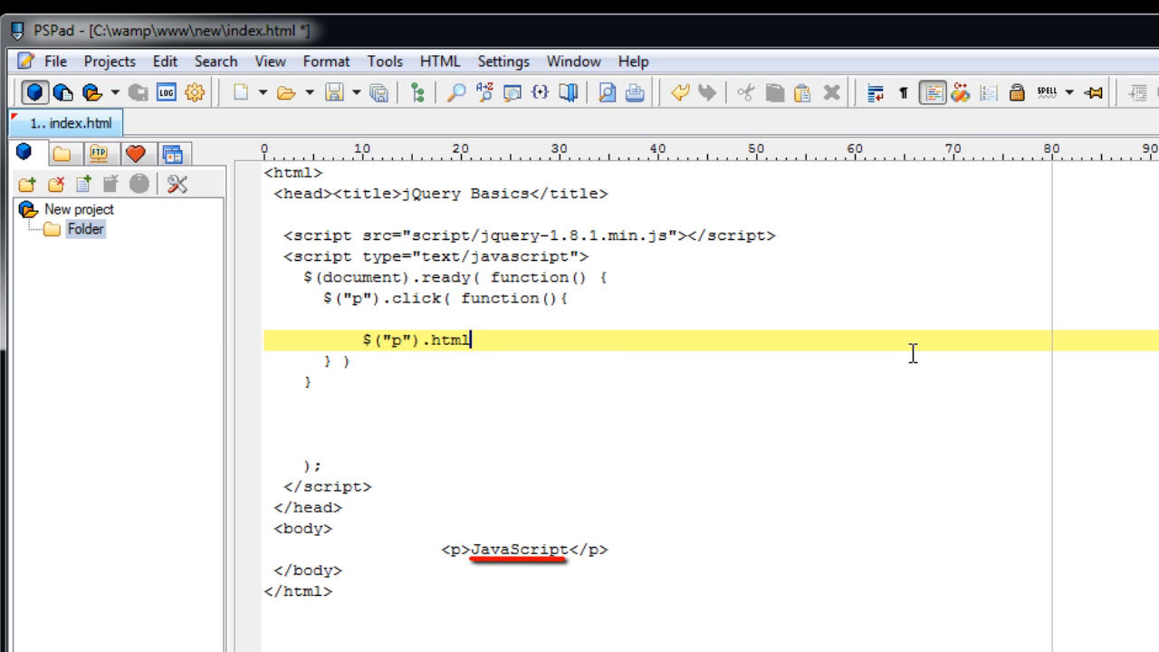
type("();")
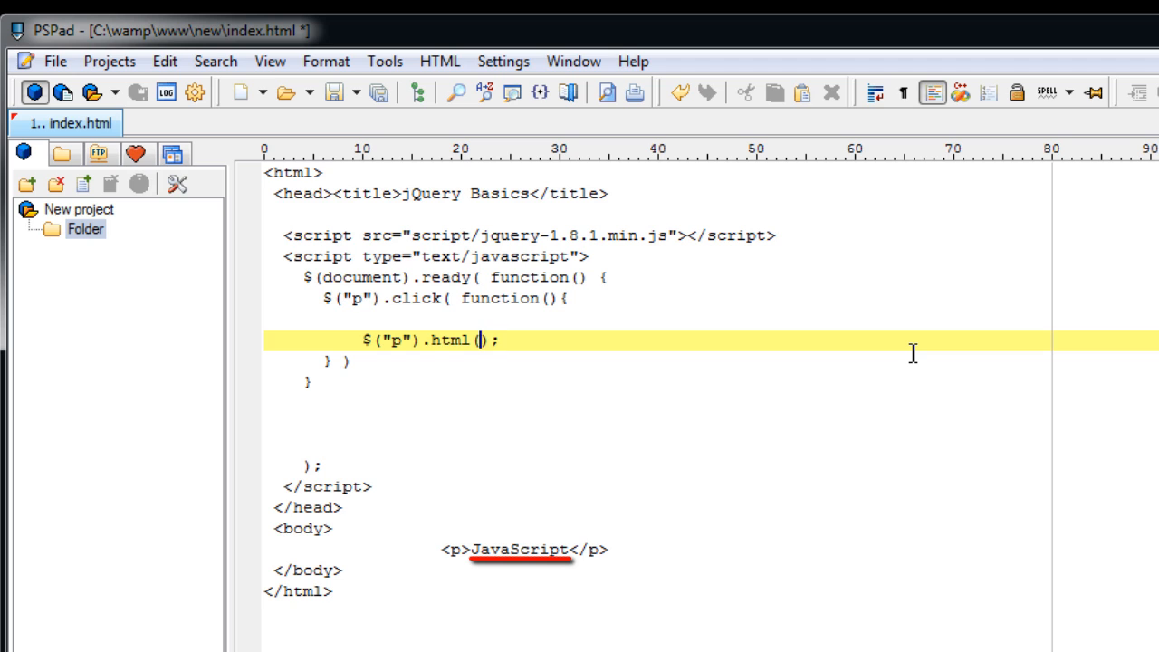
type("\"C\"")
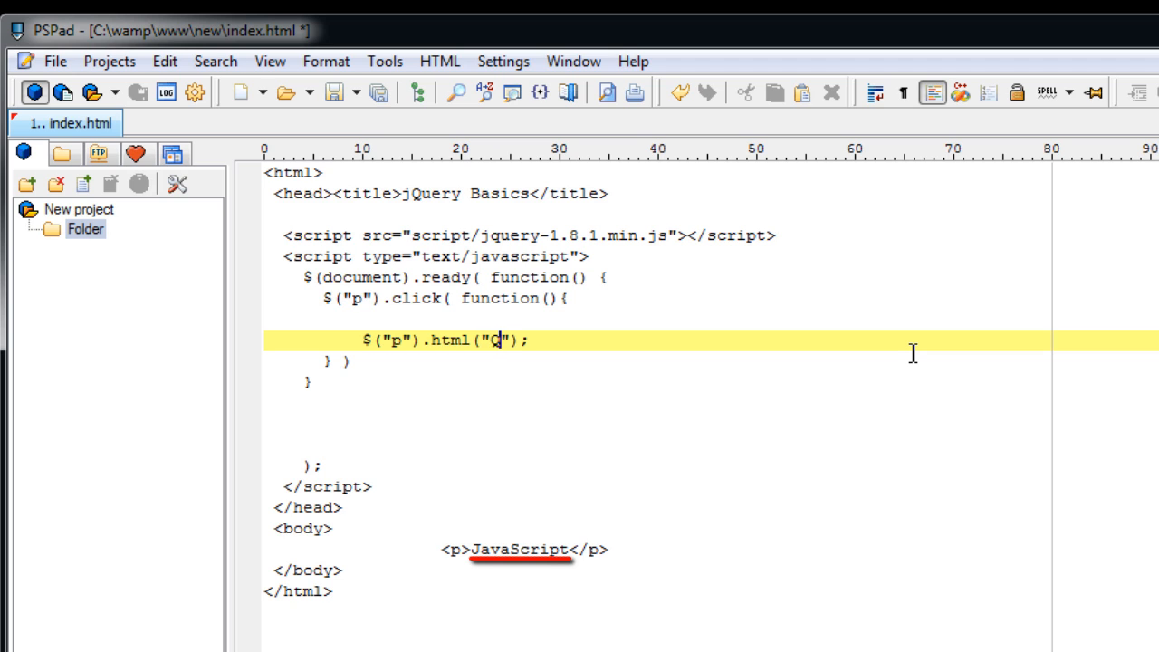
type("jQuery is awes")
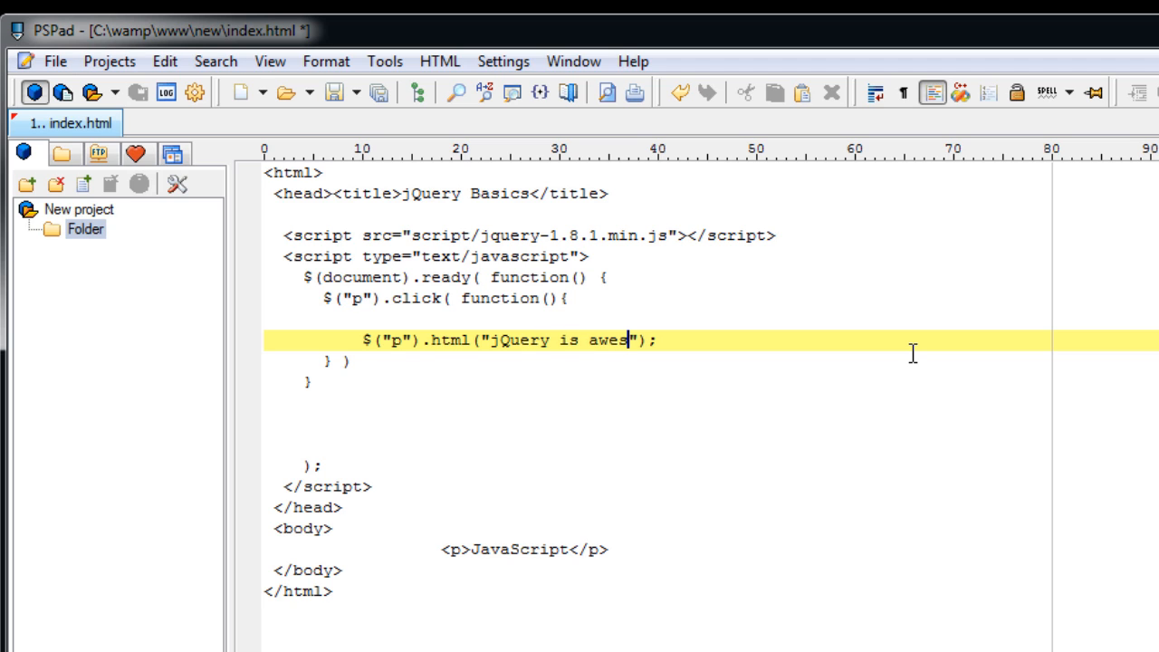
type("ome!")
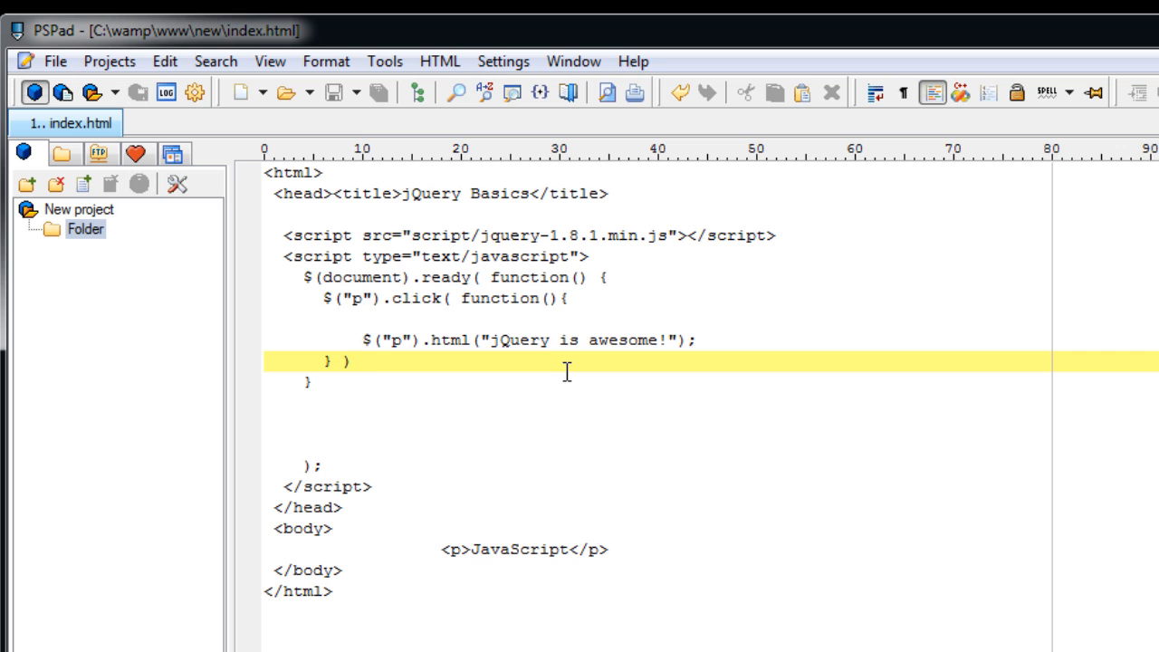
type(";")
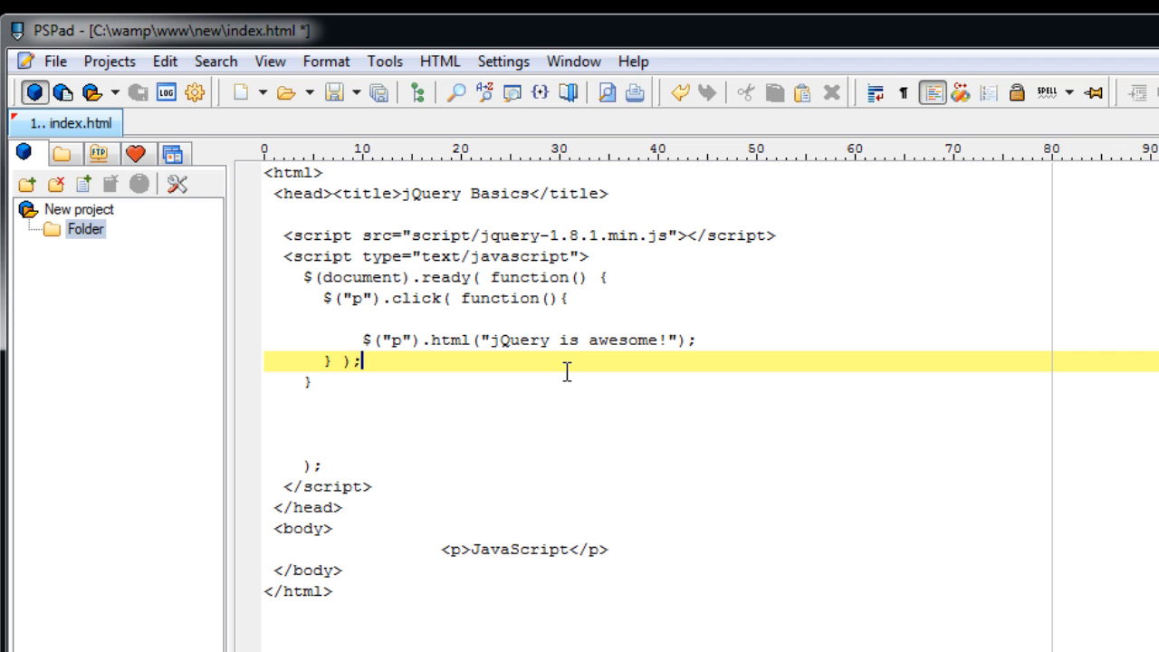